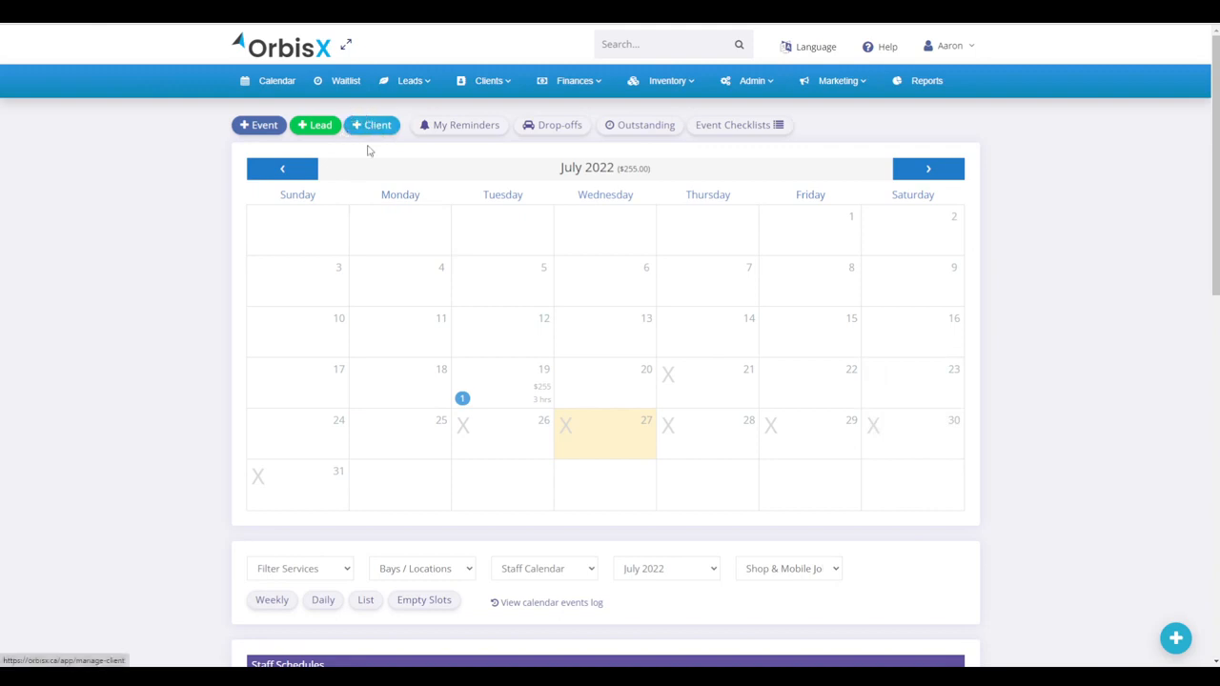
Step: Open the Clients list from the top navigation Clients menu
left_click(488, 81)
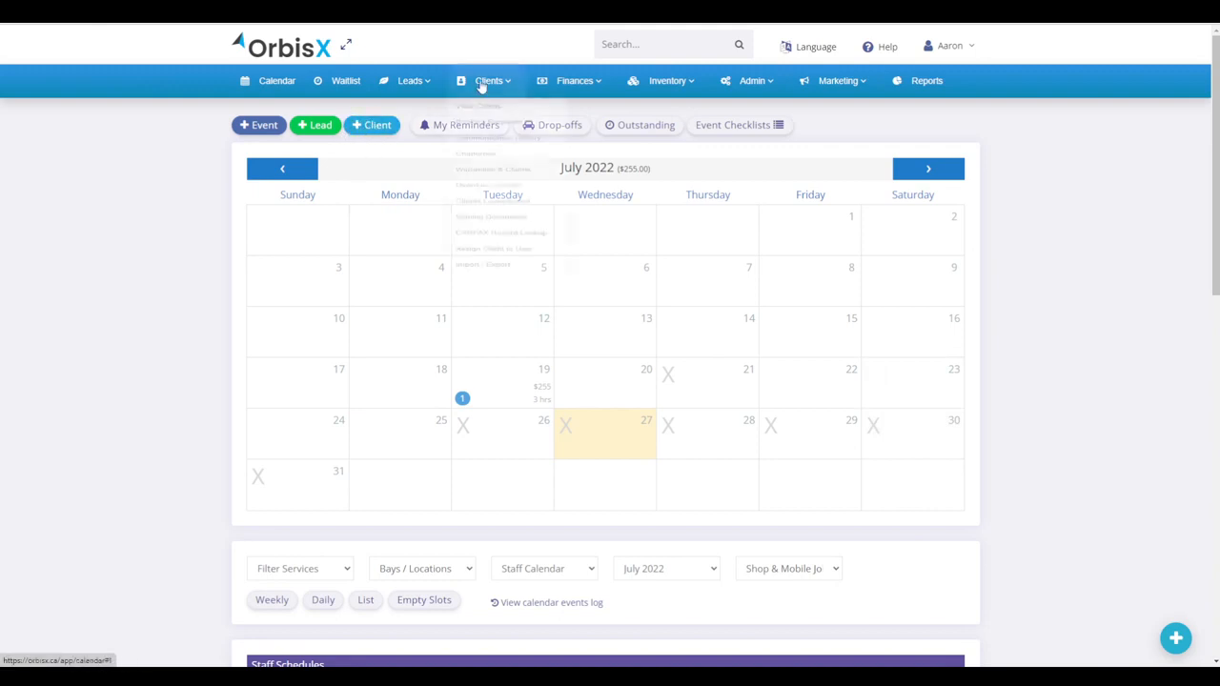
left_click(489, 80)
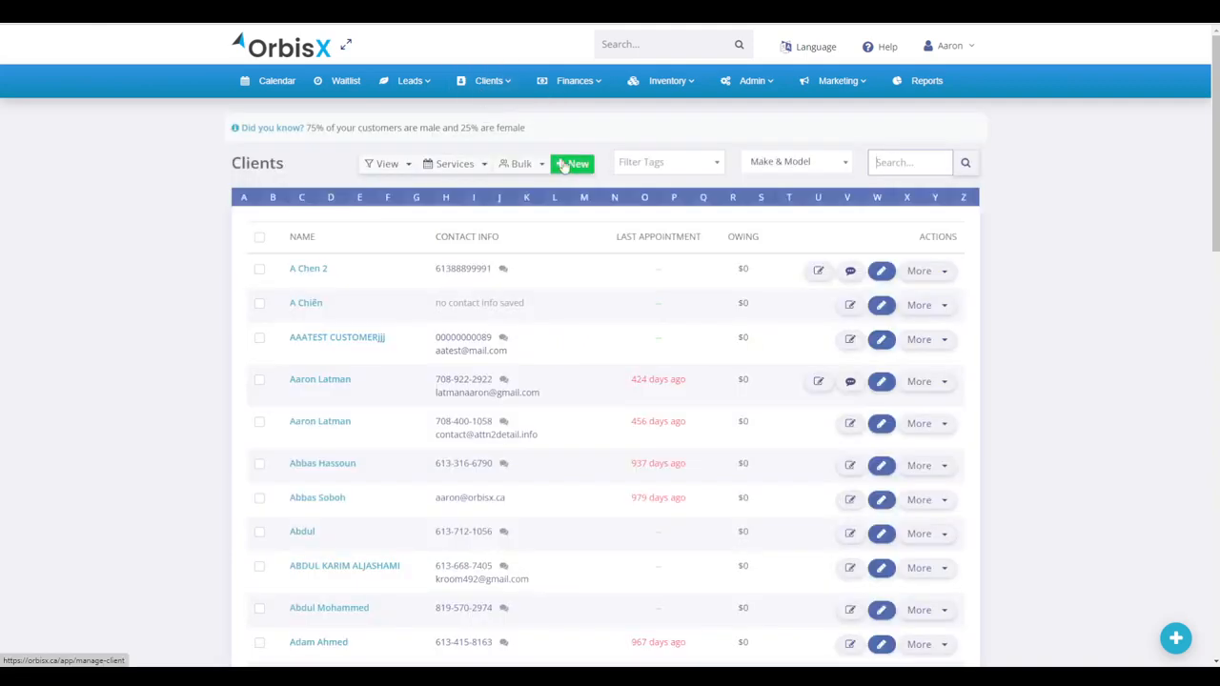
left_click(573, 163)
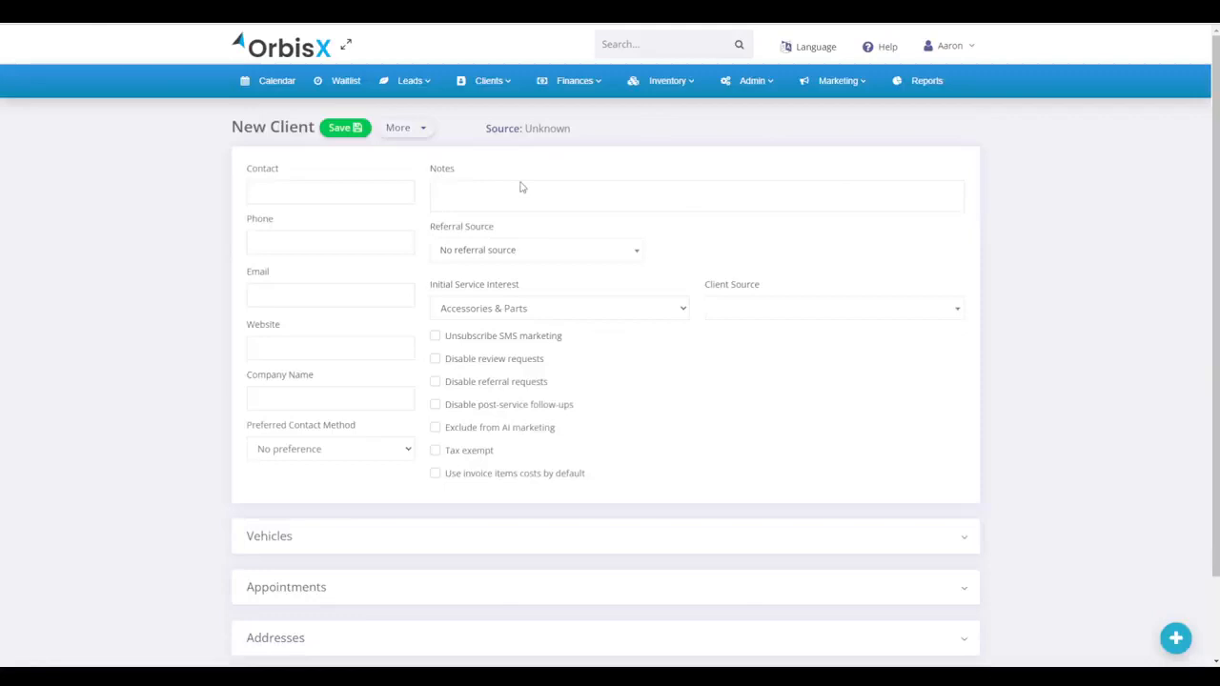
left_click(329, 192)
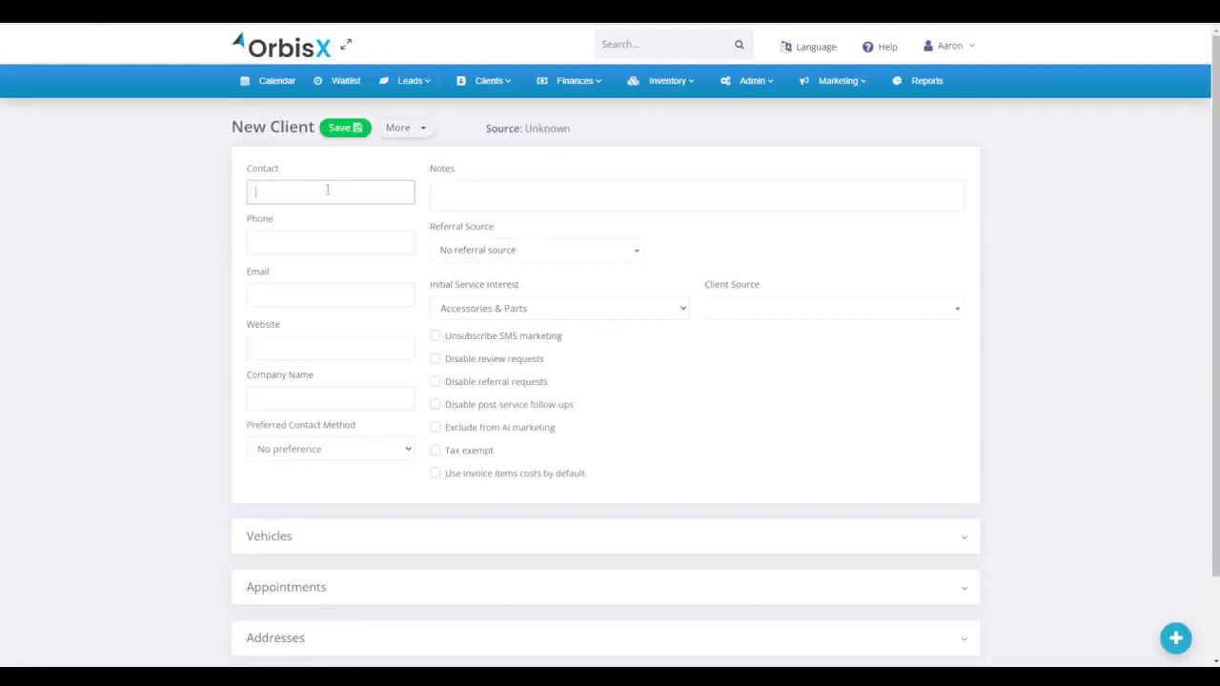
type("Test Client")
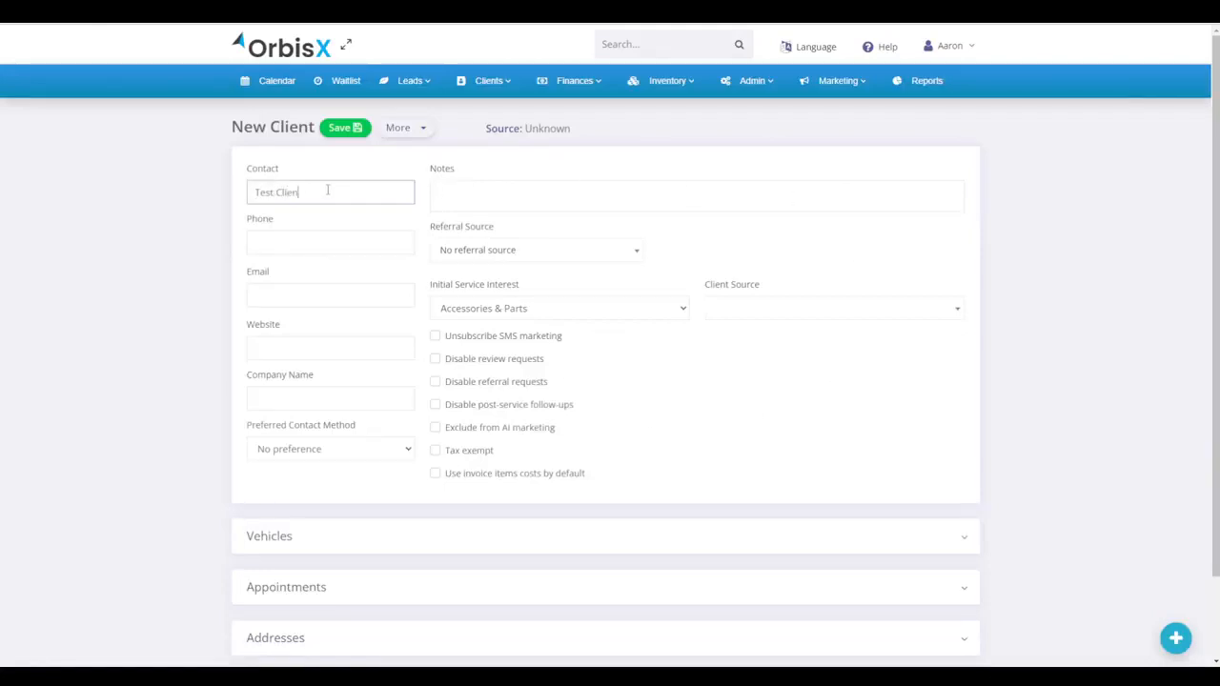
type("Recurring")
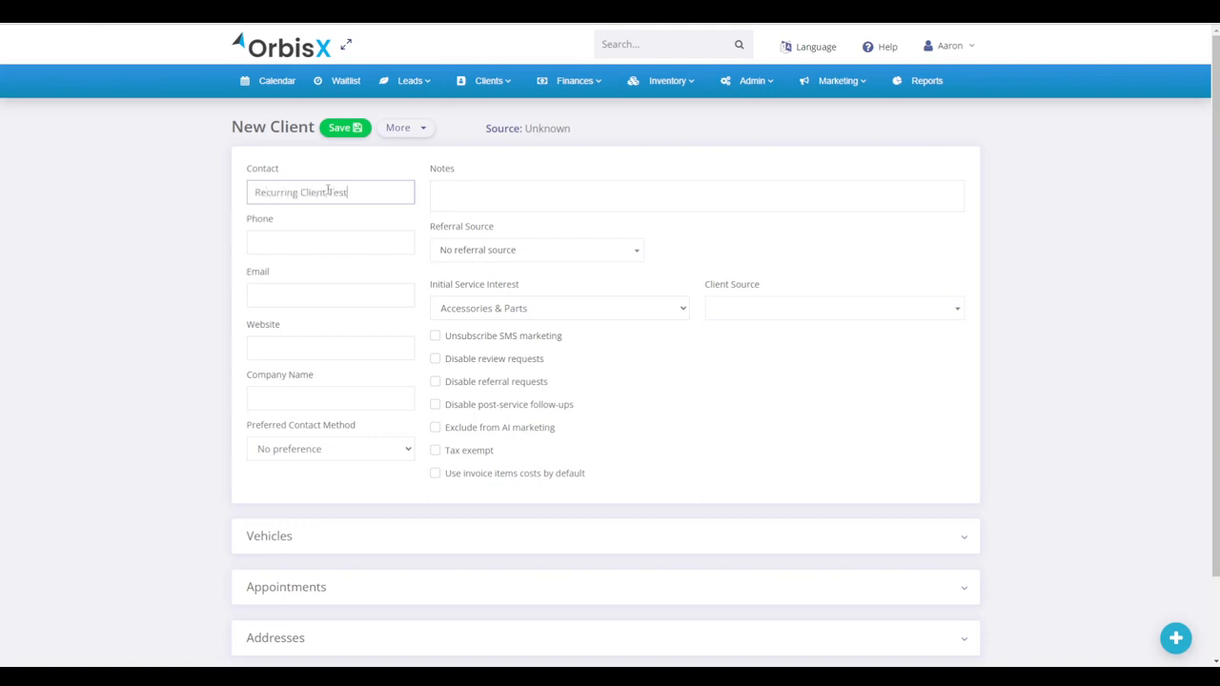
left_click(330, 242)
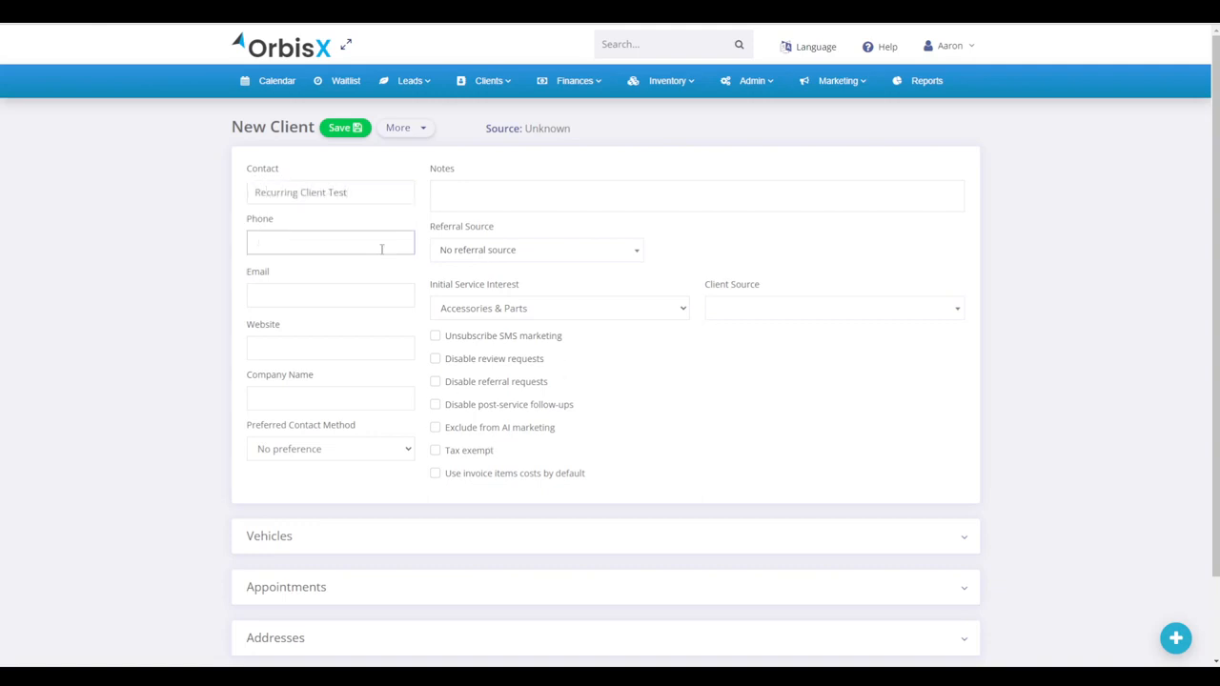
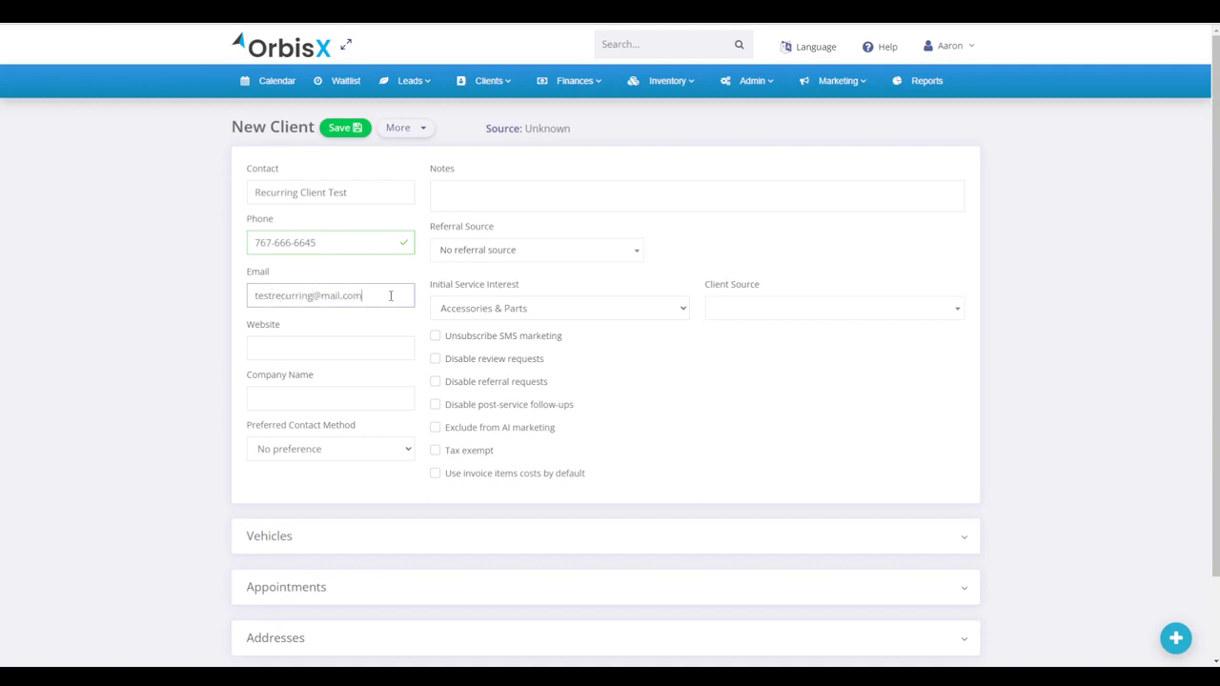
Step: Set the client's primary vehicle to a 2022 Audi A4 Sedan
scroll("down", 3)
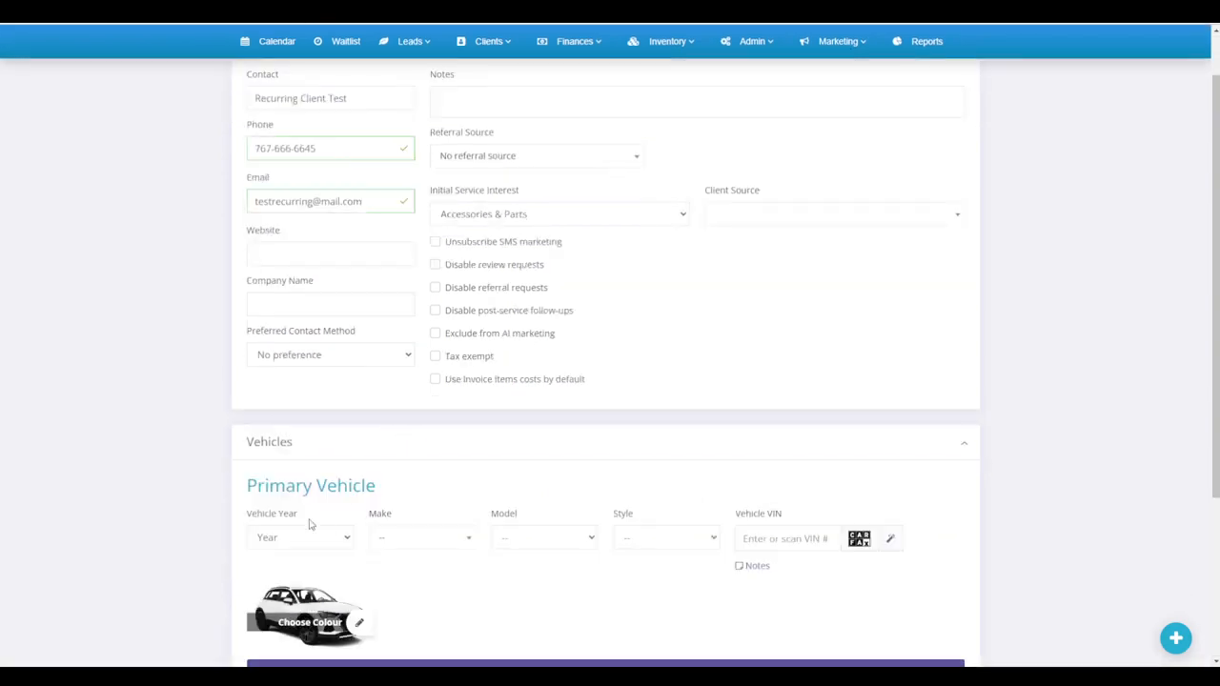
left_click(300, 537)
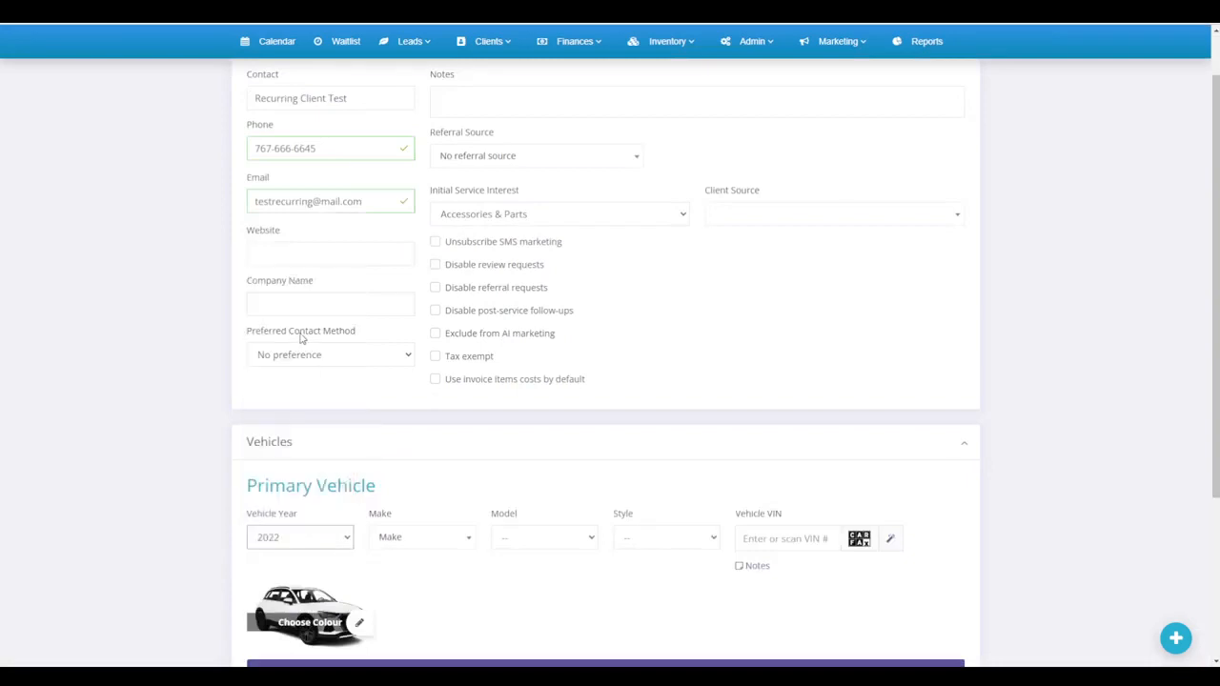
left_click(422, 536)
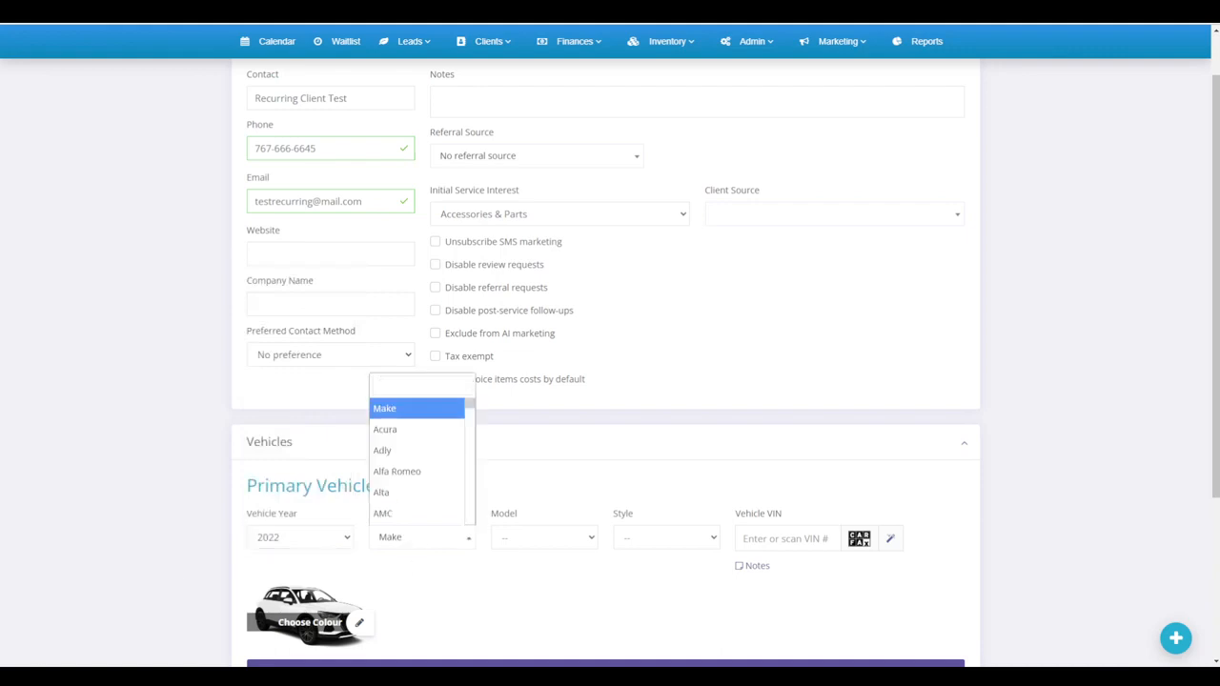
type("a")
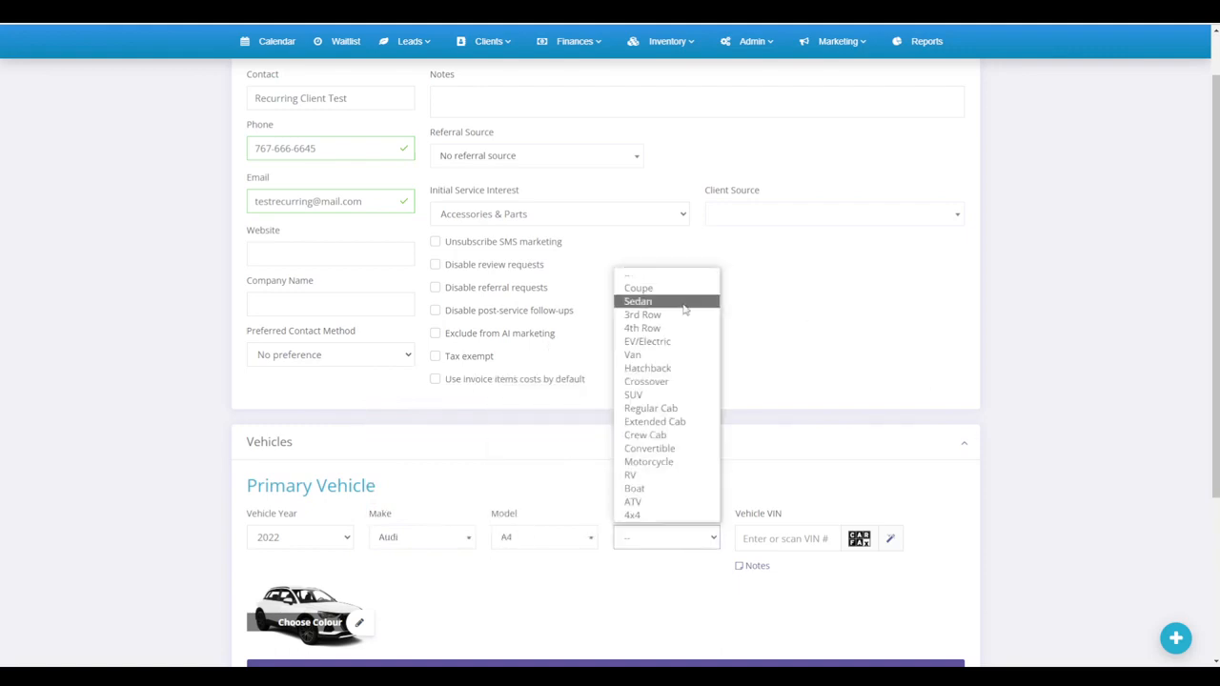
left_click(638, 301)
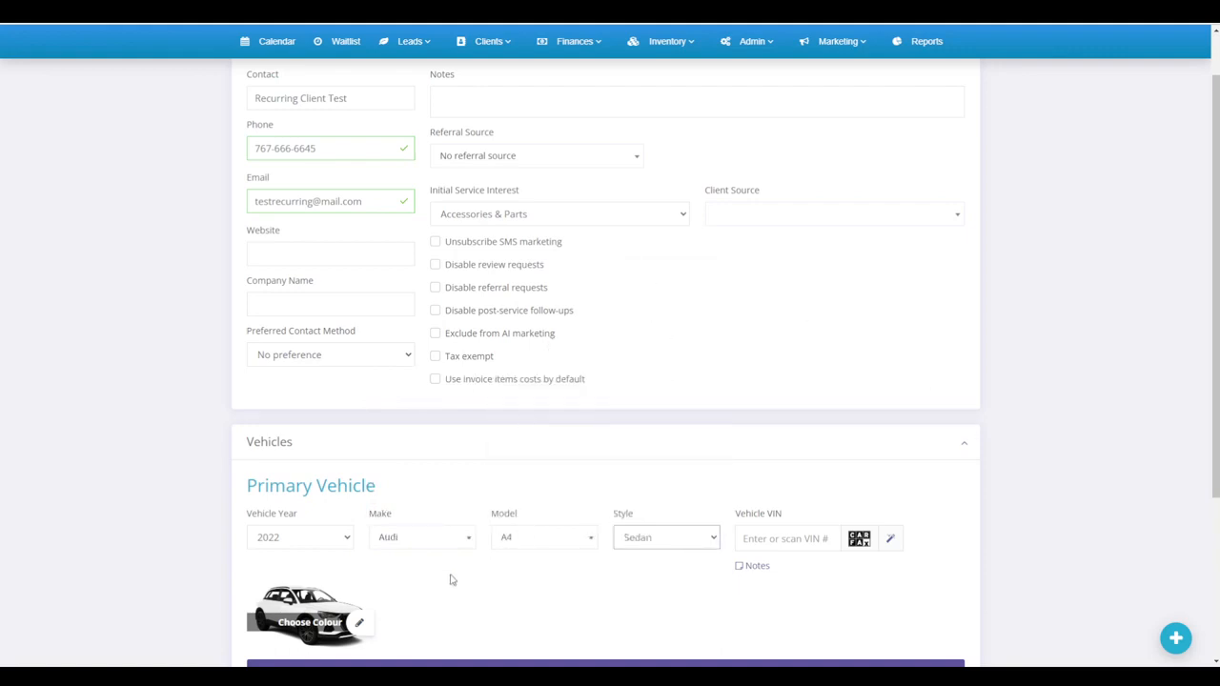
left_click(310, 621)
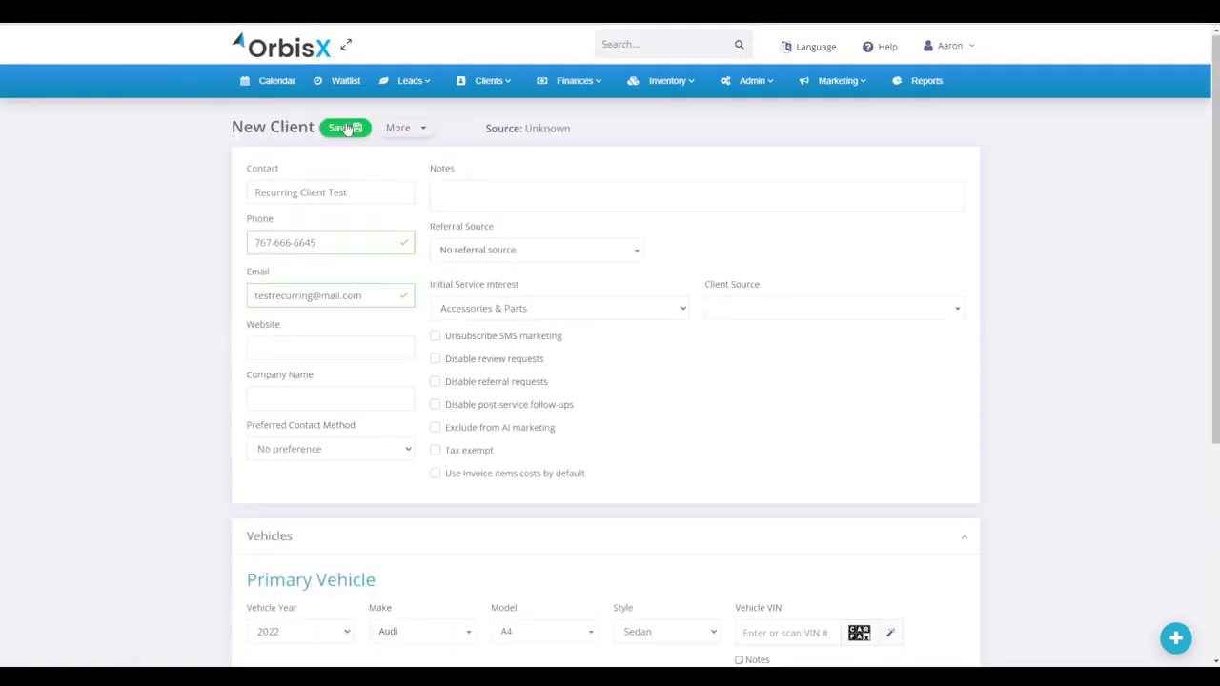
Step: Save the Recurring Client Test record to get its customer ID
left_click(344, 127)
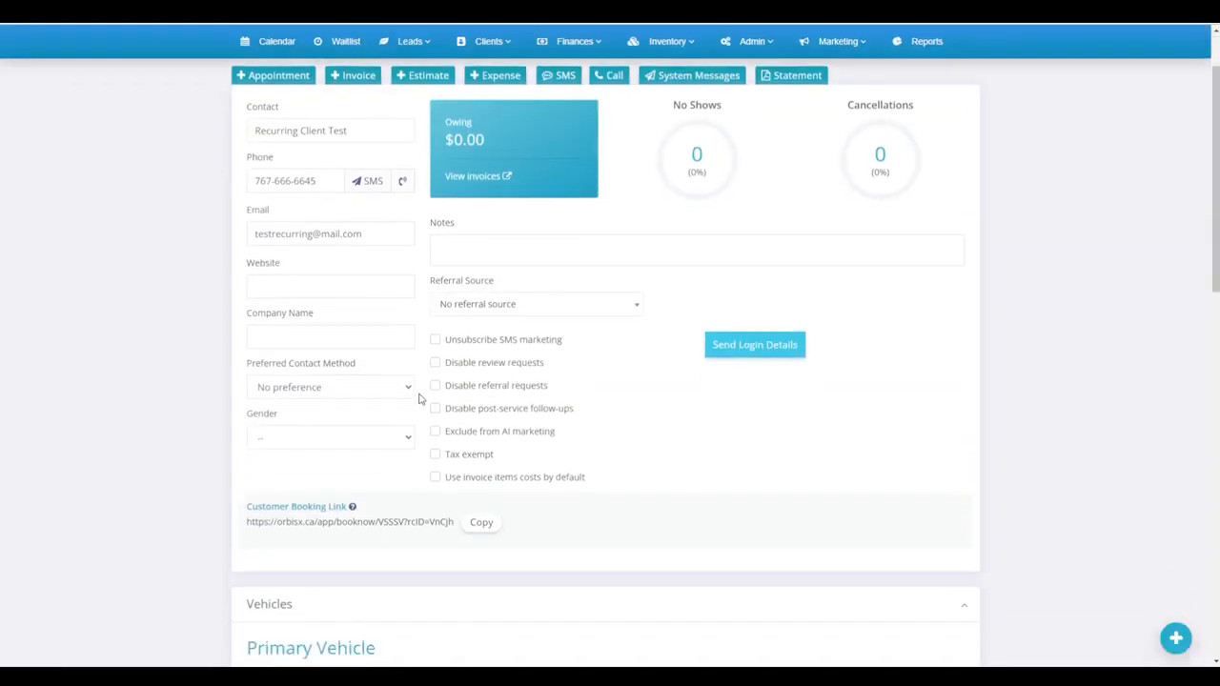
left_click(334, 168)
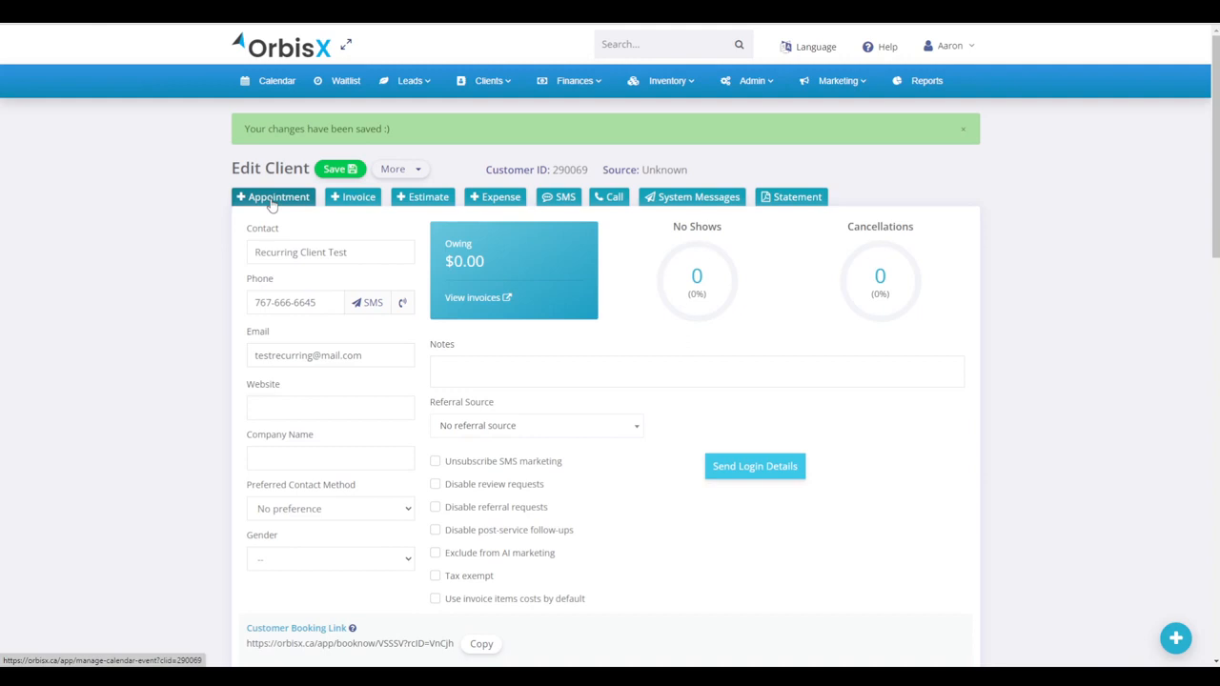
Step: Start an appointment for Recurring Client Test and view its repeat options
left_click(273, 197)
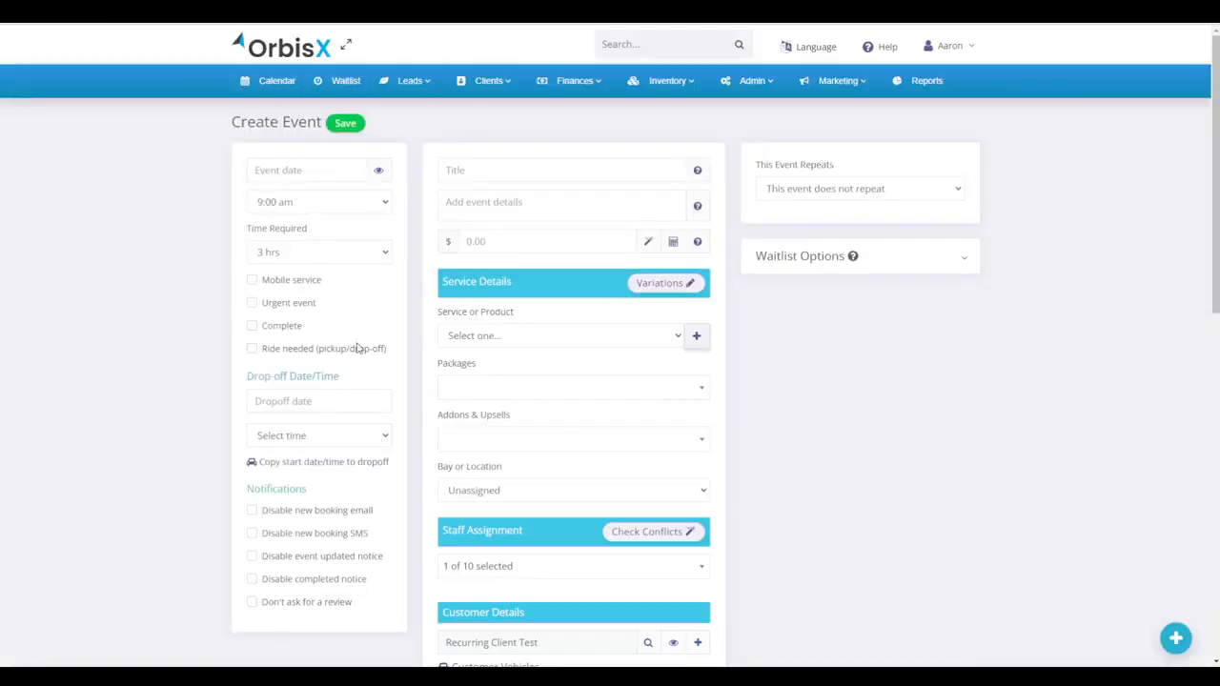
mouse_move(854, 159)
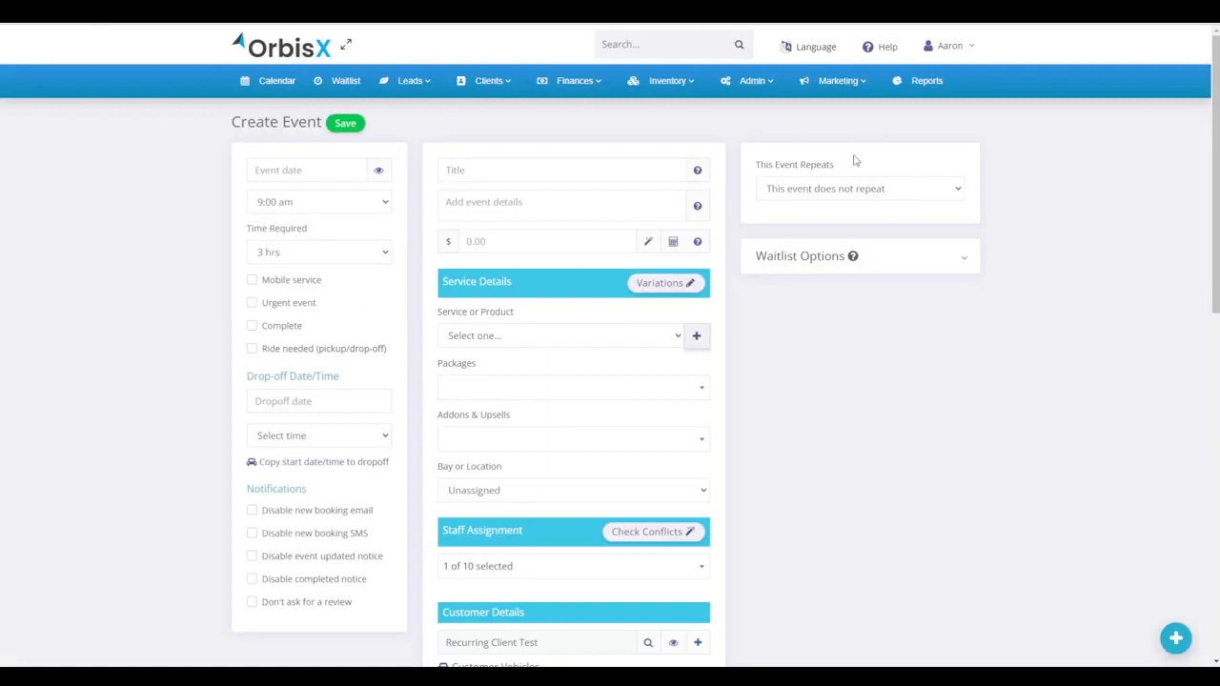
left_click(858, 188)
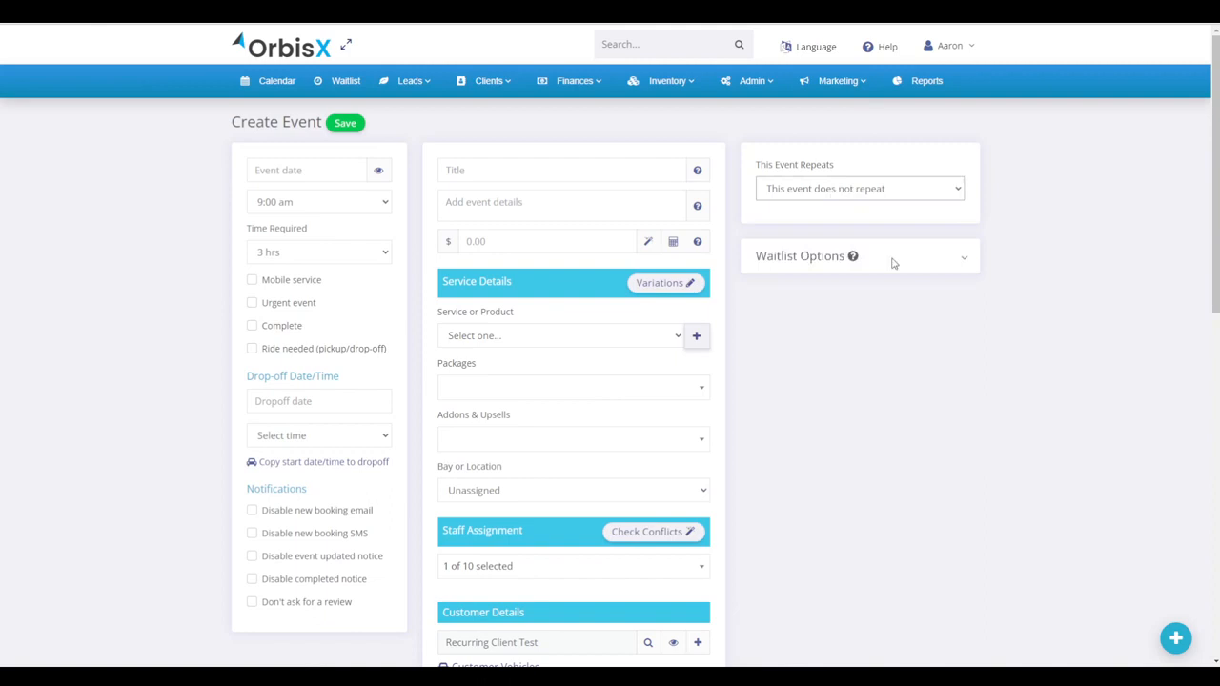
mouse_move(862, 276)
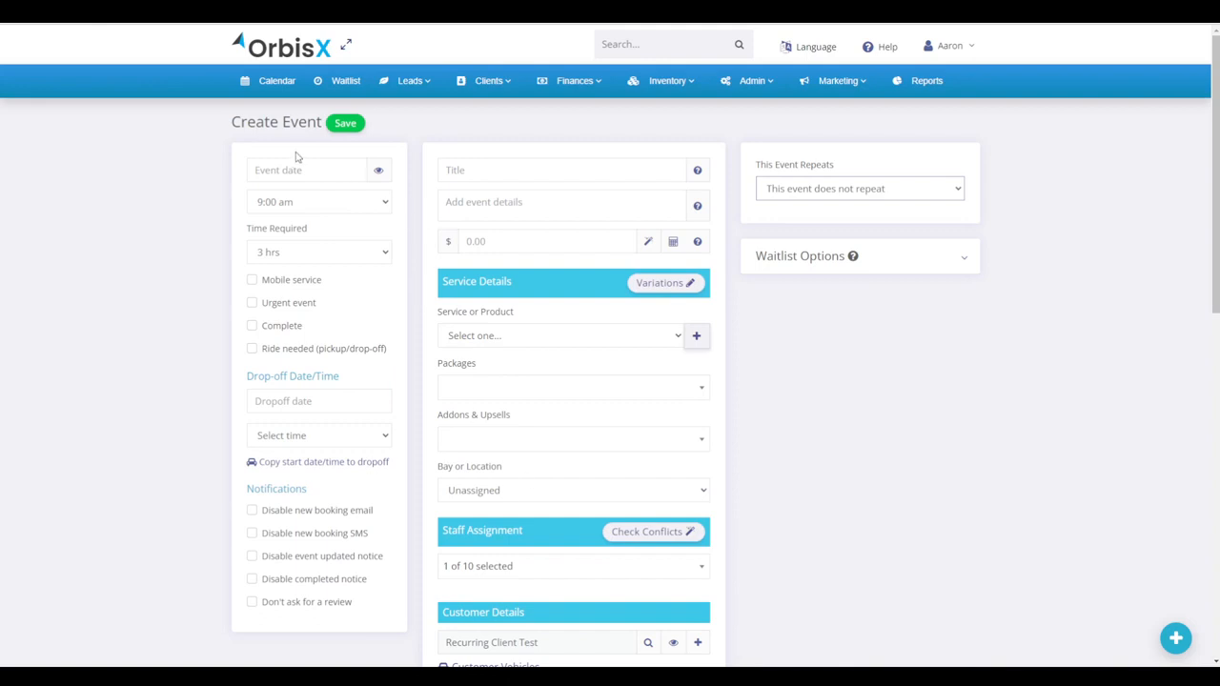
Step: Set the event date to July 29, 2022 and title it 'Recurring Test'
left_click(305, 170)
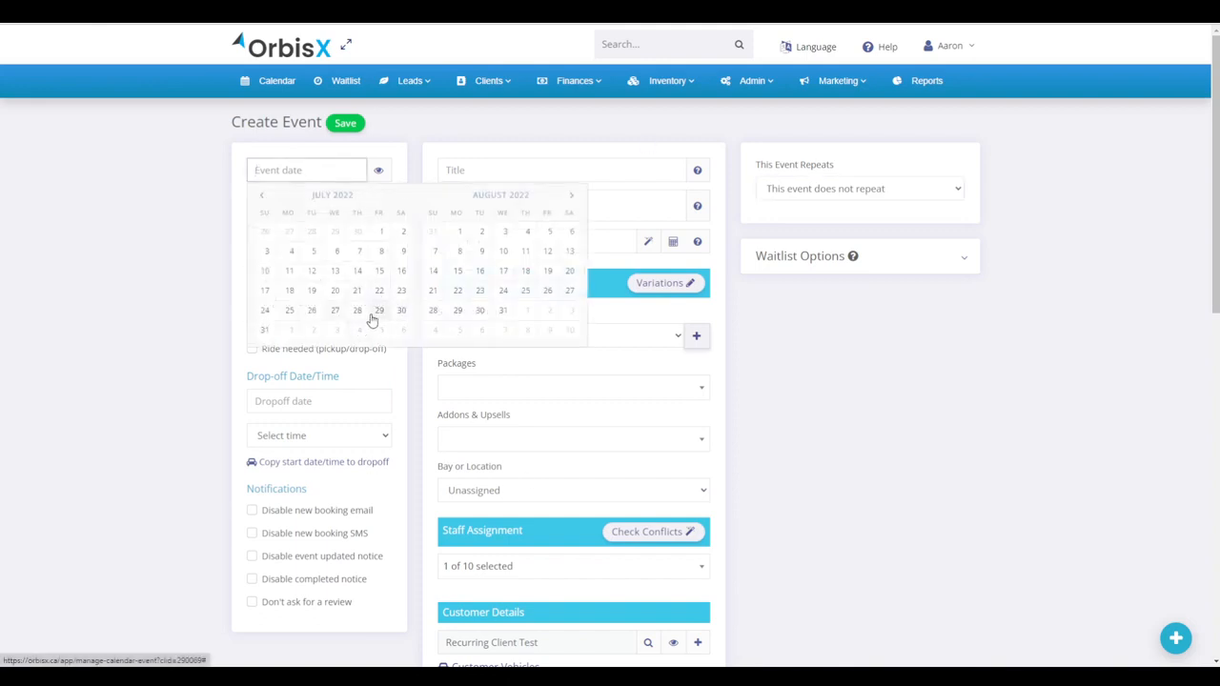
left_click(378, 309)
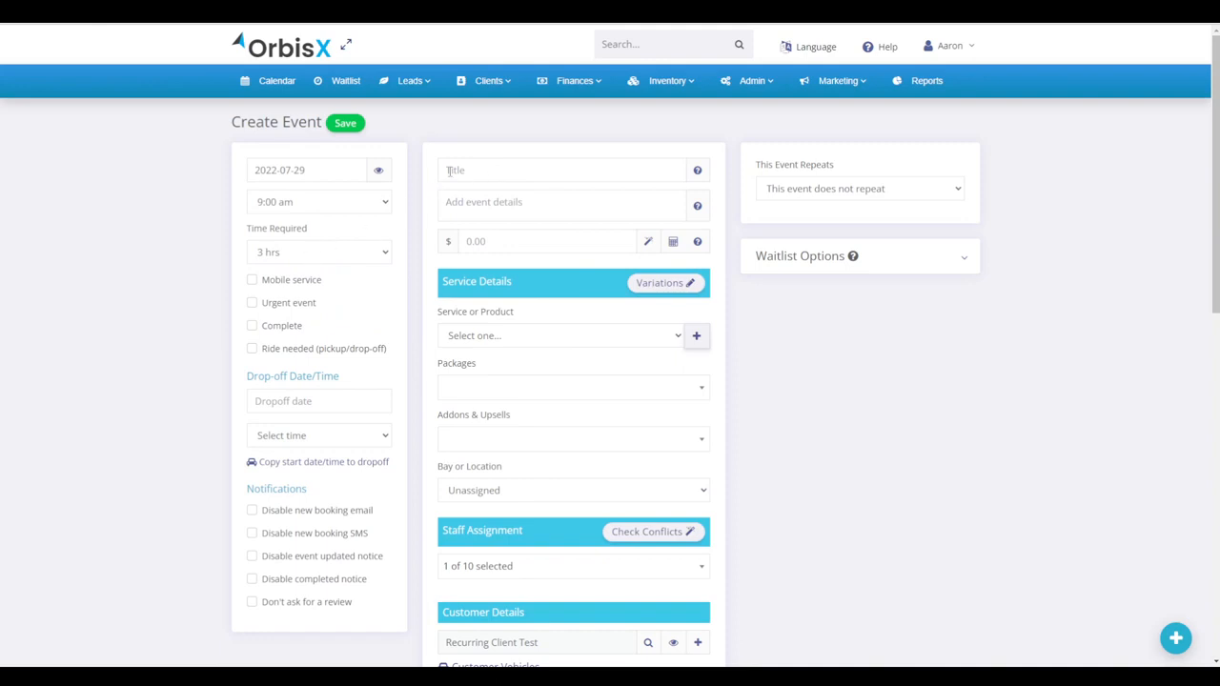
type("Recurring Test")
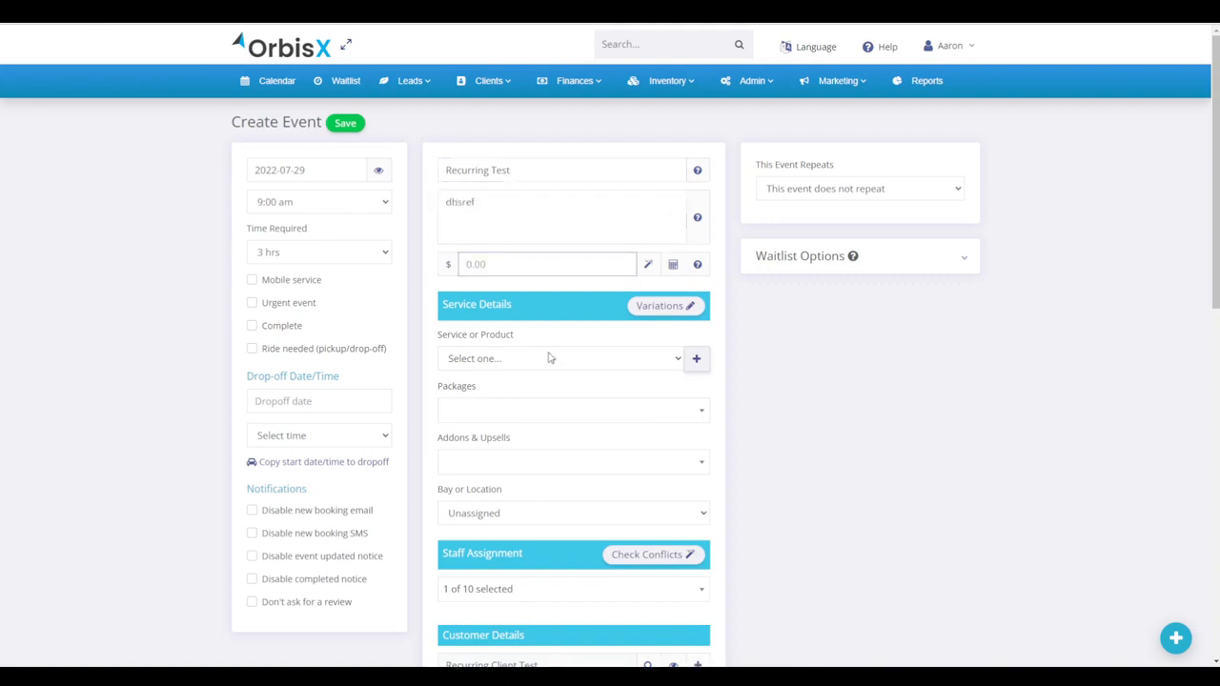
Step: Add Detailing and Ceramic Coating, two packages, Ceramic Bay and three staff
left_click(560, 358)
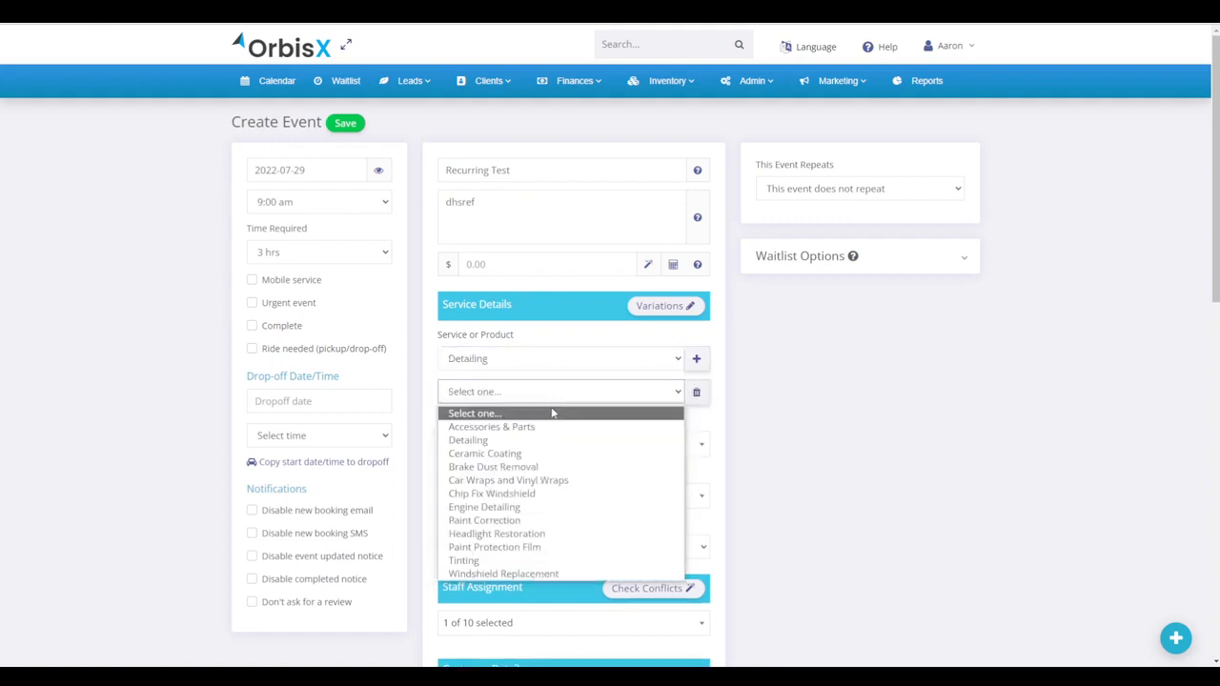
left_click(484, 453)
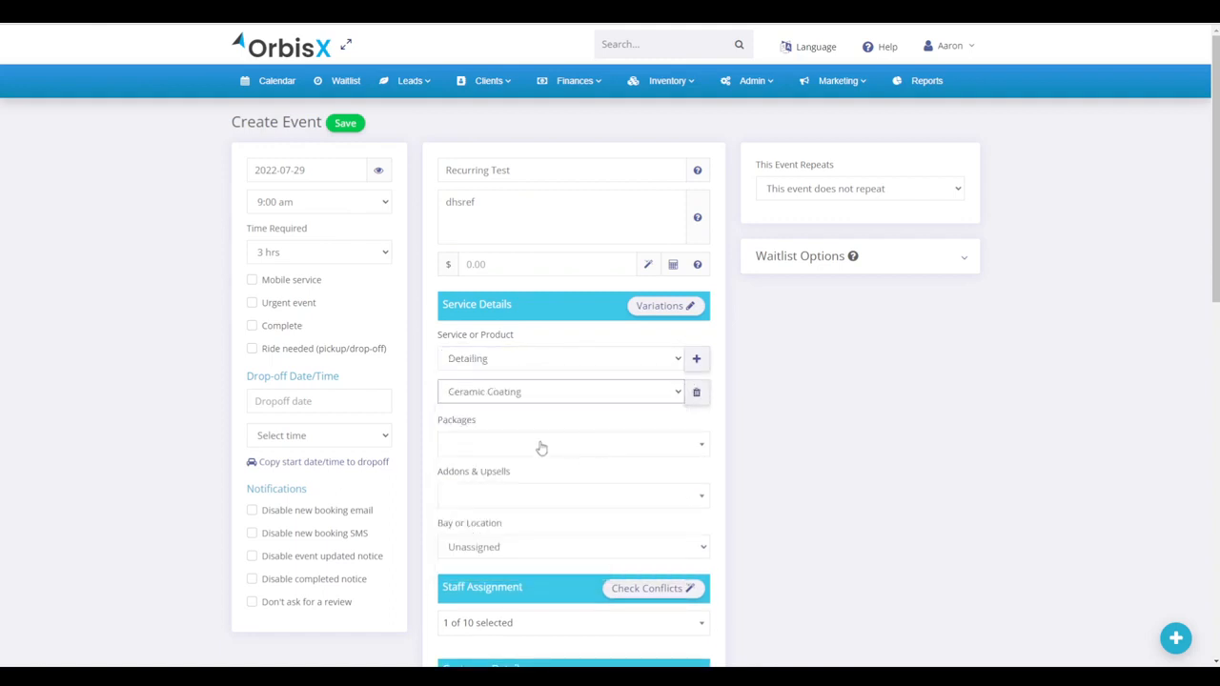
left_click(571, 443)
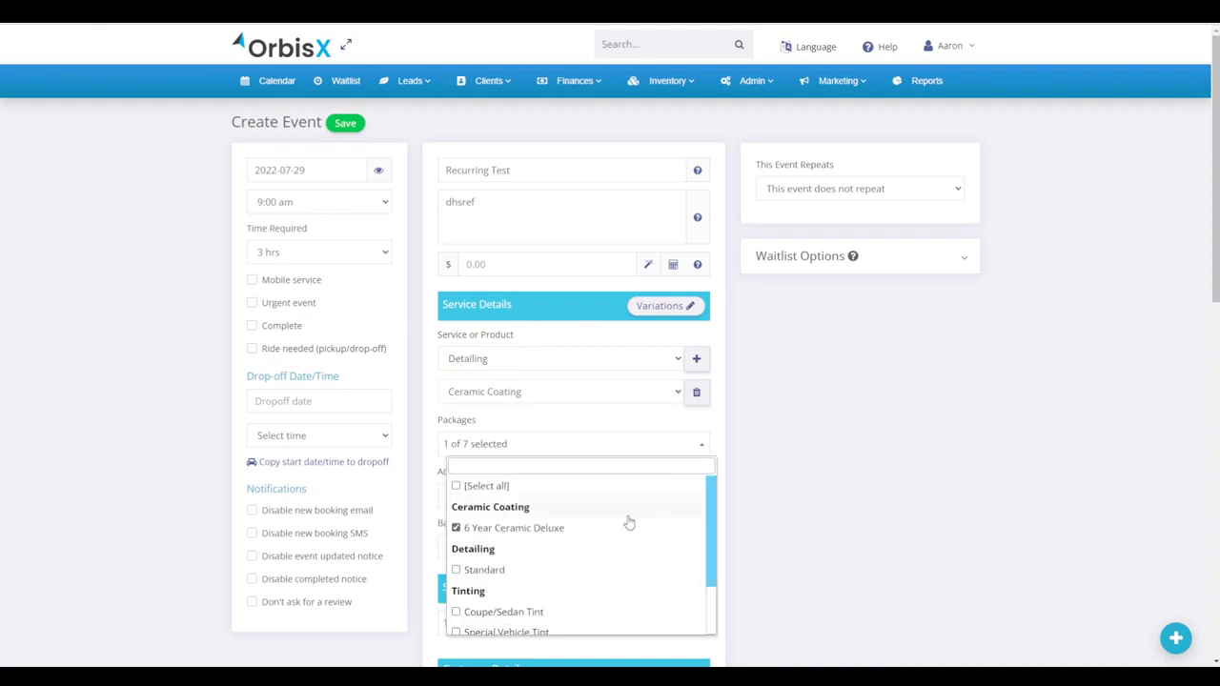
left_click(455, 569)
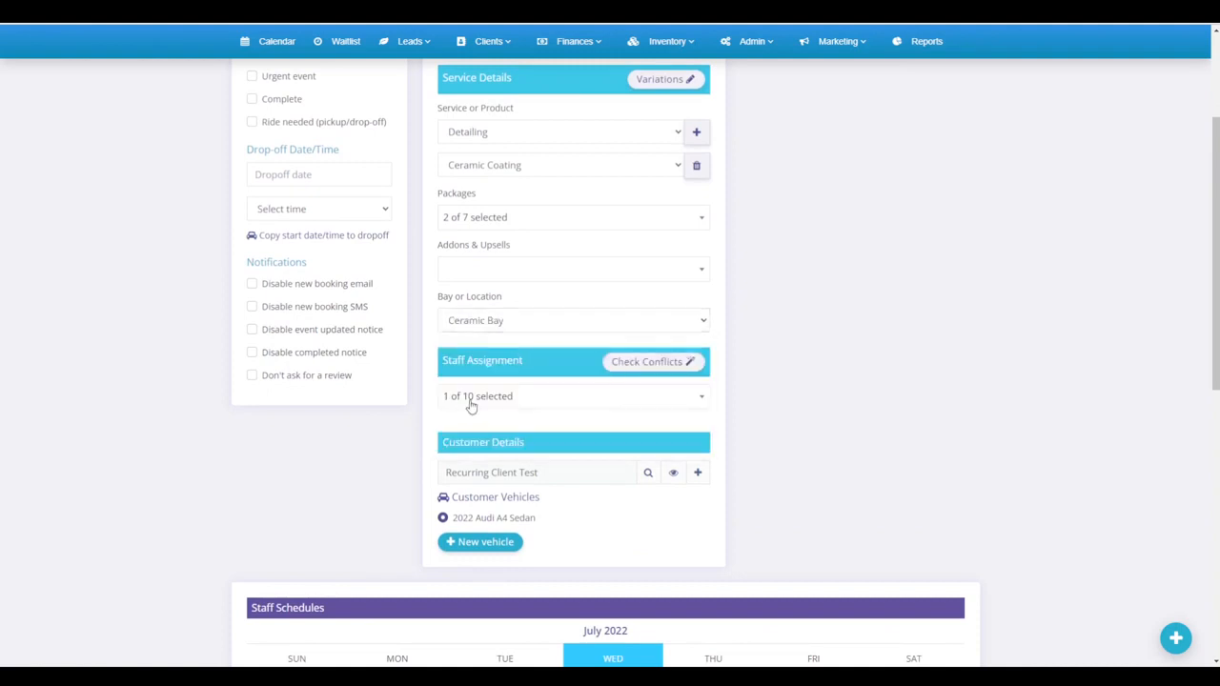
left_click(572, 396)
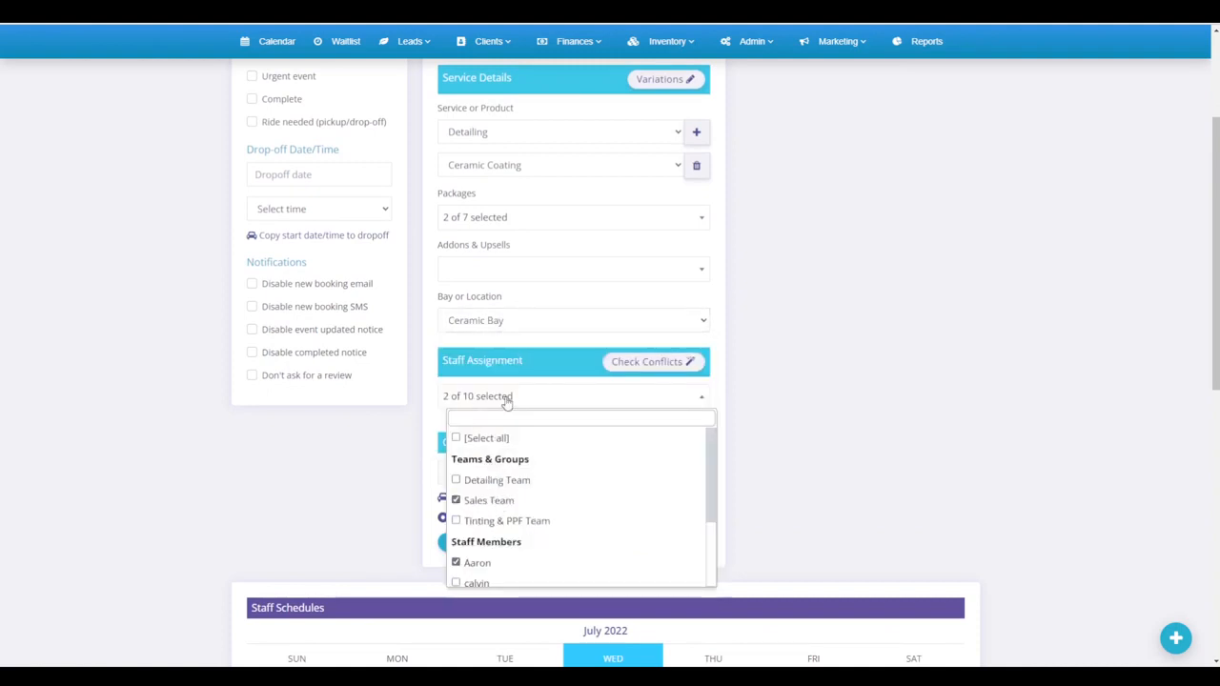
left_click(455, 479)
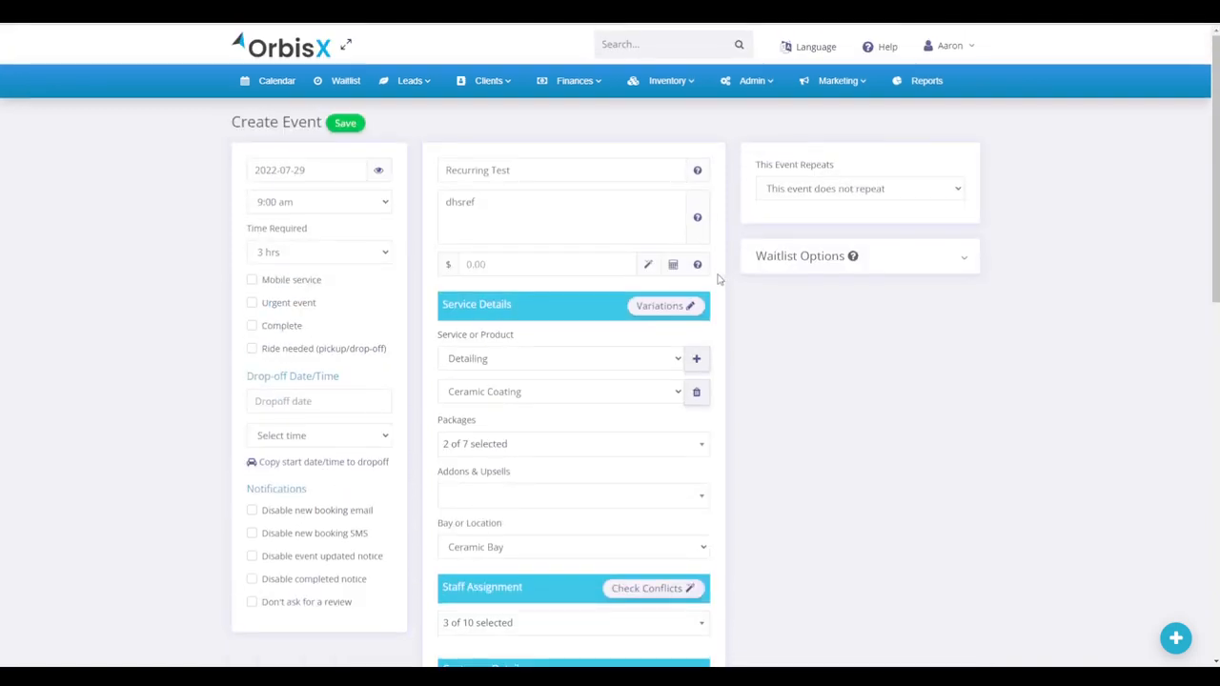
Step: Set repeats to Every X months, interval every 3 months, closest Wednesday
left_click(858, 187)
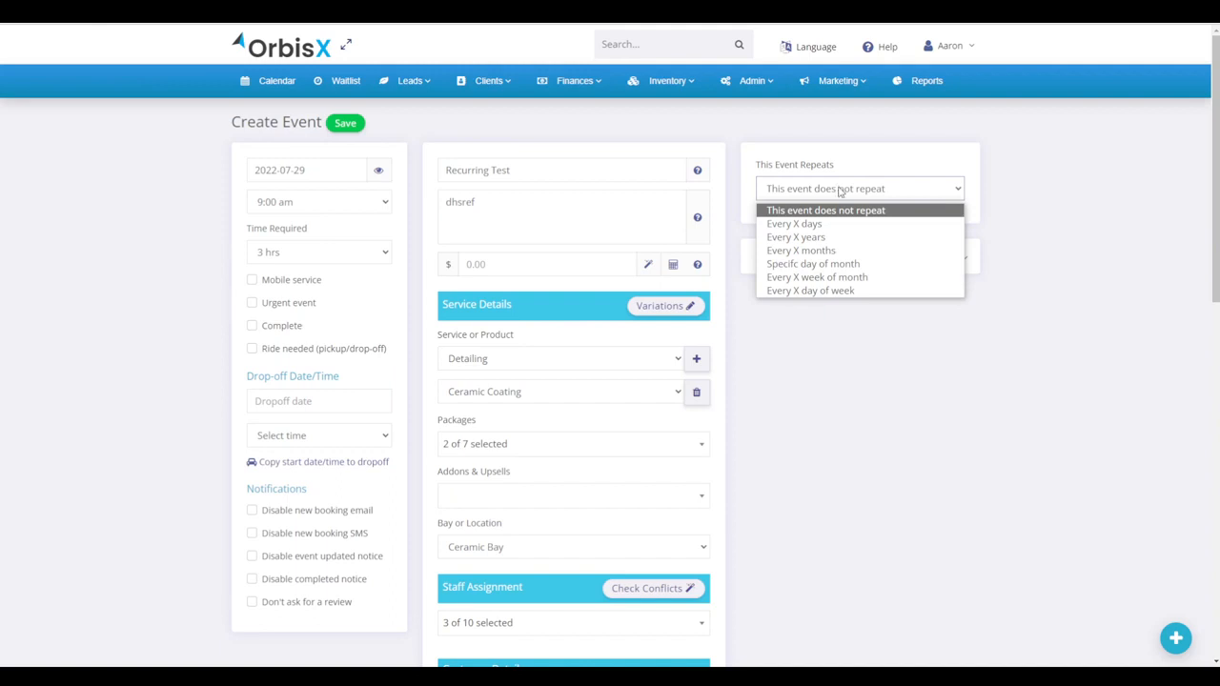
mouse_move(838, 221)
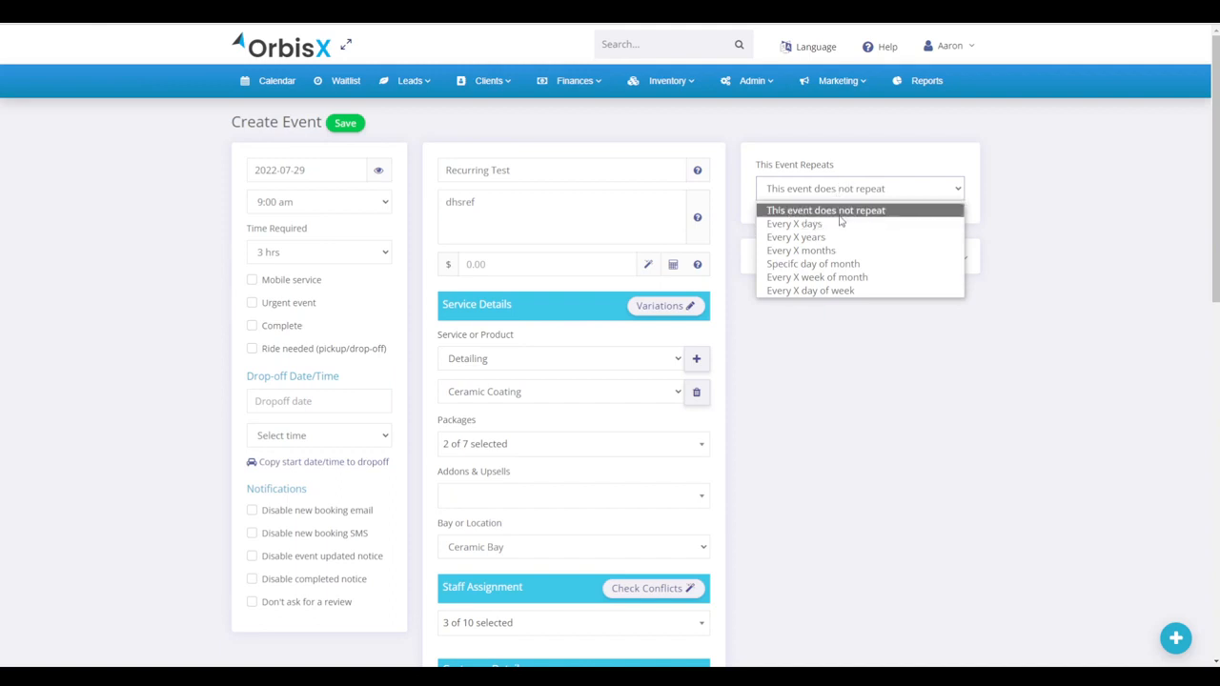
left_click(800, 249)
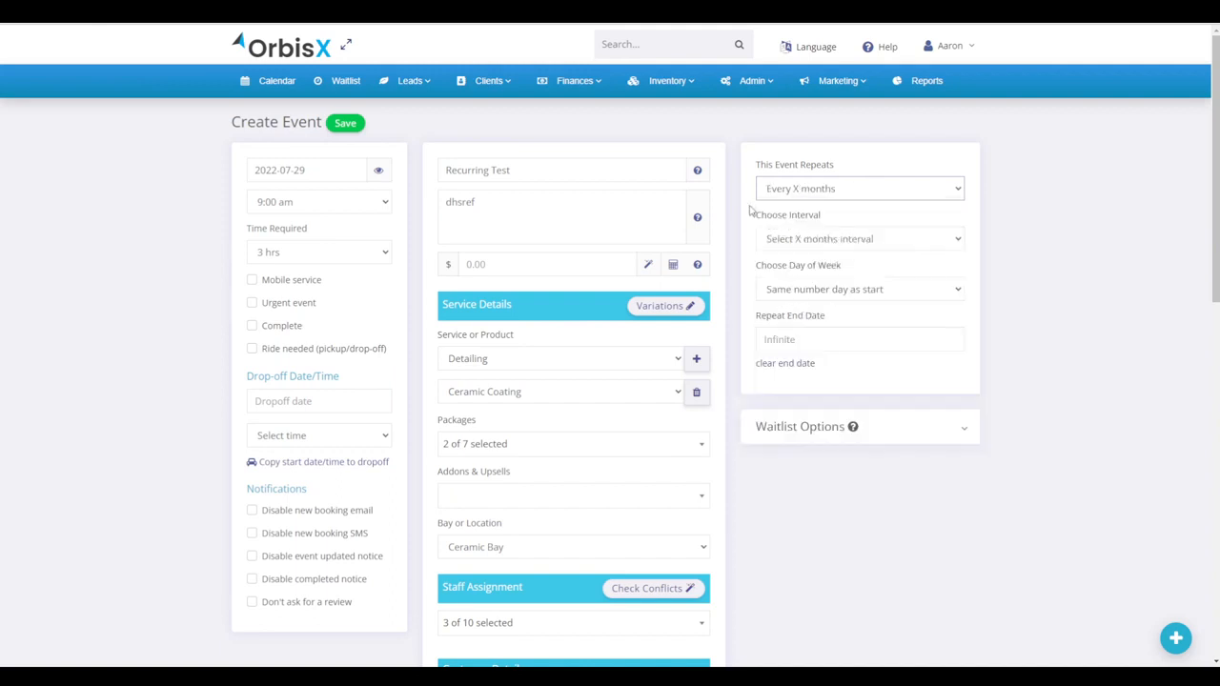
left_click(858, 187)
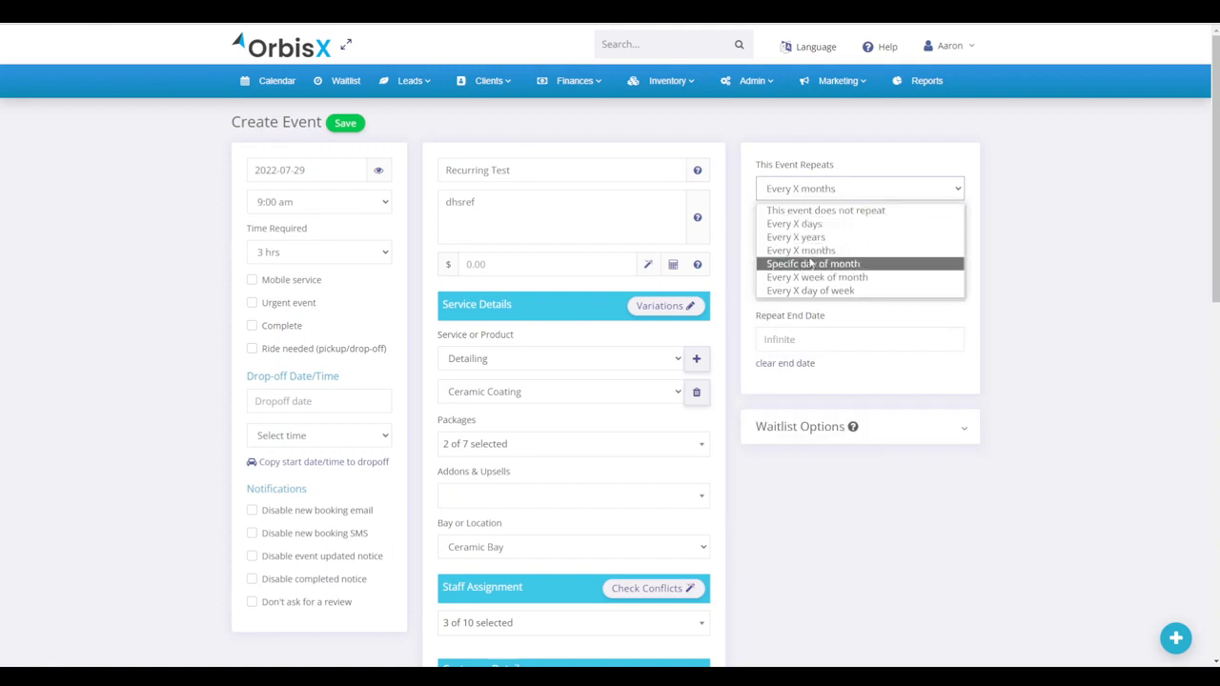
left_click(800, 250)
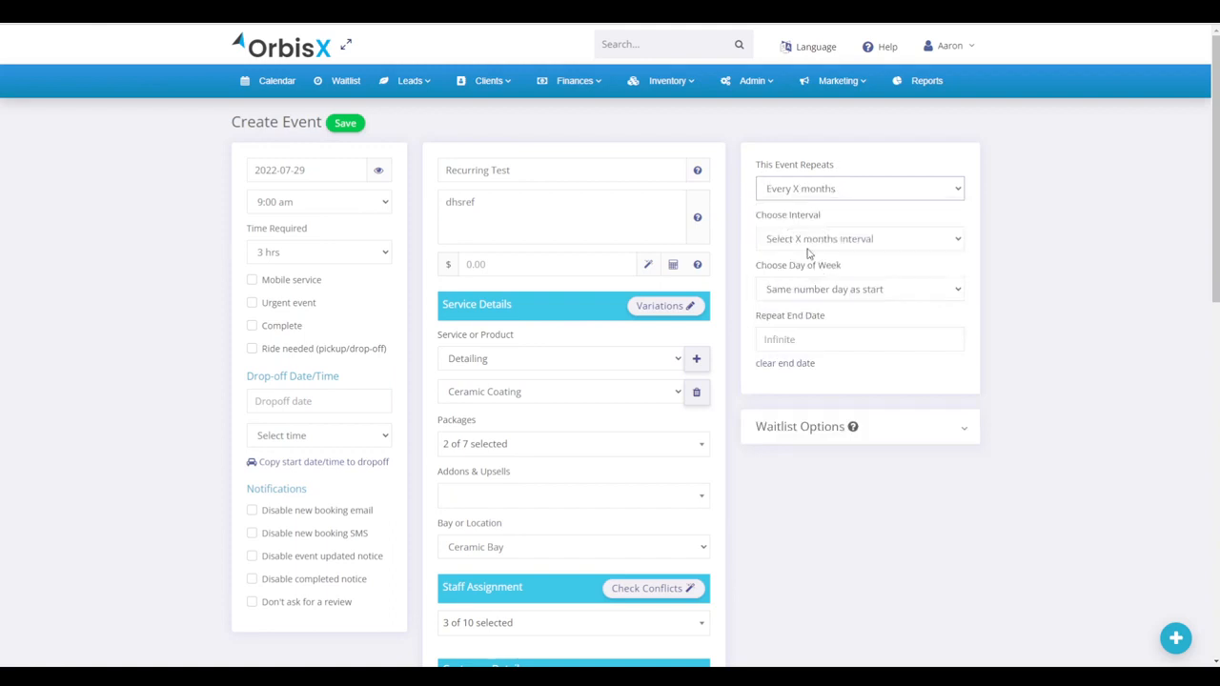
left_click(857, 239)
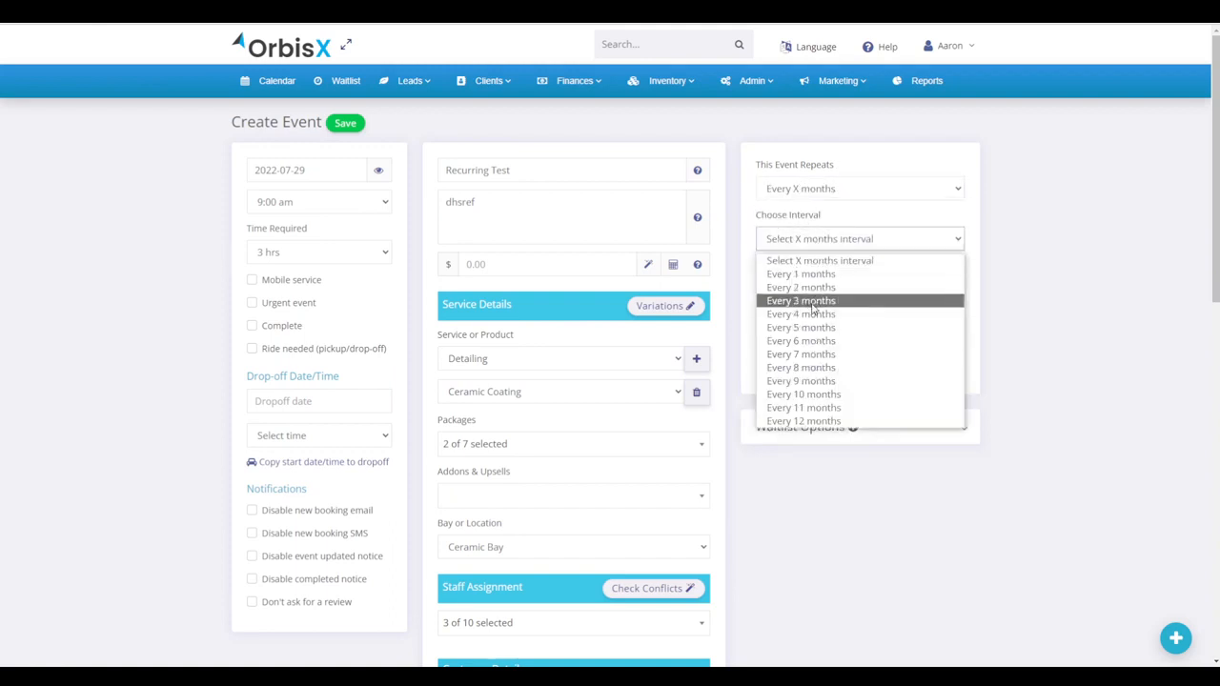
left_click(801, 300)
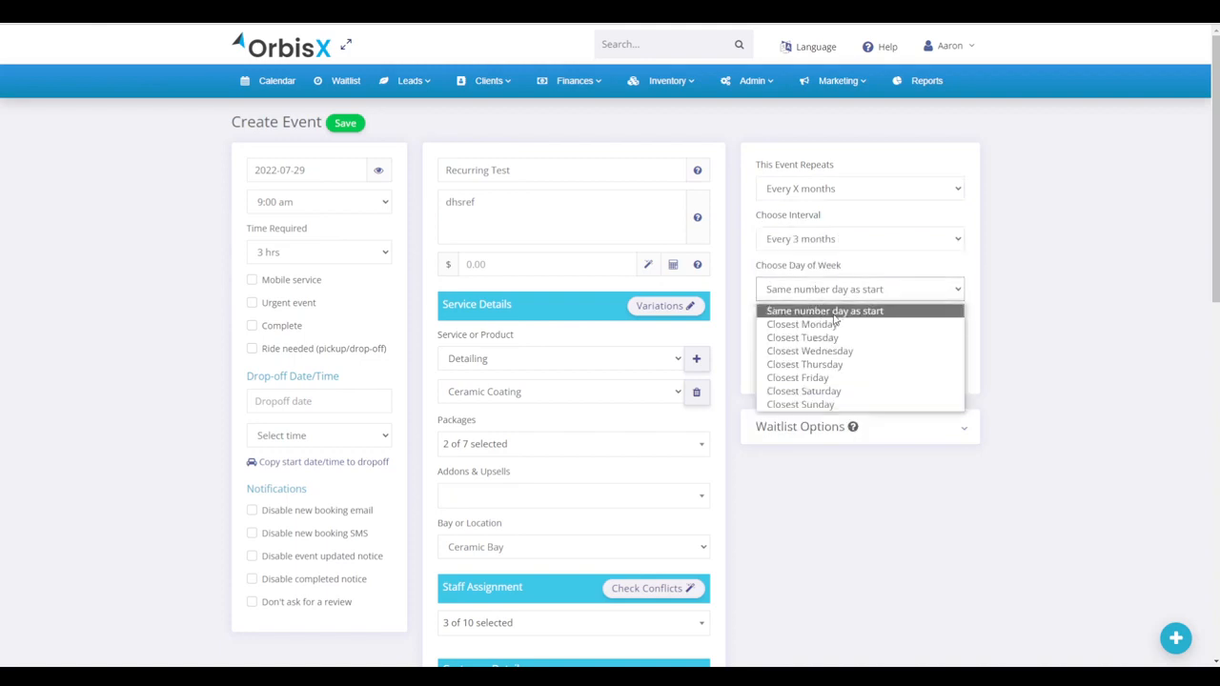
mouse_move(804, 364)
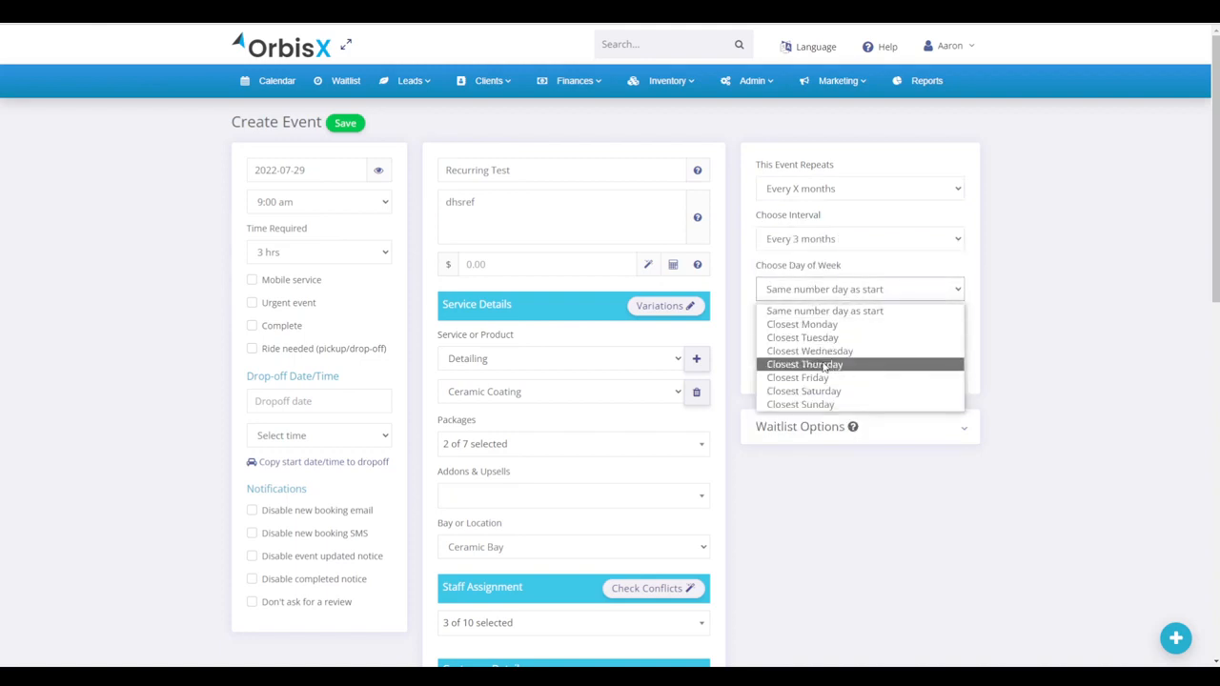
left_click(809, 351)
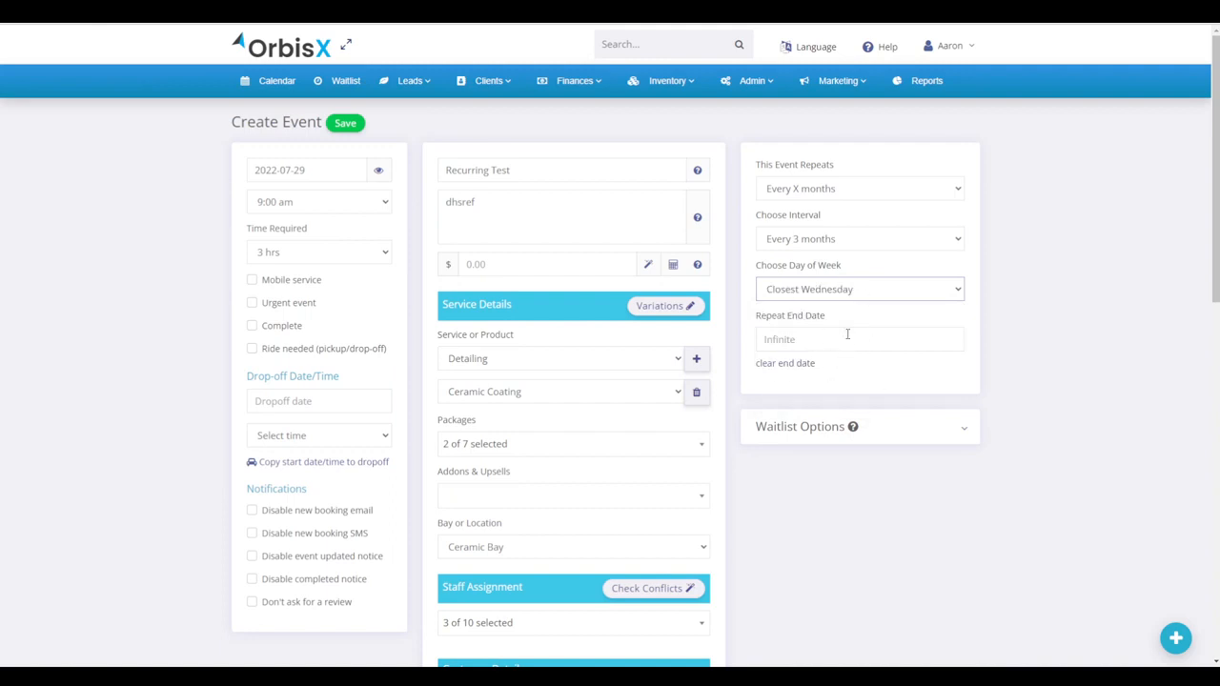
left_click(858, 188)
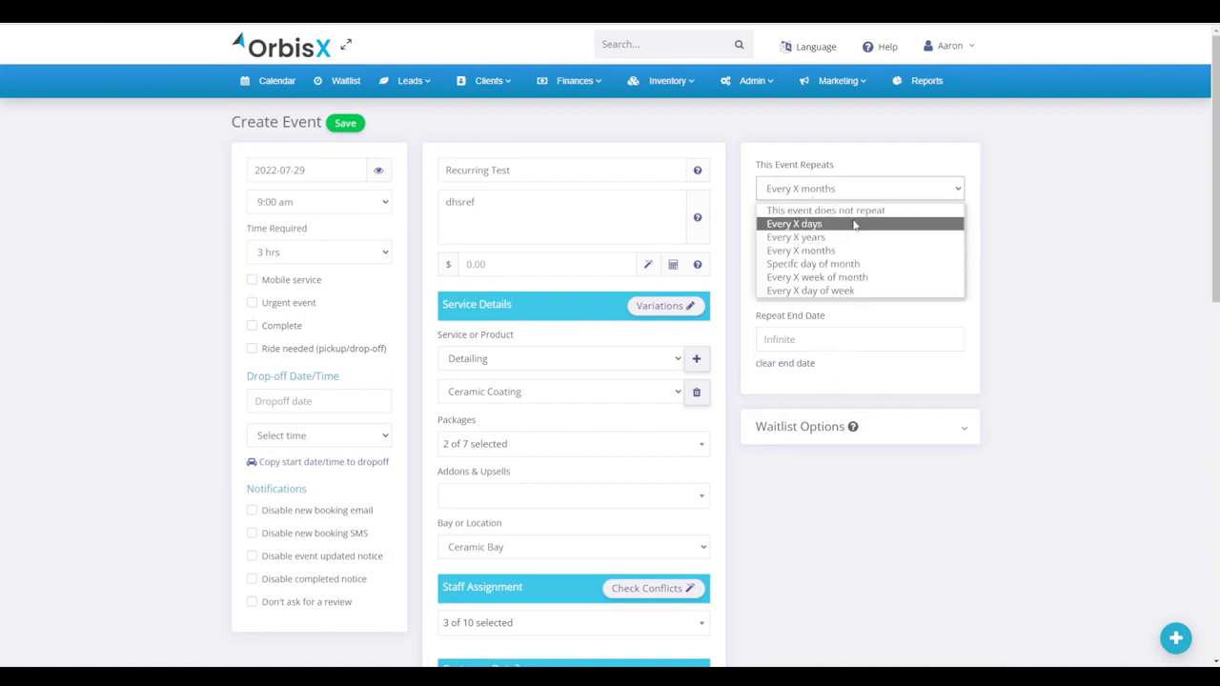
left_click(794, 223)
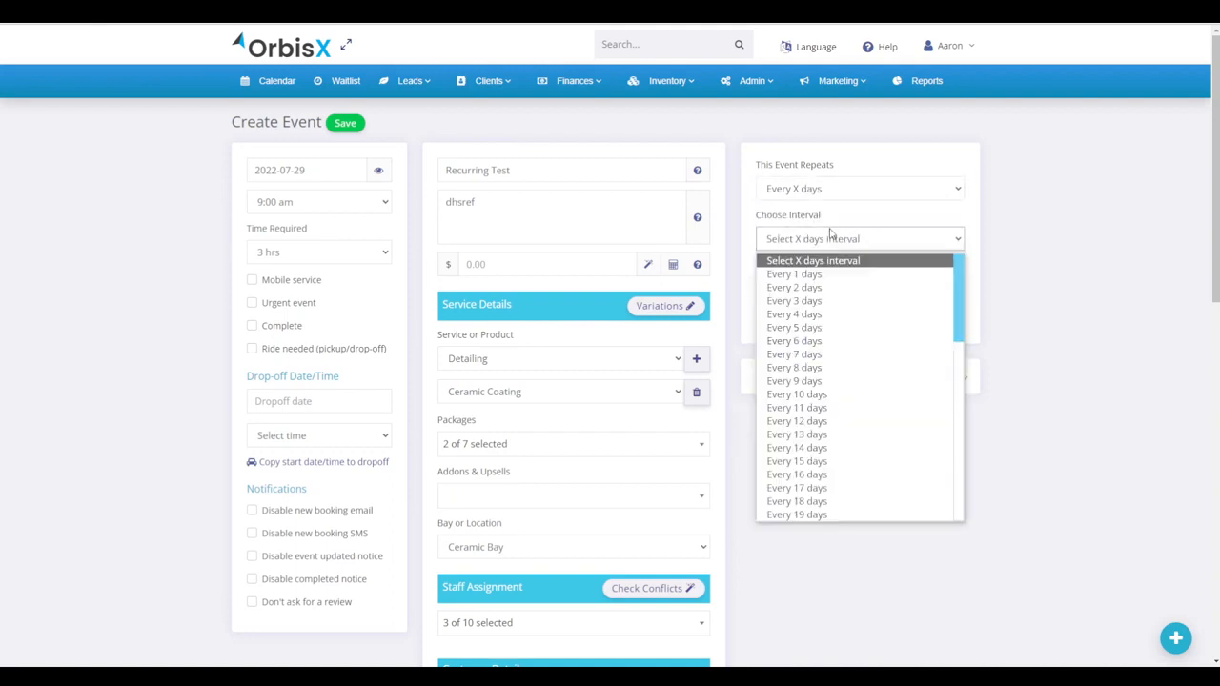
left_click(793, 366)
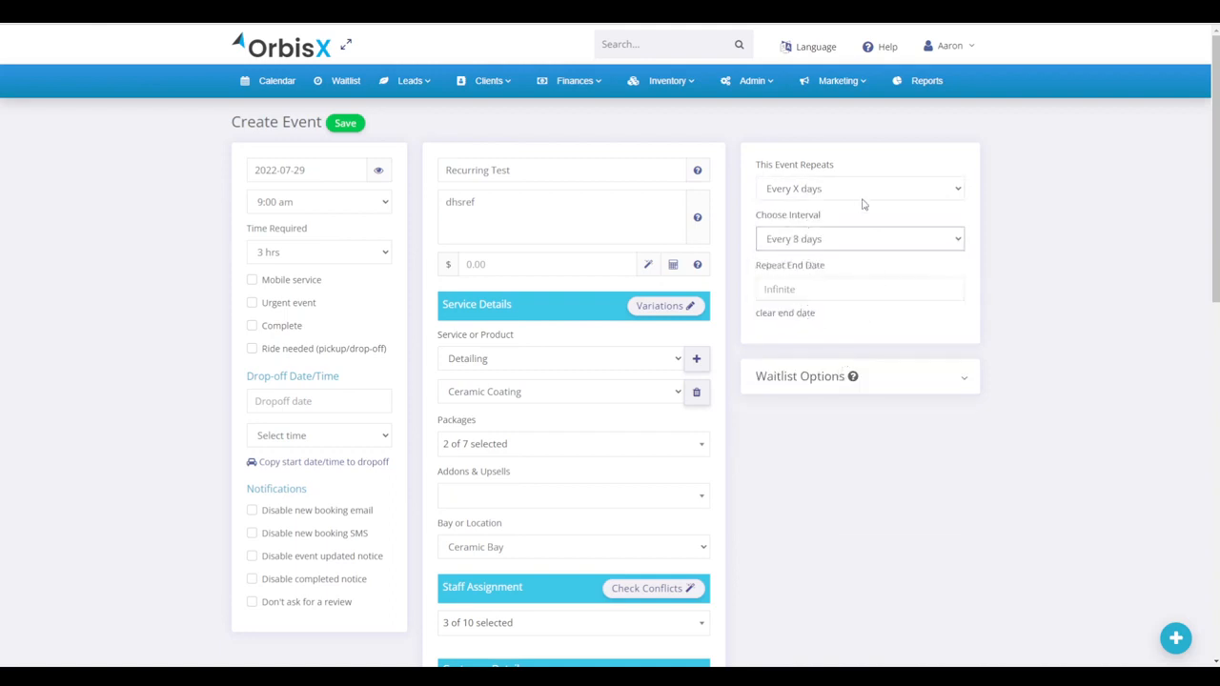
left_click(858, 188)
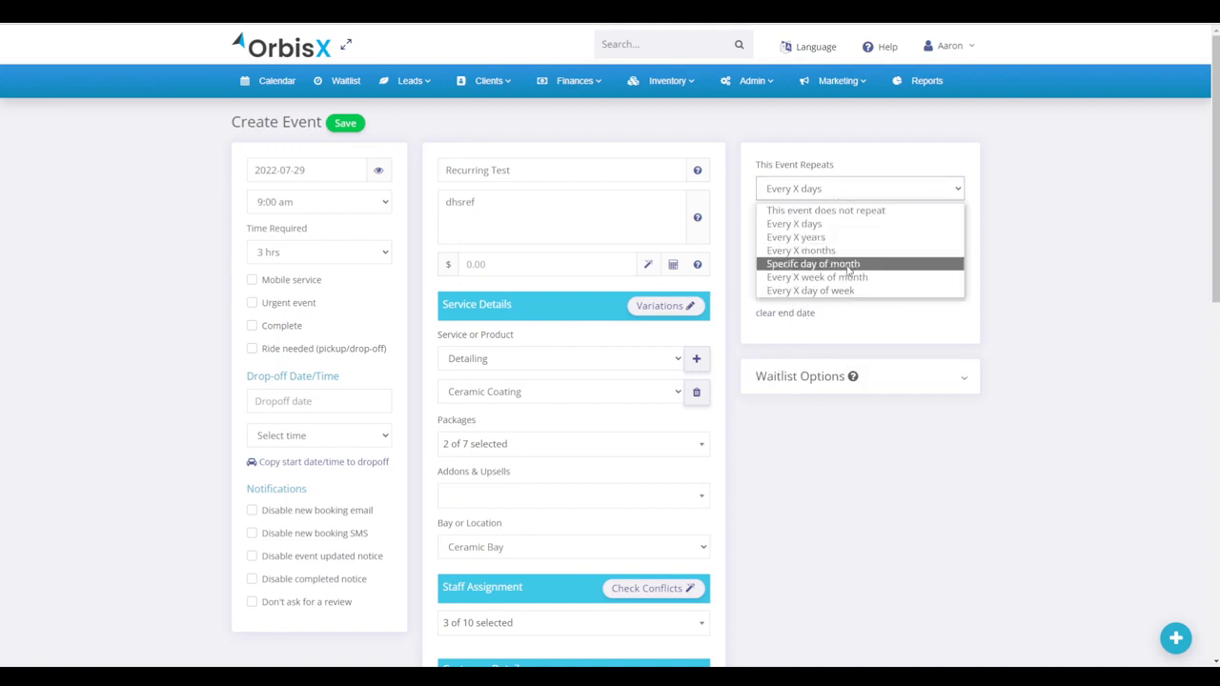
left_click(812, 263)
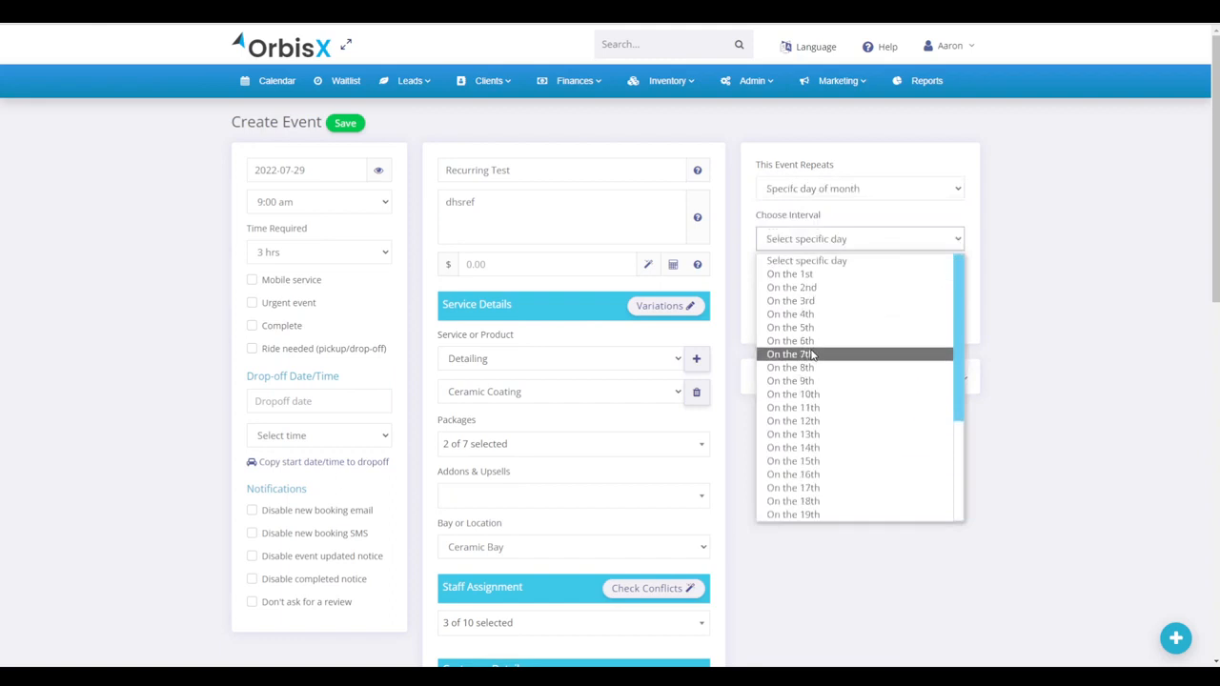
left_click(790, 353)
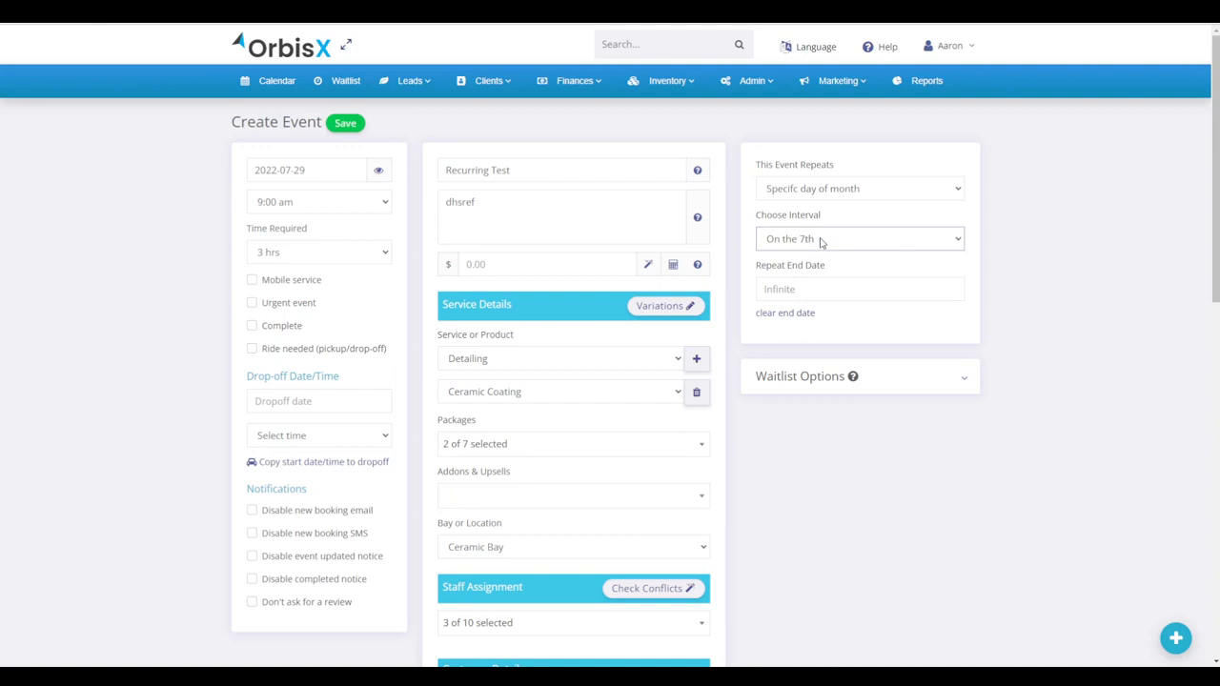
mouse_move(251, 181)
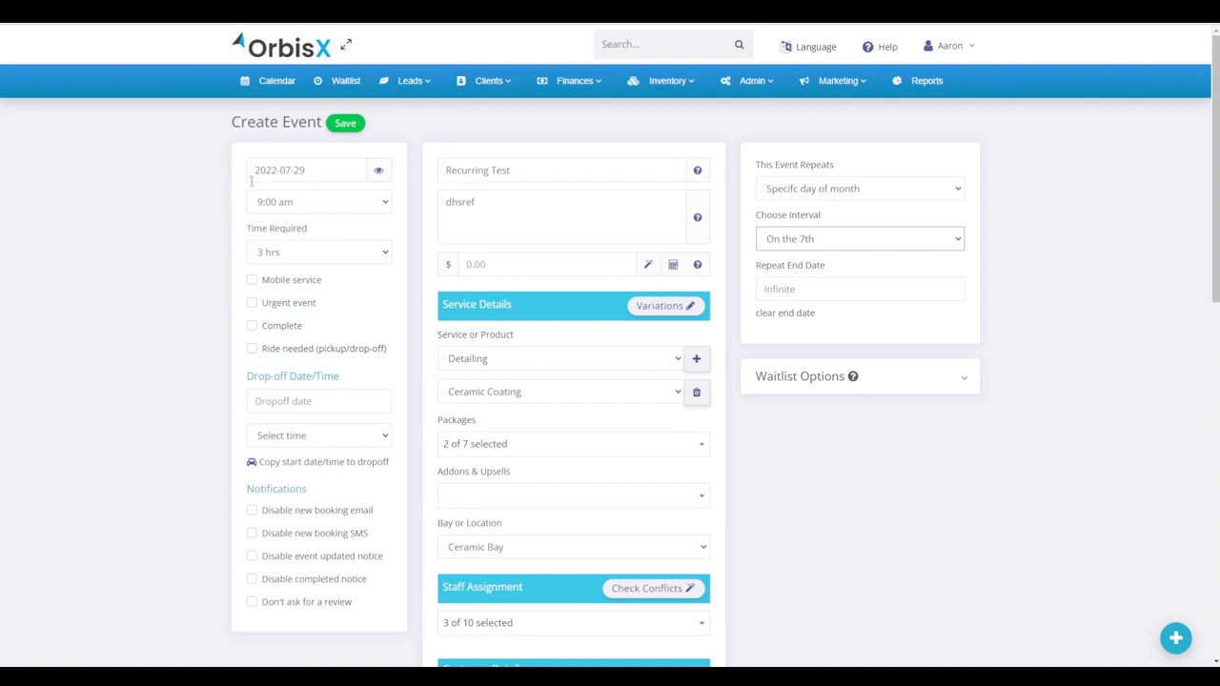
mouse_move(307, 162)
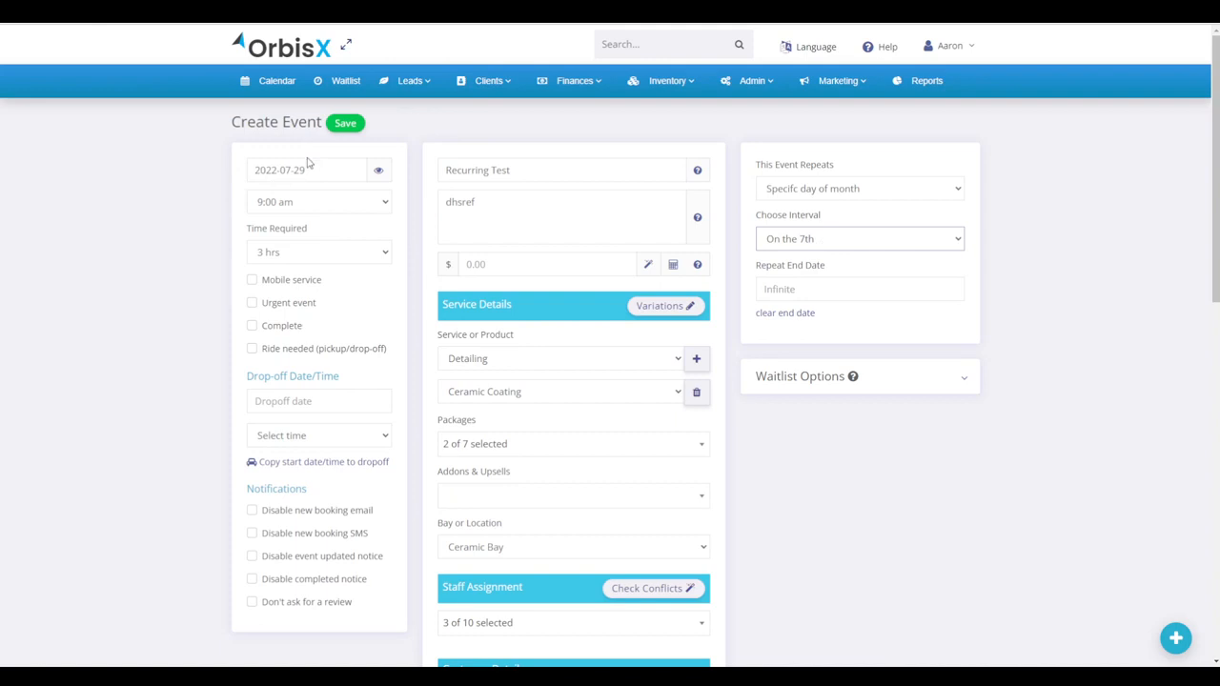
mouse_move(307, 153)
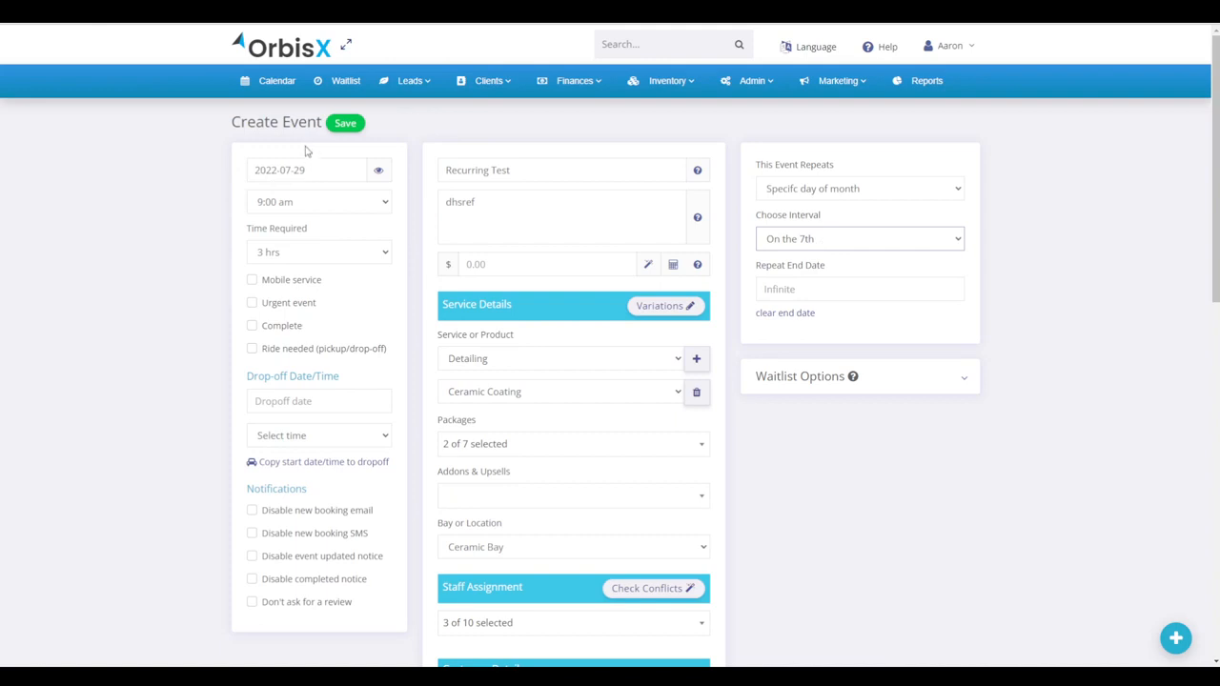
mouse_move(813, 250)
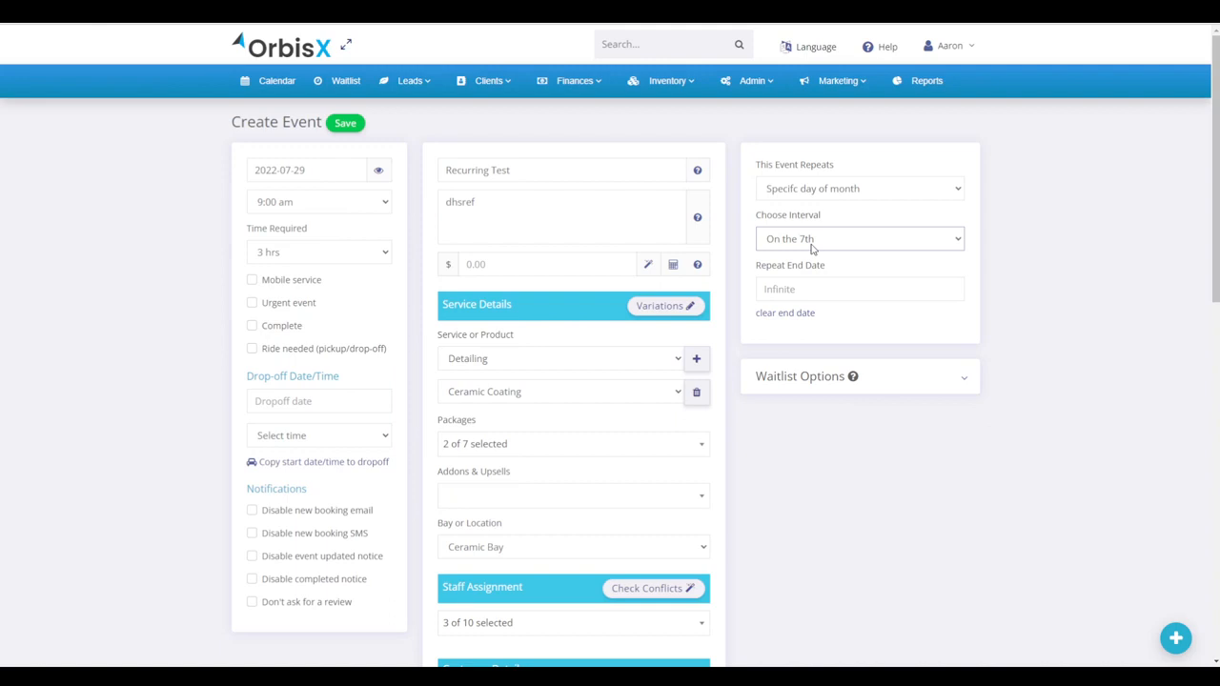
left_click(857, 238)
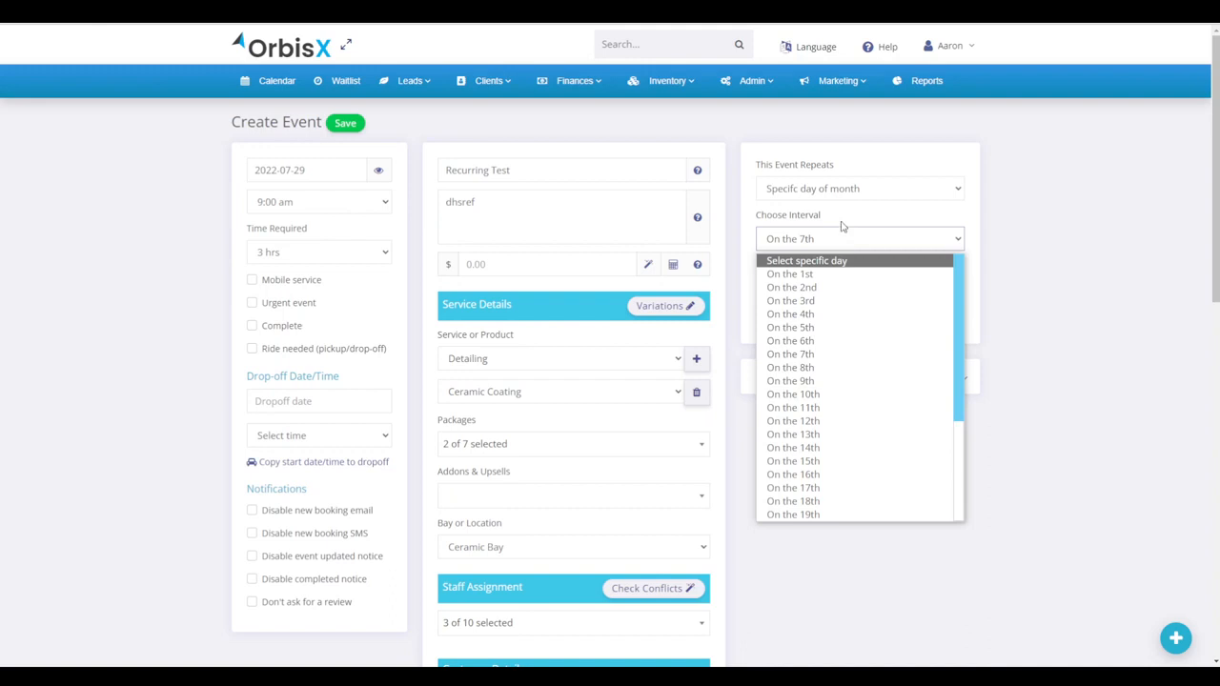
left_click(857, 187)
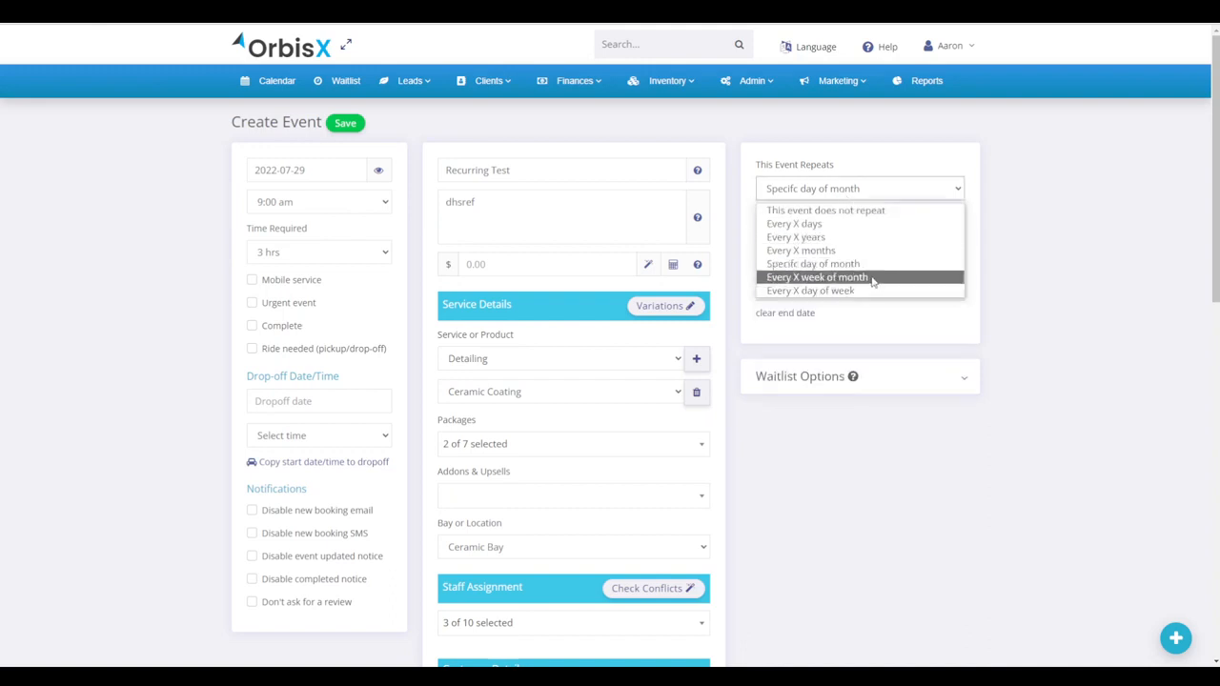
left_click(815, 277)
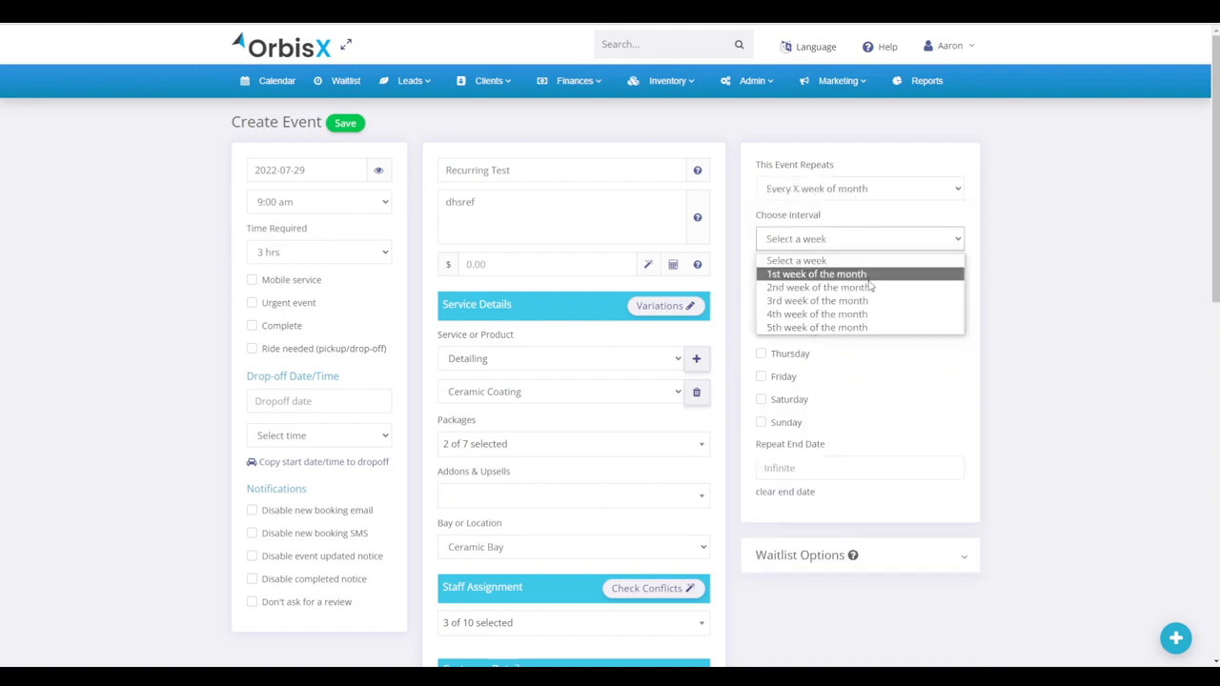
left_click(817, 300)
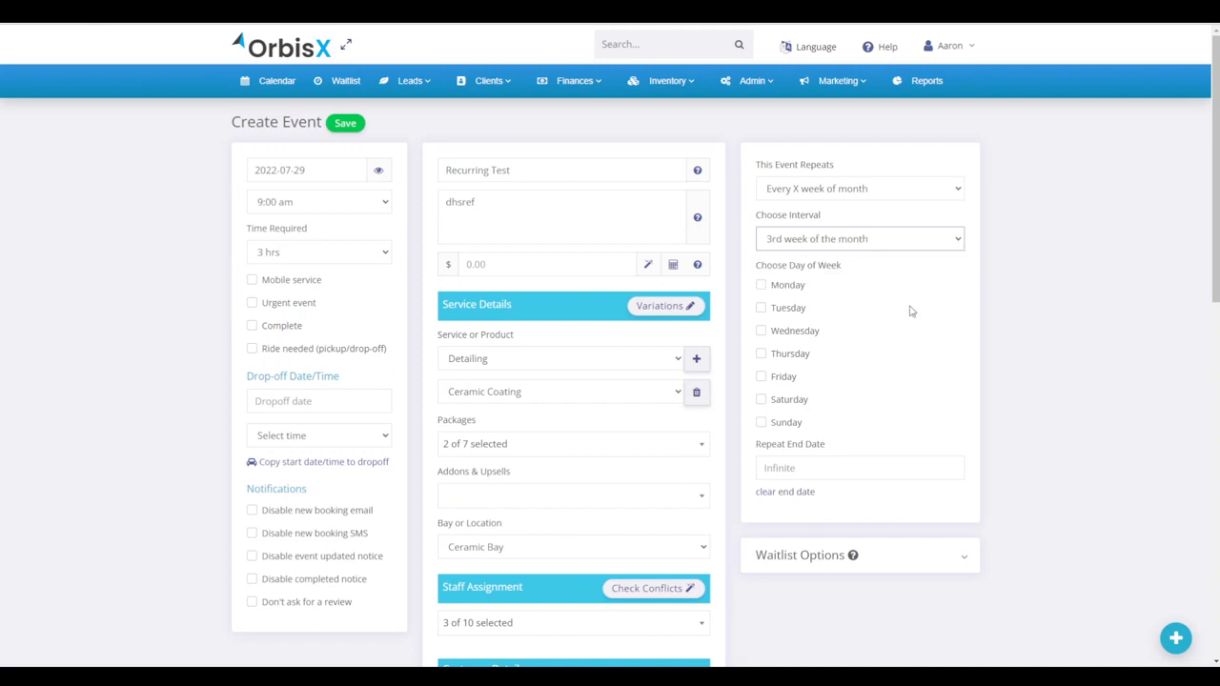
left_click(858, 187)
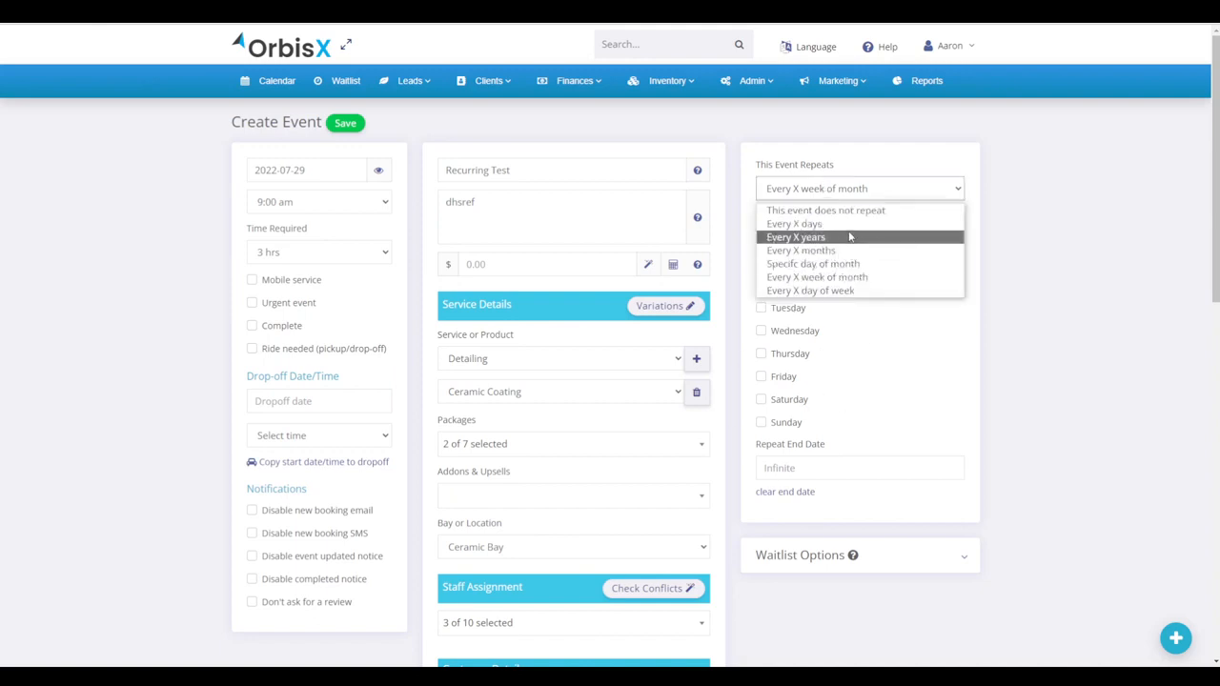
left_click(800, 249)
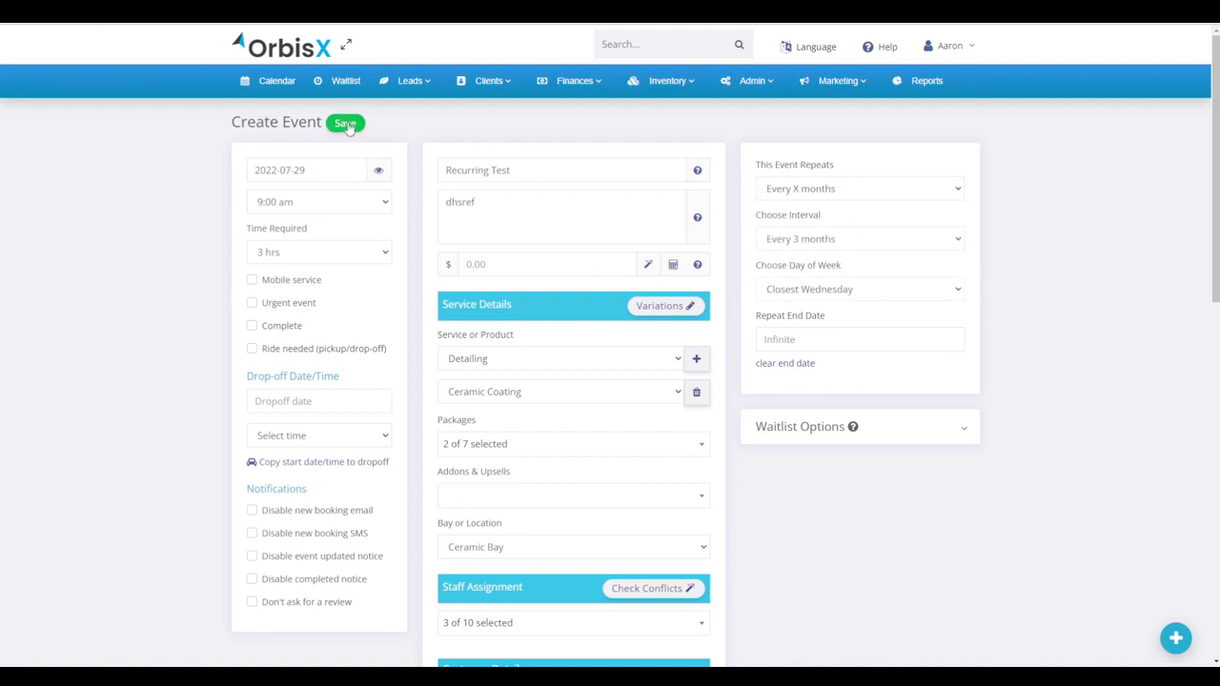
Step: Save the $2996 Recurring Test event with its 3-month repetition
left_click(648, 264)
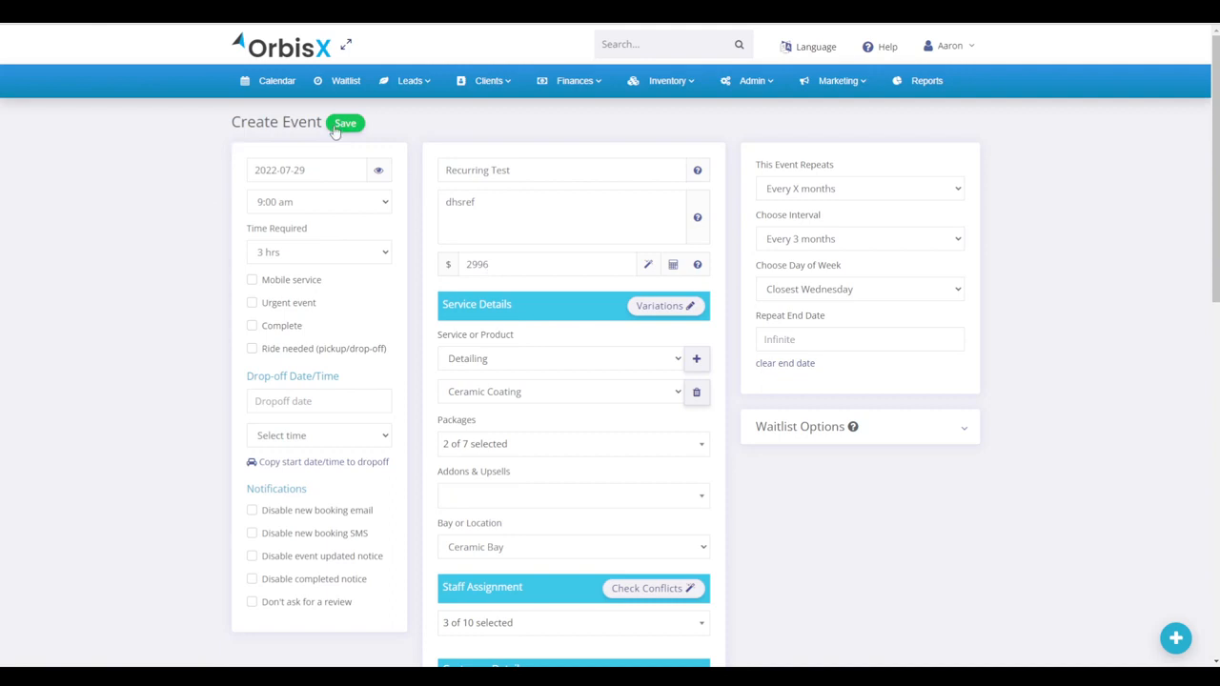
left_click(344, 123)
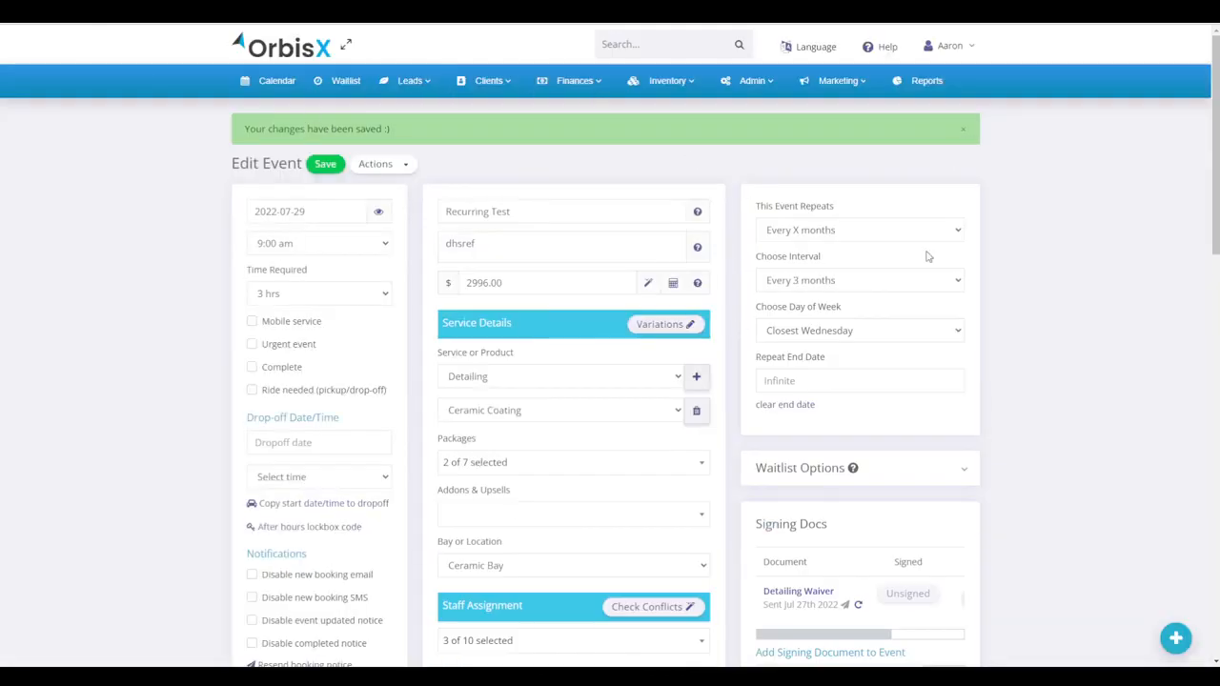
mouse_move(669, 561)
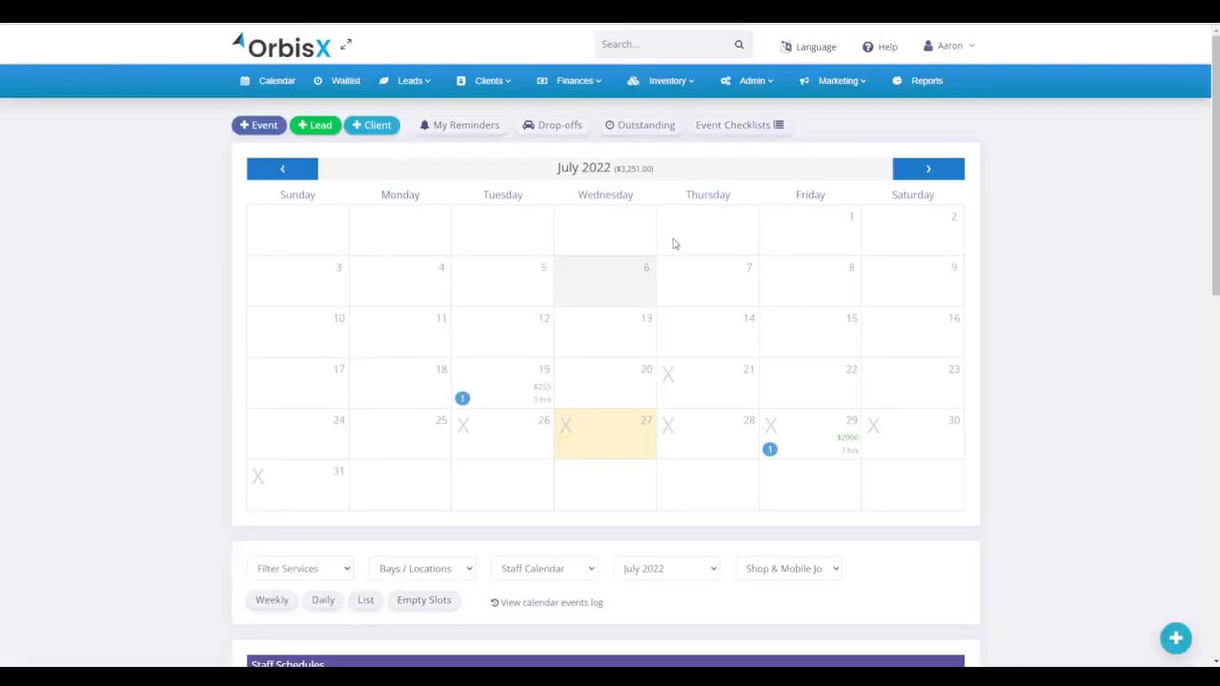
mouse_move(826, 434)
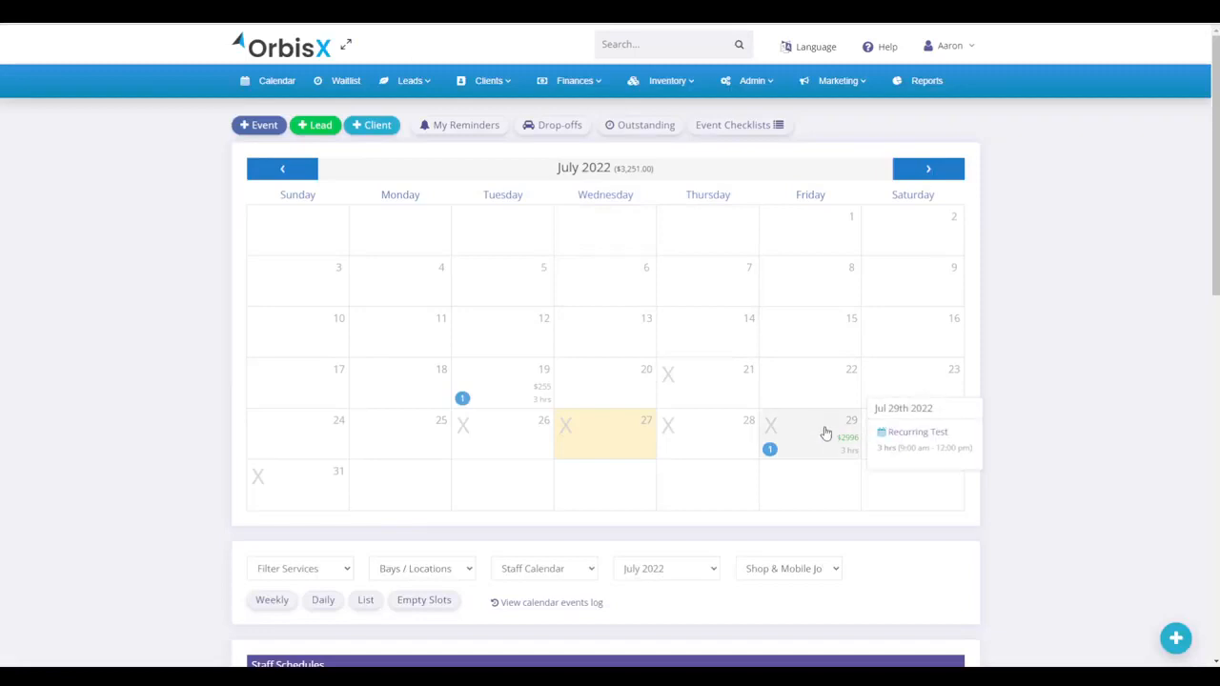
left_click(926, 167)
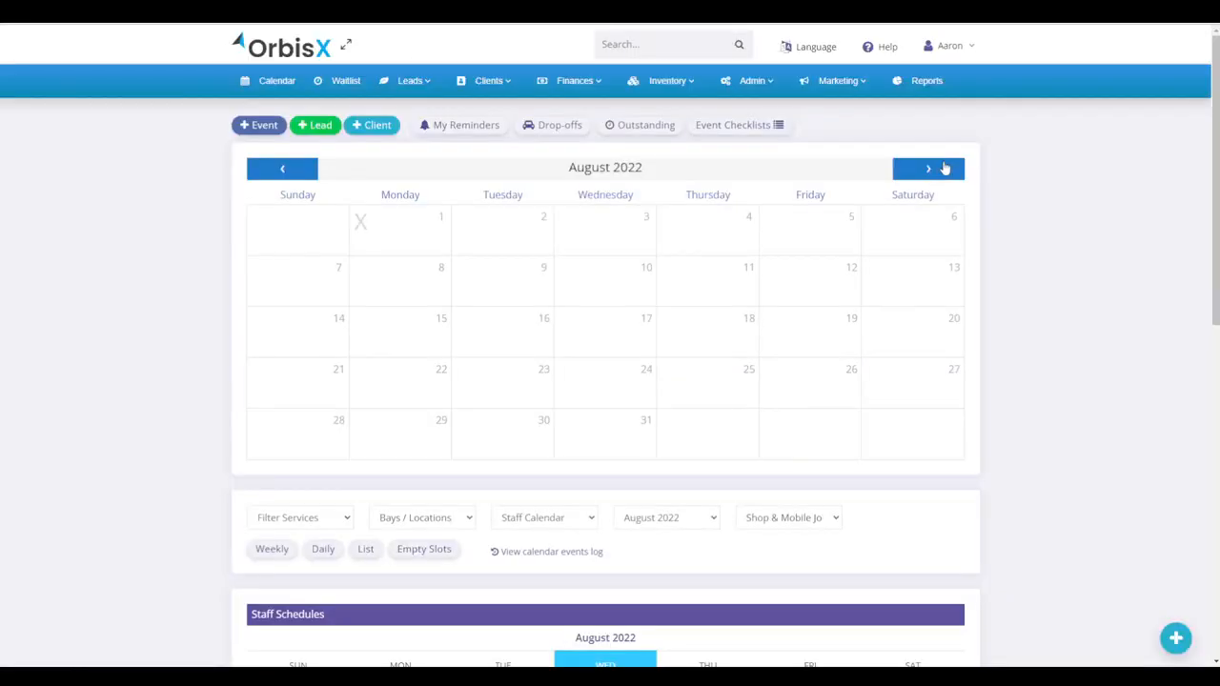
mouse_move(399, 433)
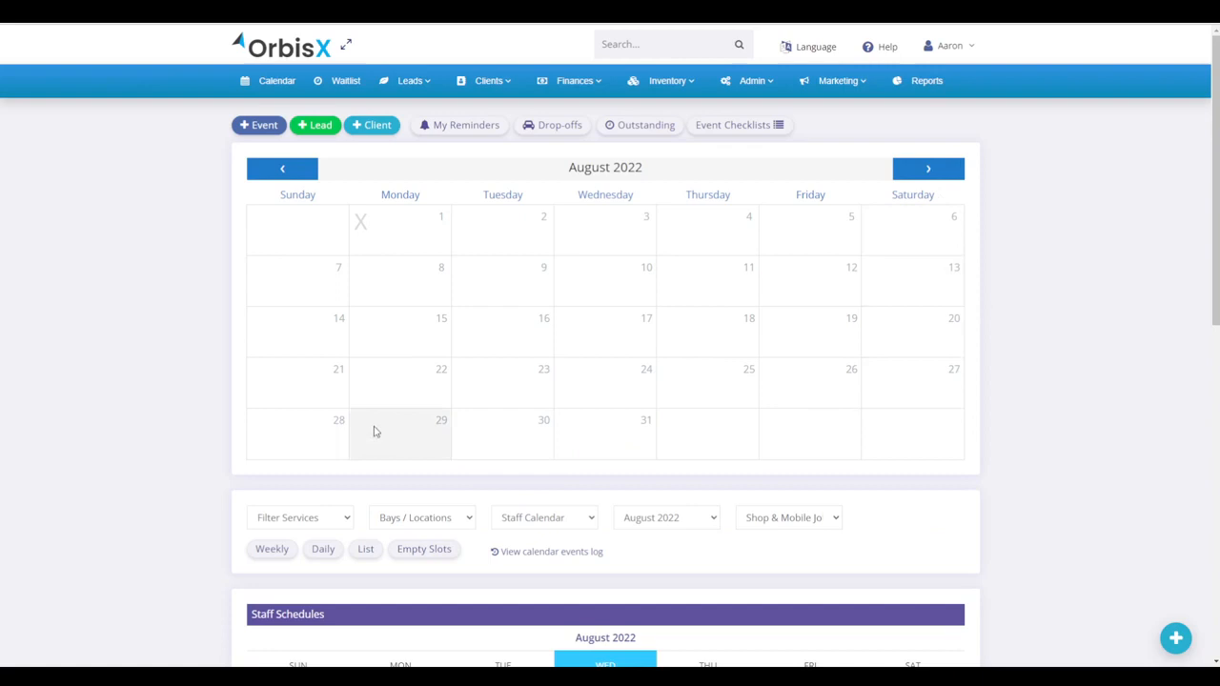
mouse_move(441, 476)
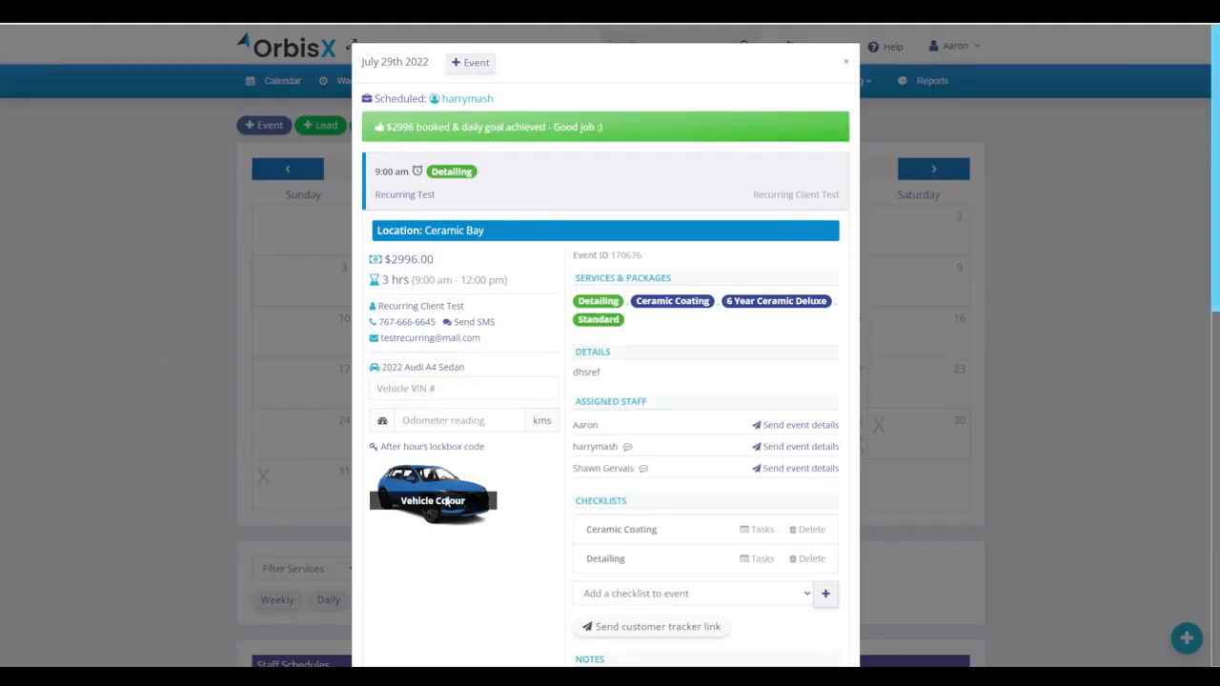
left_click(844, 61)
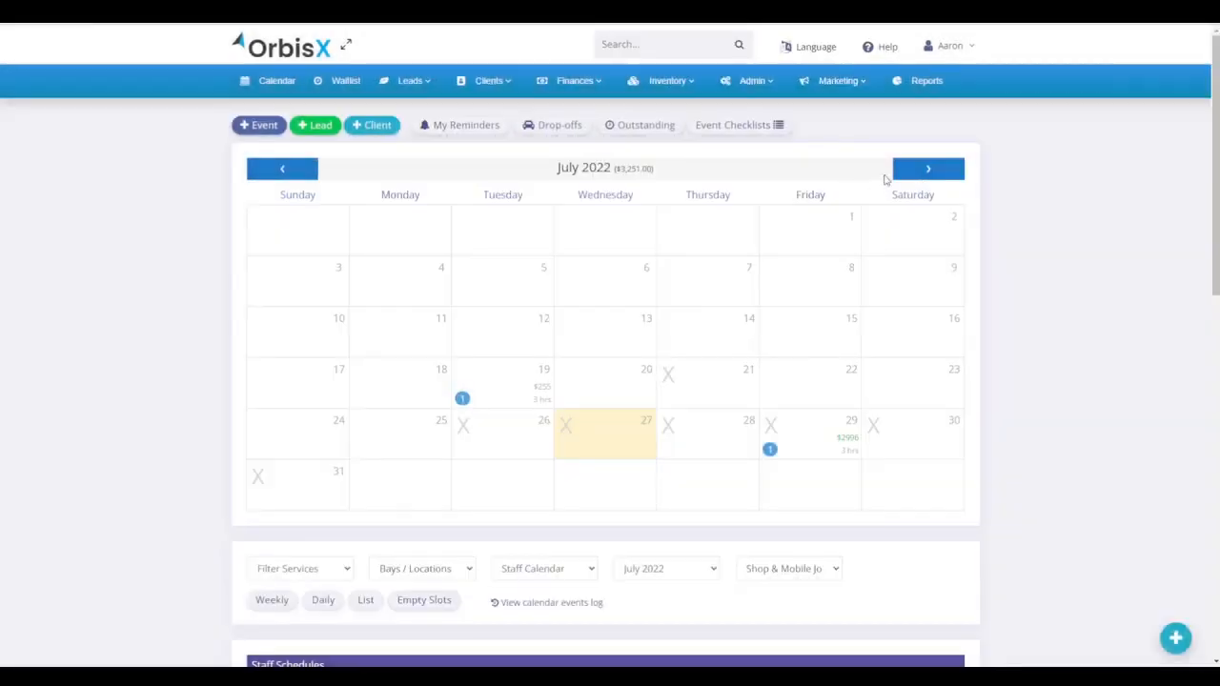
left_click(851, 436)
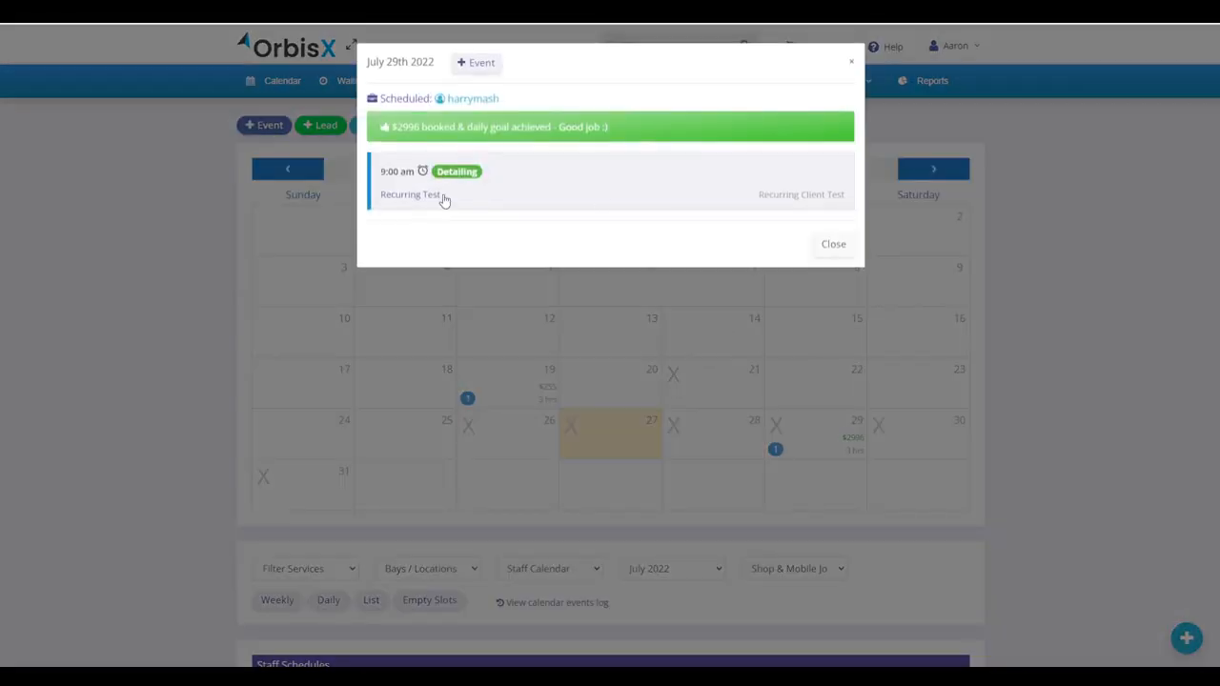
left_click(832, 243)
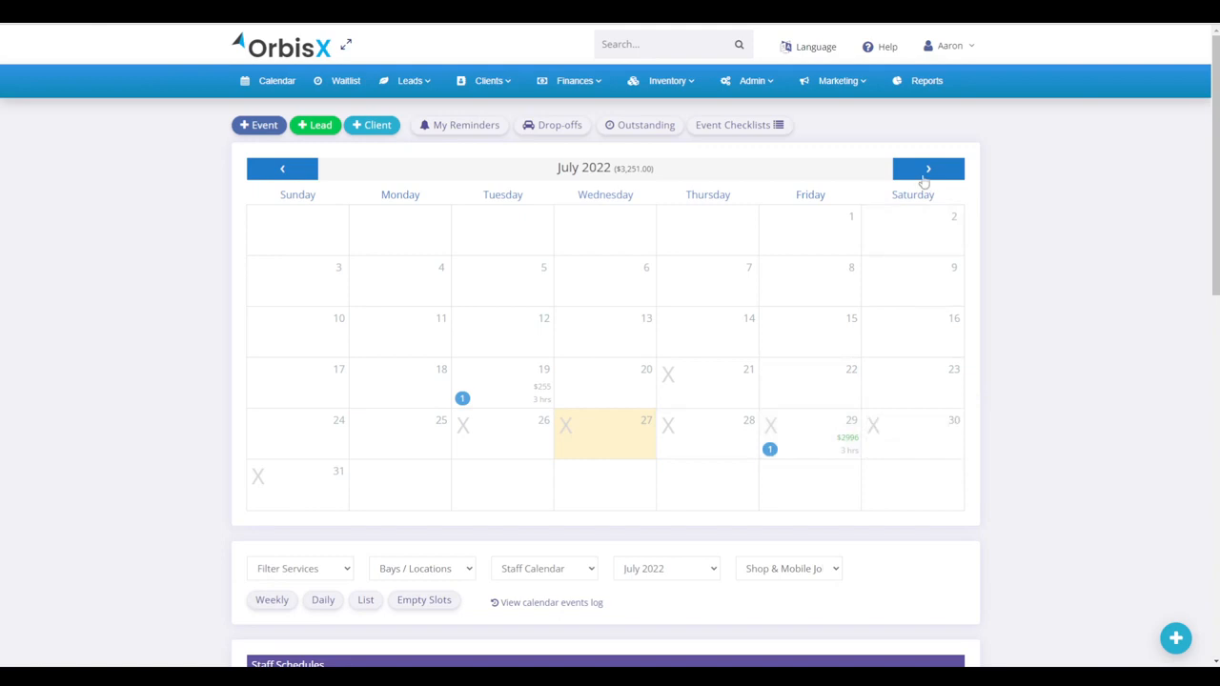
Step: Browse to August and September, then open the August 31 Recurring Test summary
left_click(927, 169)
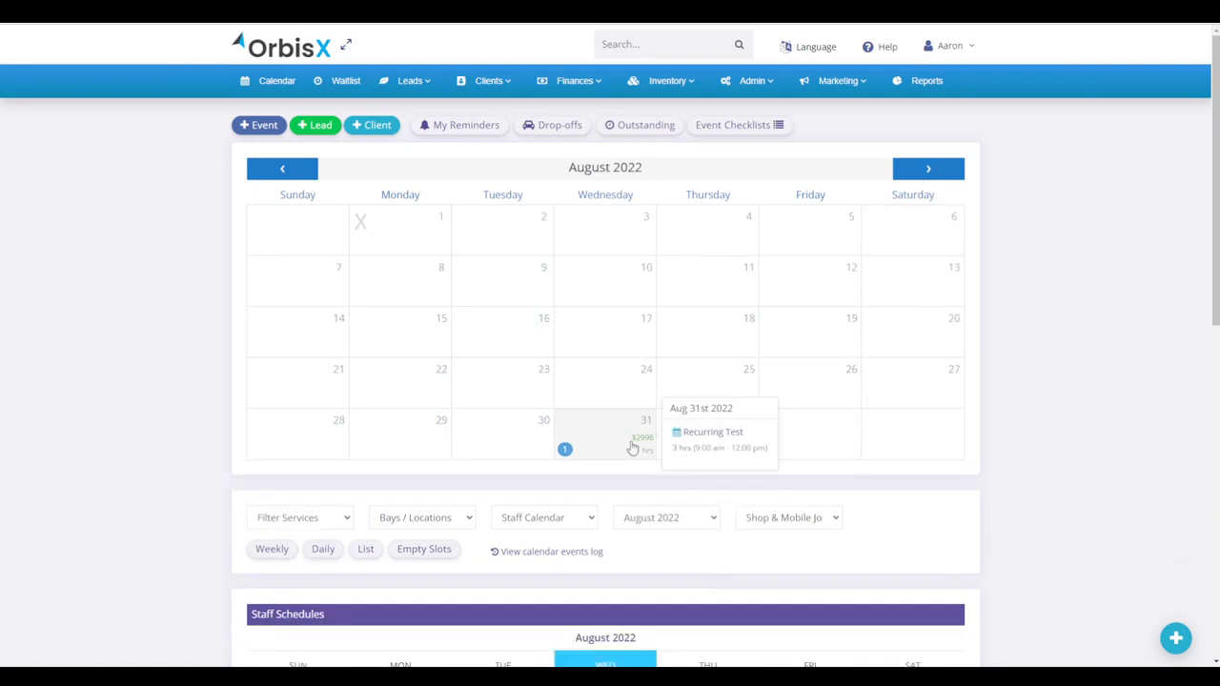
mouse_move(613, 433)
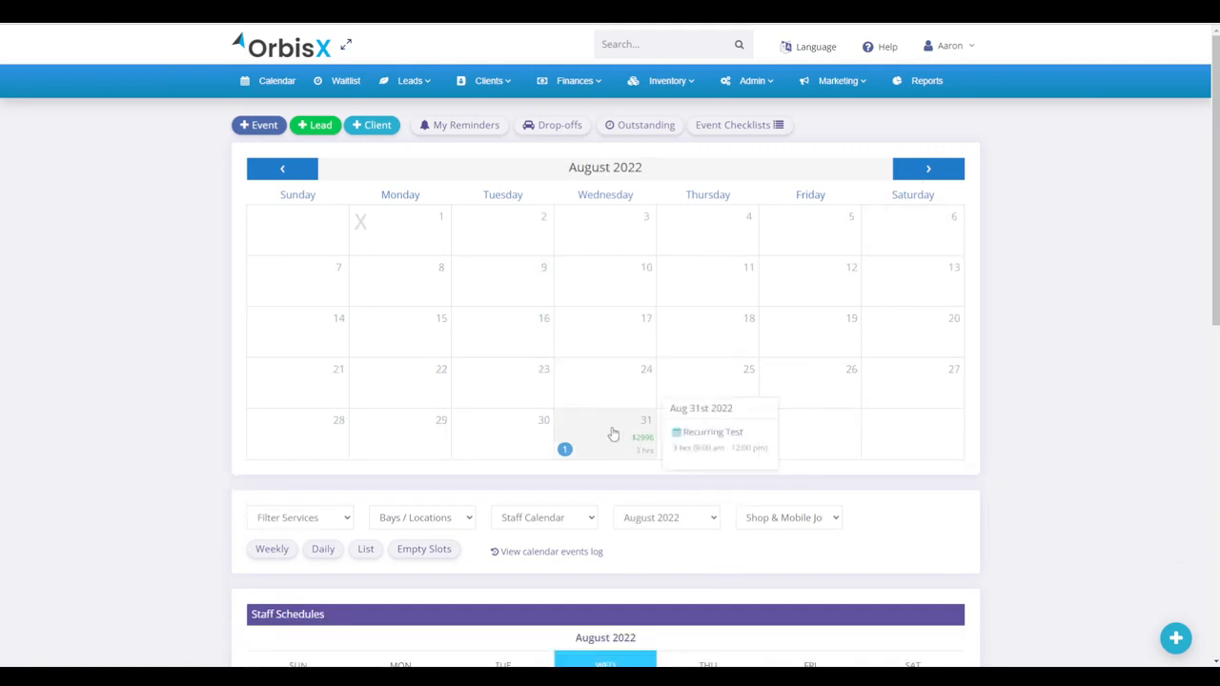
mouse_move(607, 449)
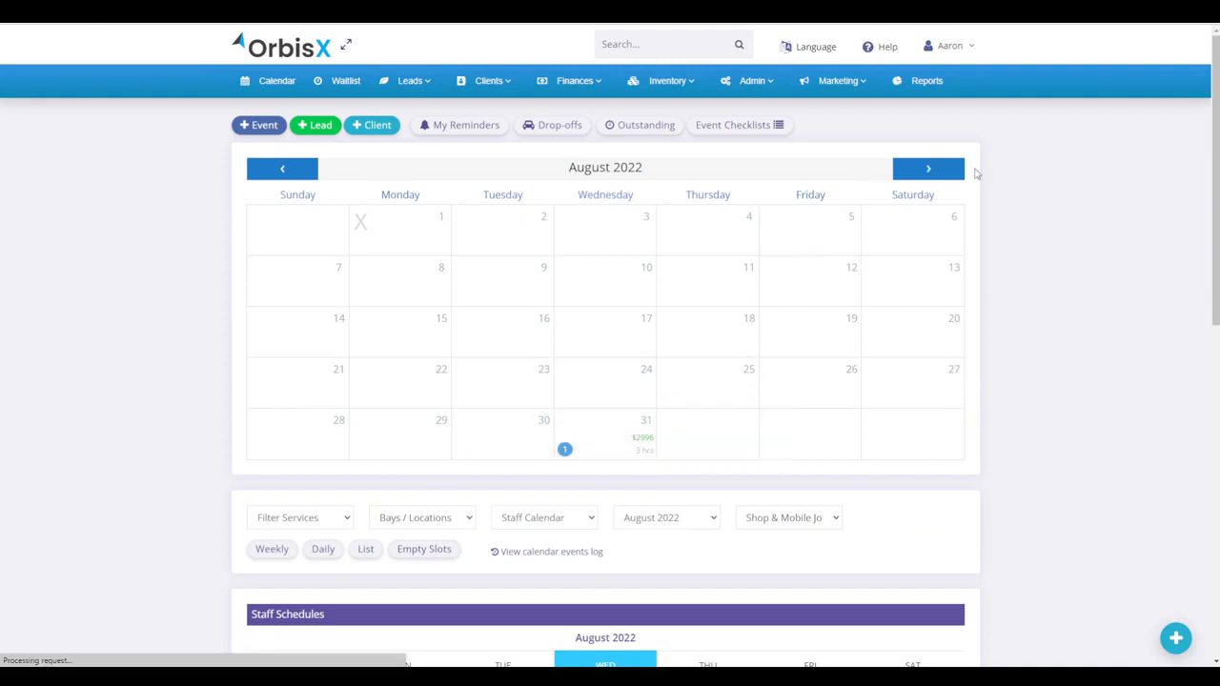
left_click(927, 168)
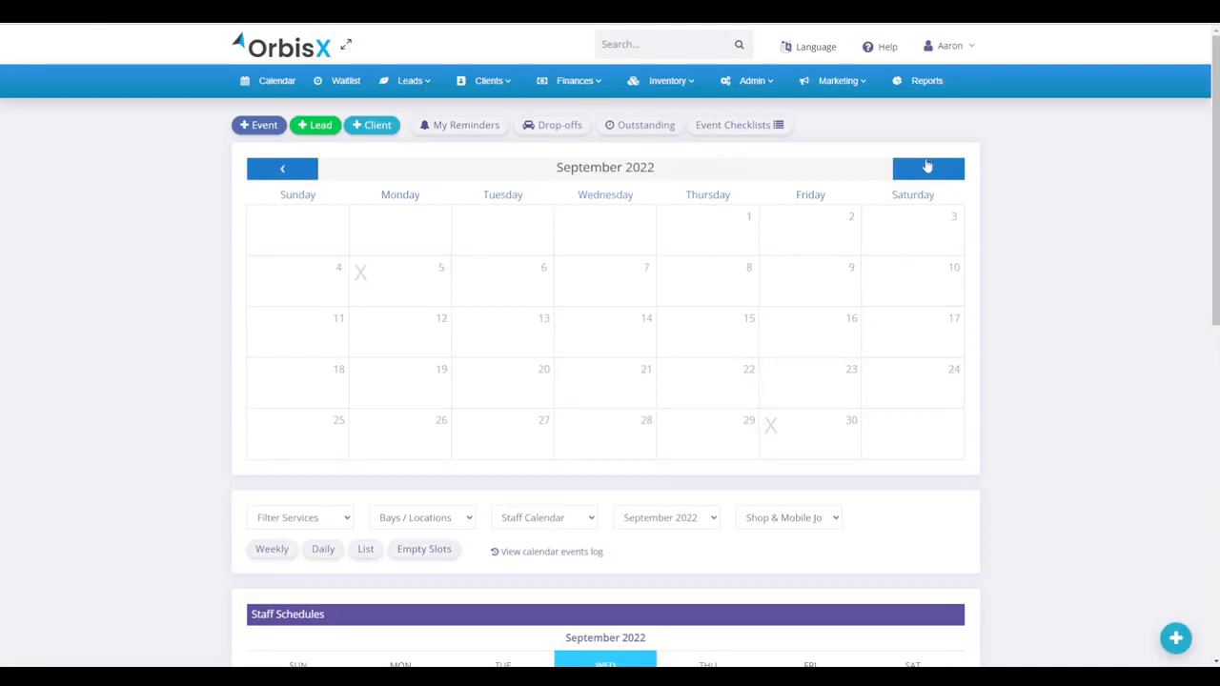
left_click(927, 168)
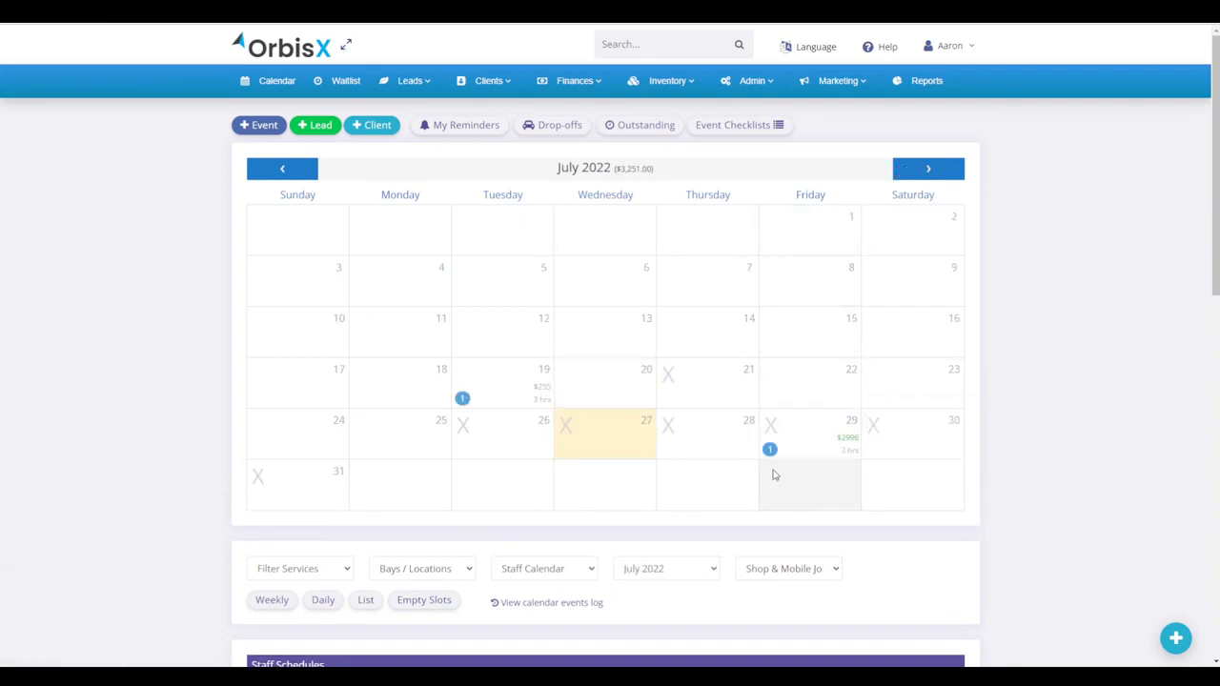
left_click(927, 168)
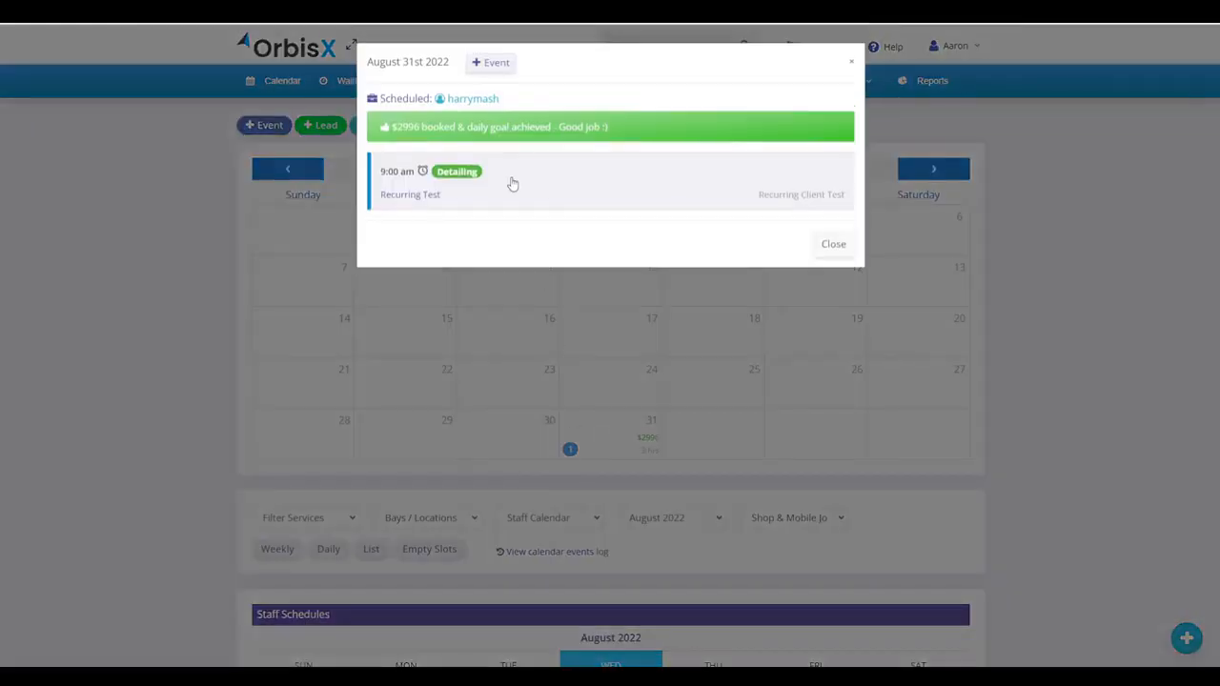
Step: Copy the Aug 31 Recurring Test occurrence to a single event dated 2022-08-30 and save
left_click(448, 181)
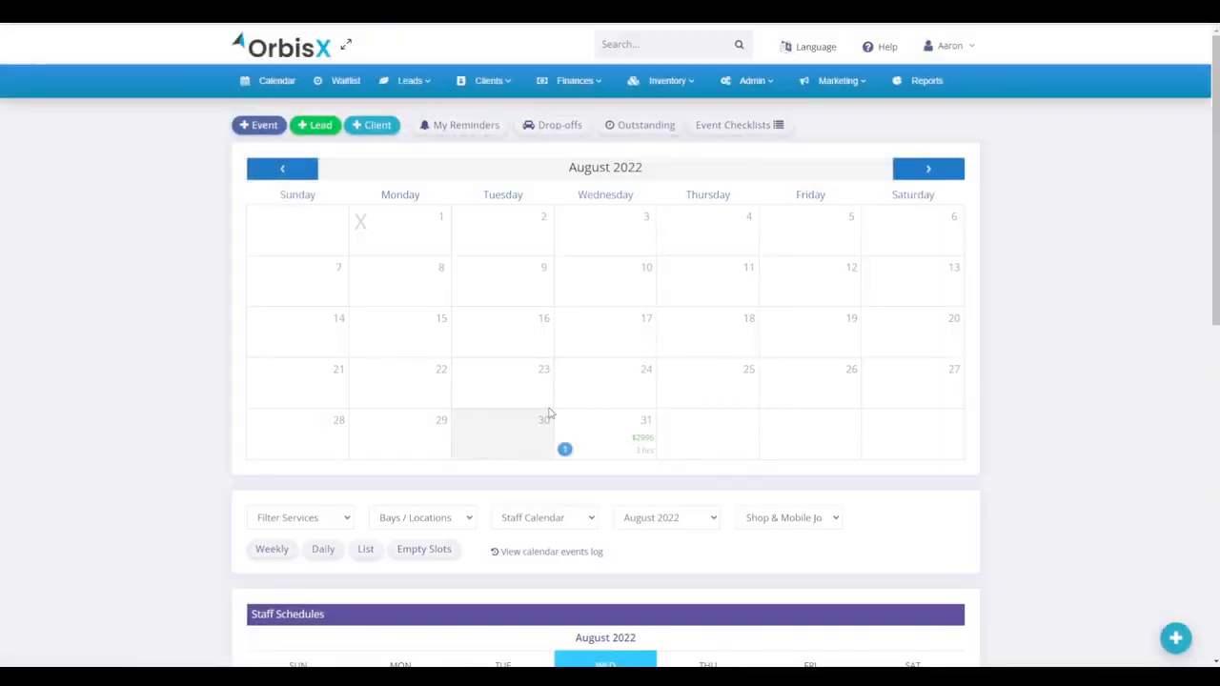
mouse_move(521, 440)
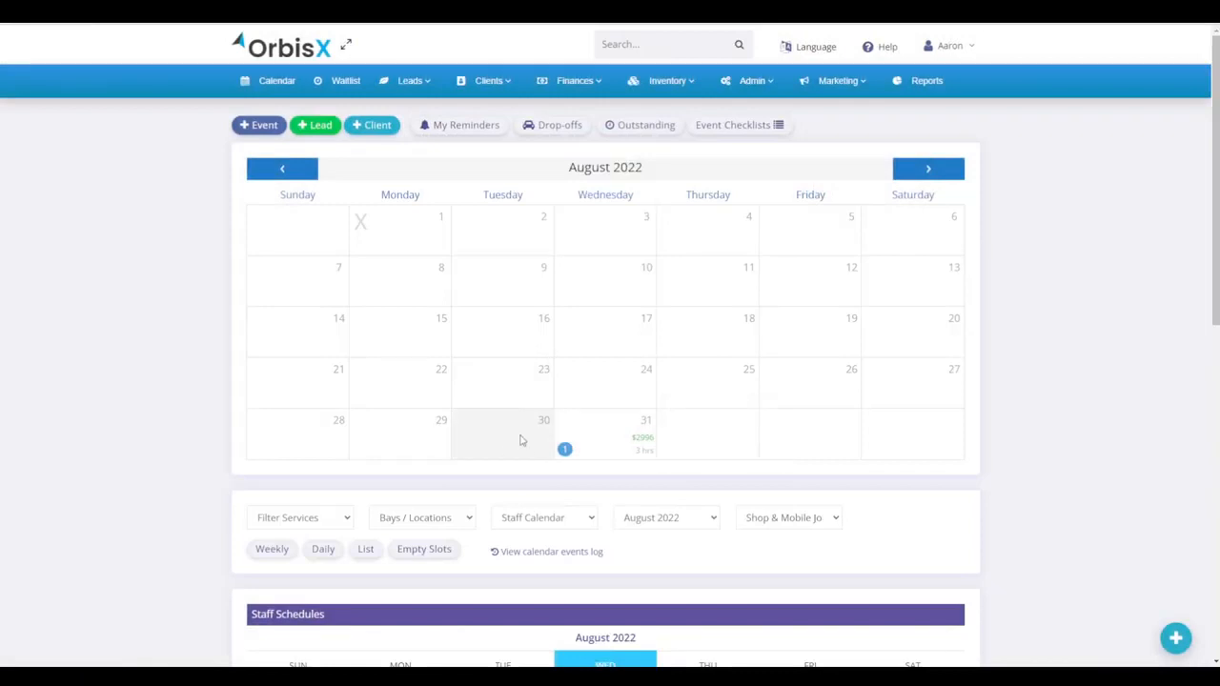
mouse_move(527, 422)
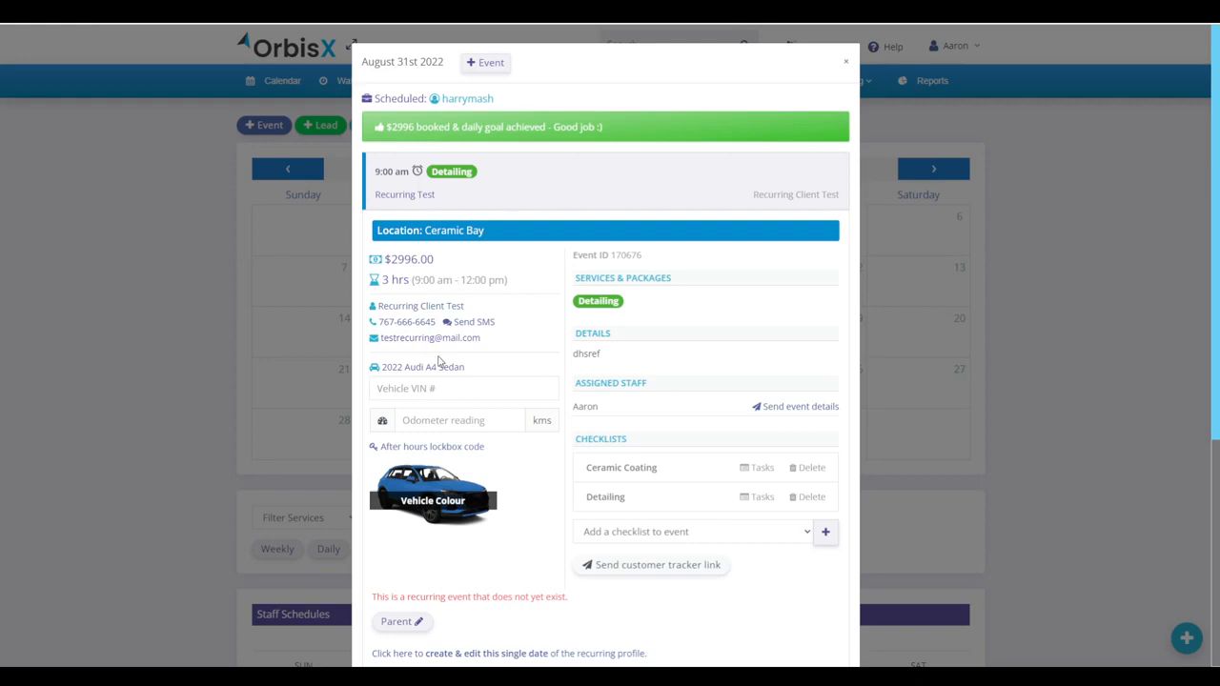
left_click(846, 61)
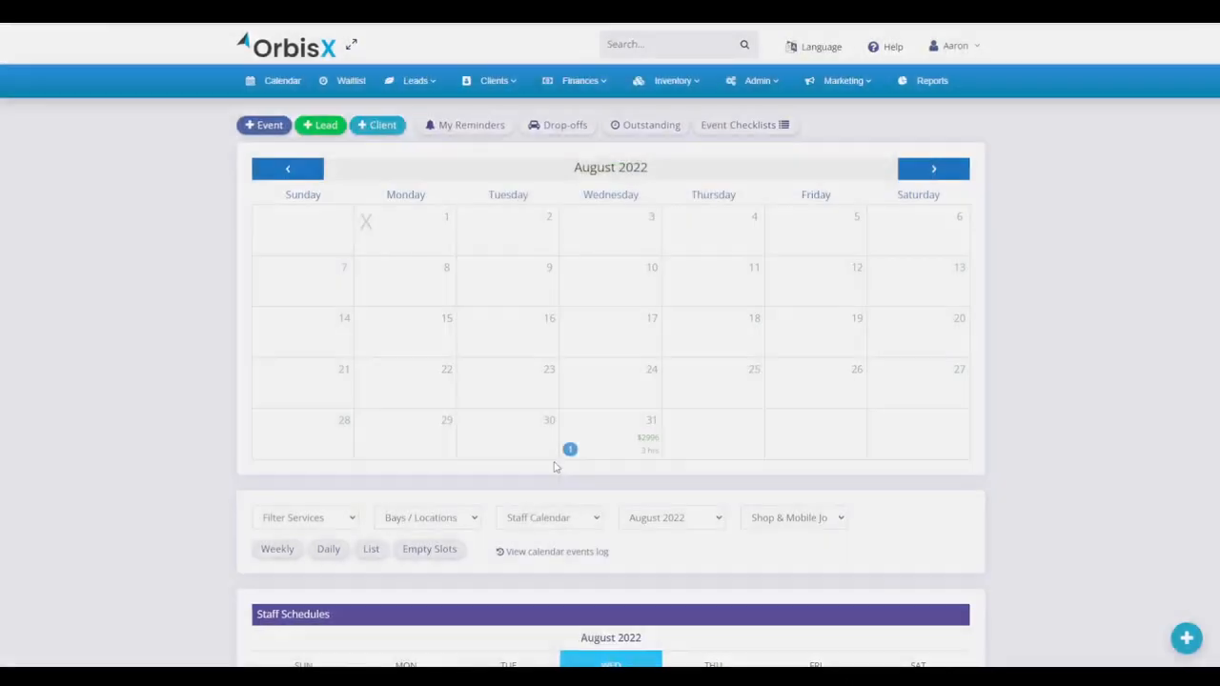
left_click(568, 449)
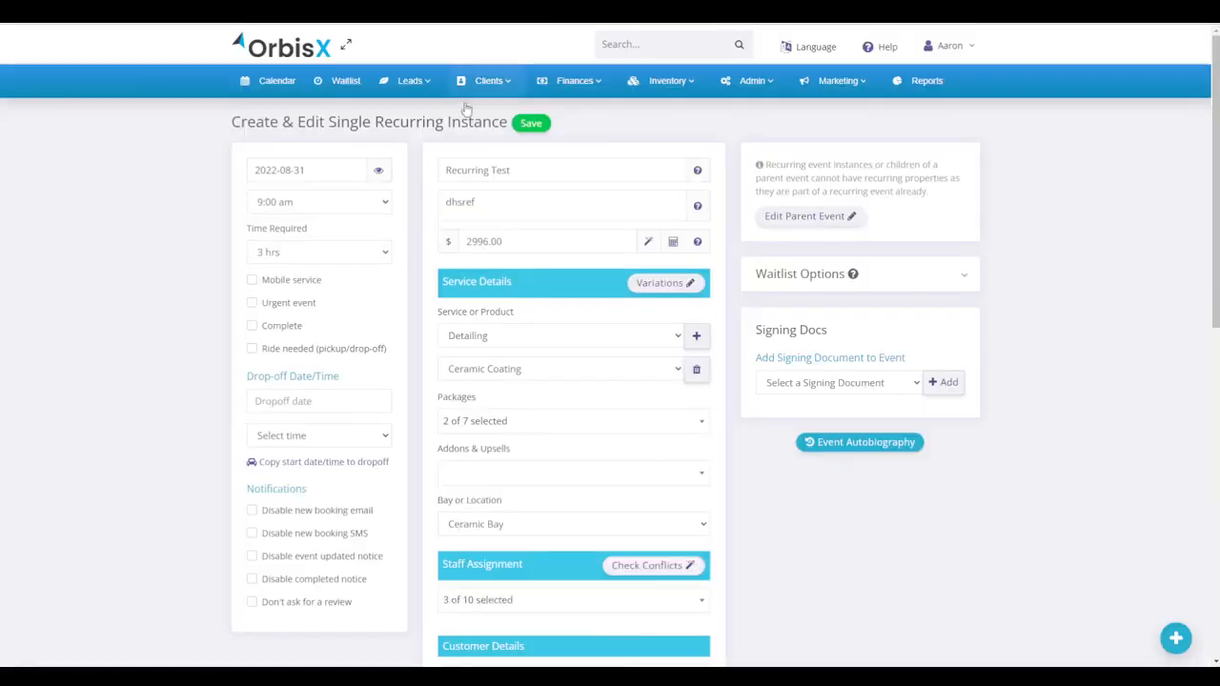
left_click(305, 169)
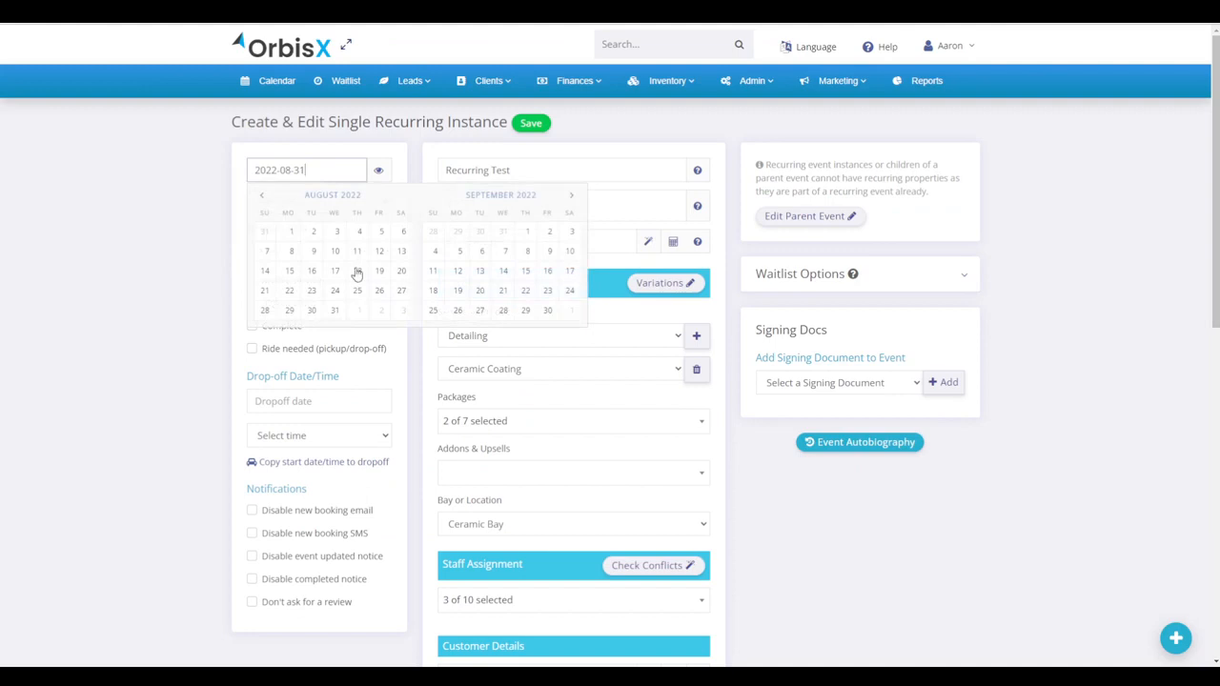
left_click(311, 310)
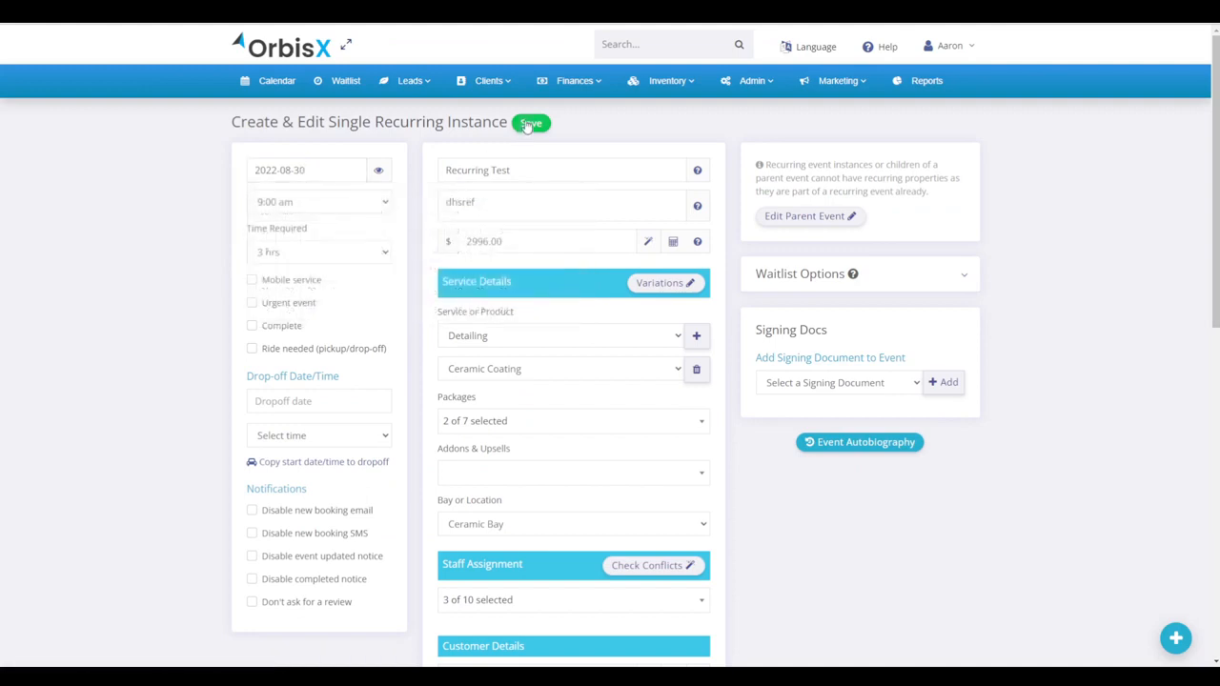
left_click(531, 123)
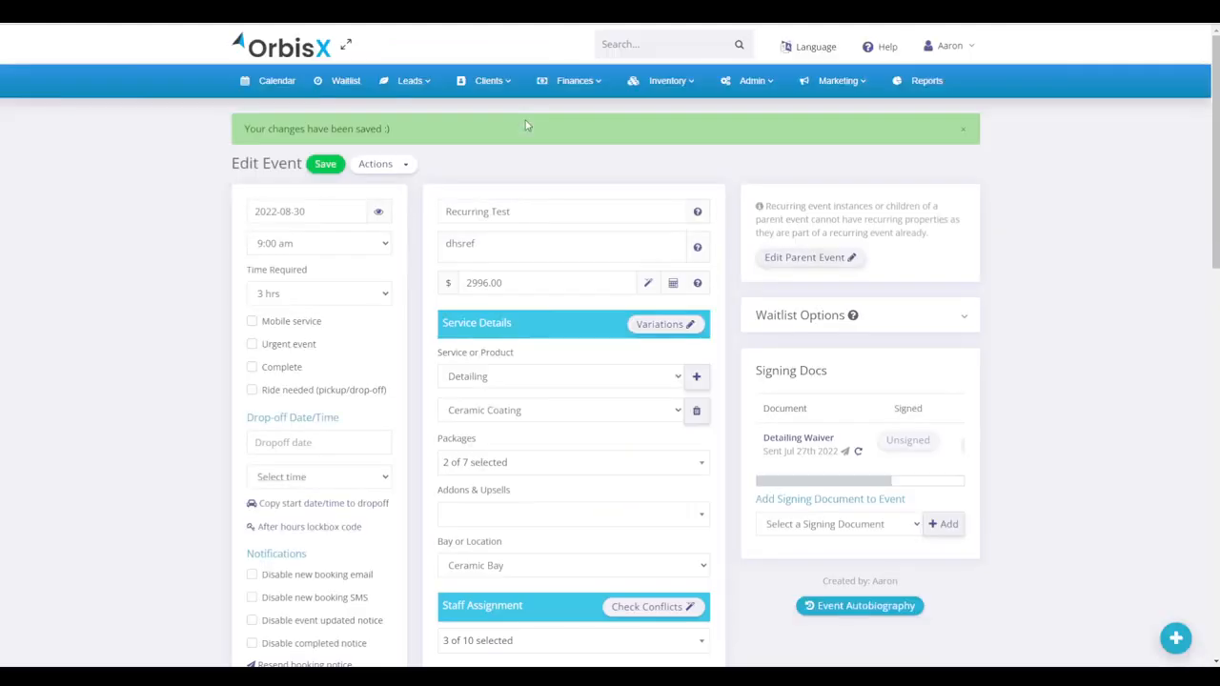
left_click(277, 80)
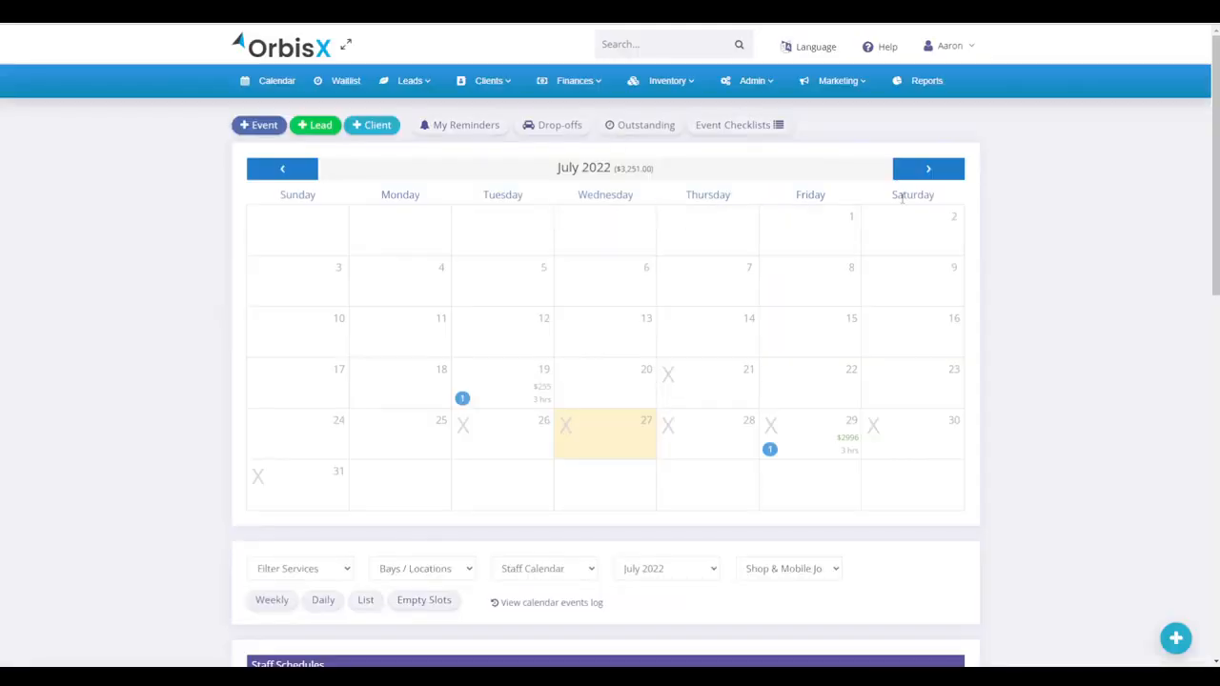
Step: Switch to August and open the Aug 30 Recurring Test appointment's details
left_click(926, 168)
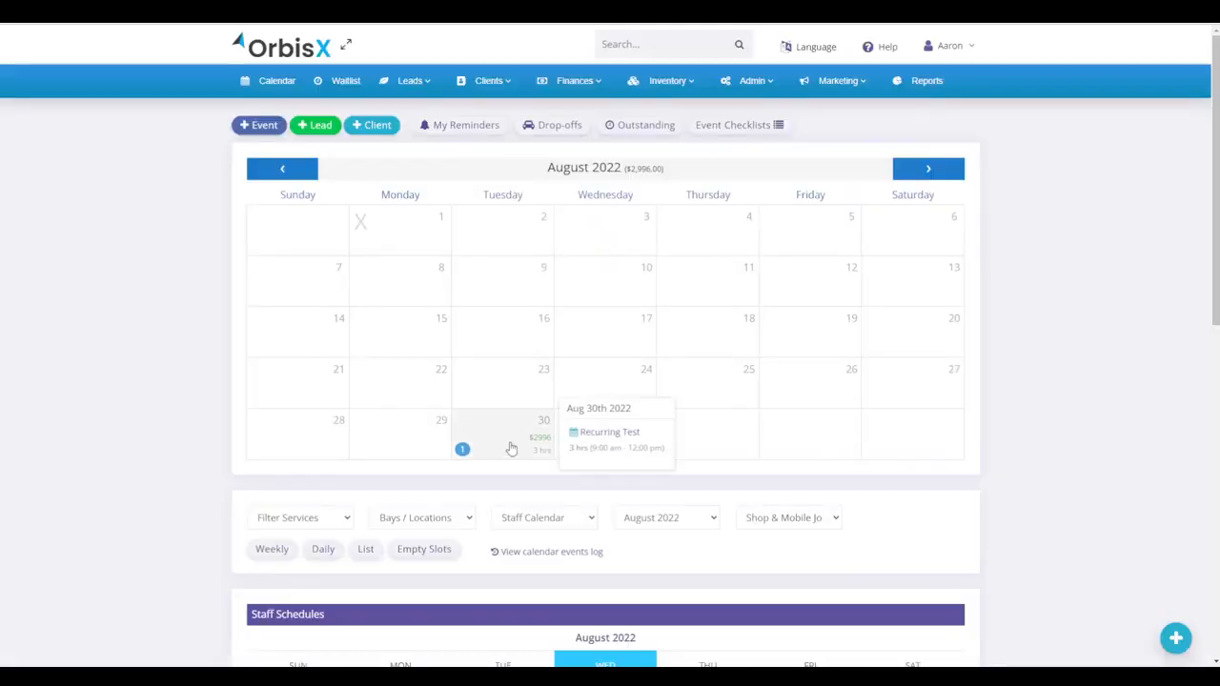
left_click(610, 432)
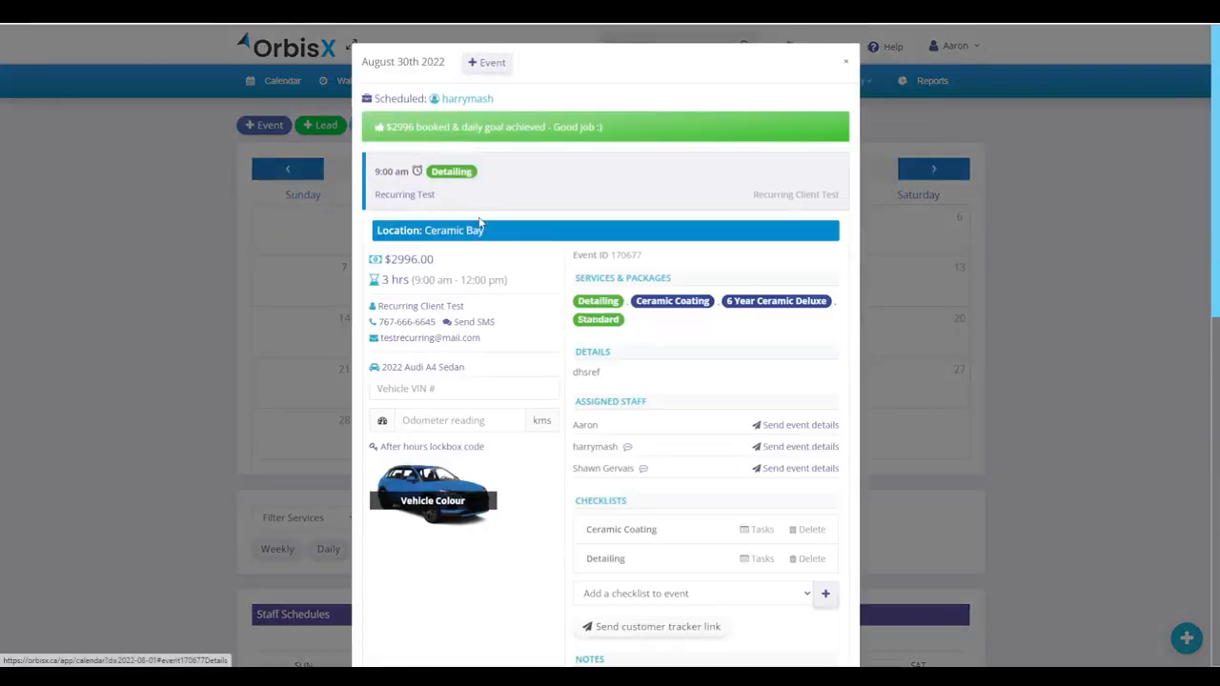
scroll("down", 3)
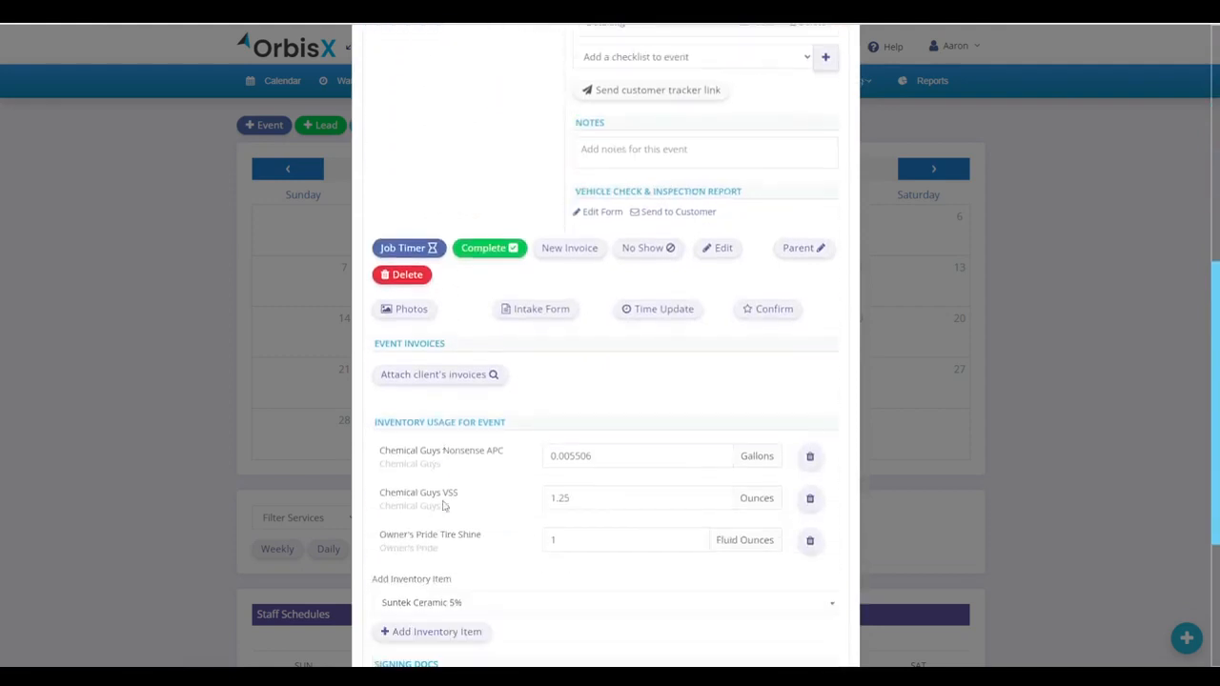
scroll("up", 3)
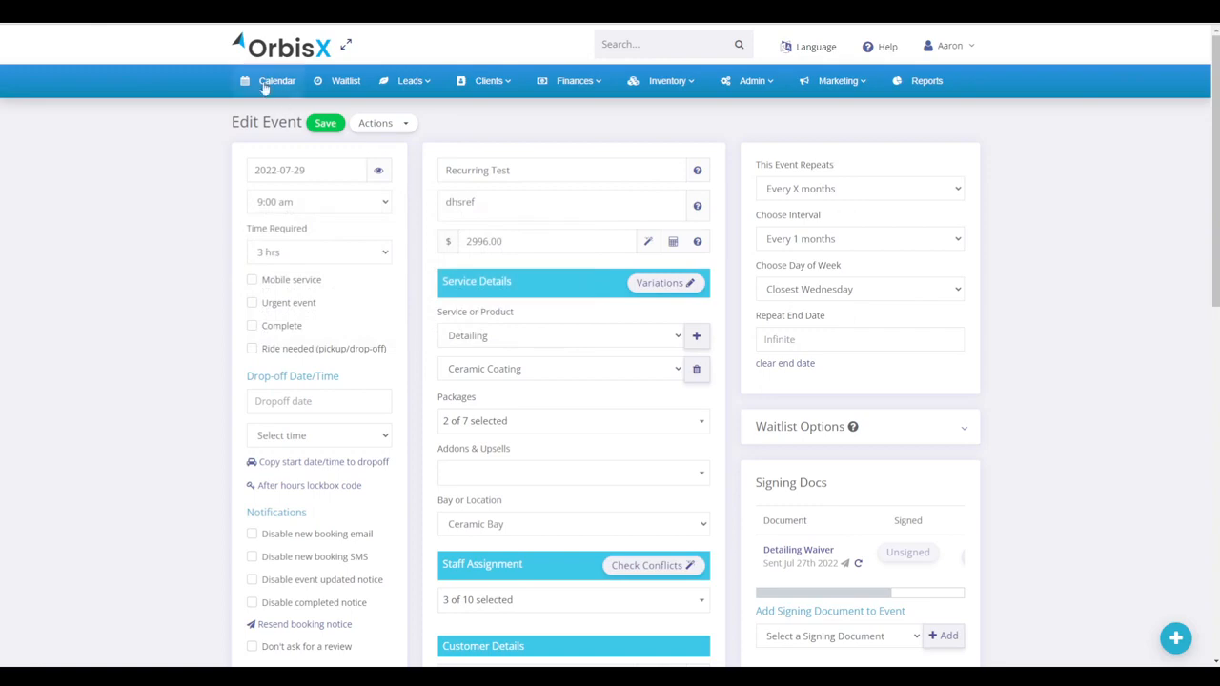
Step: Choose New Invoice from the parent event's Actions menu for Recurring Client Test
left_click(276, 80)
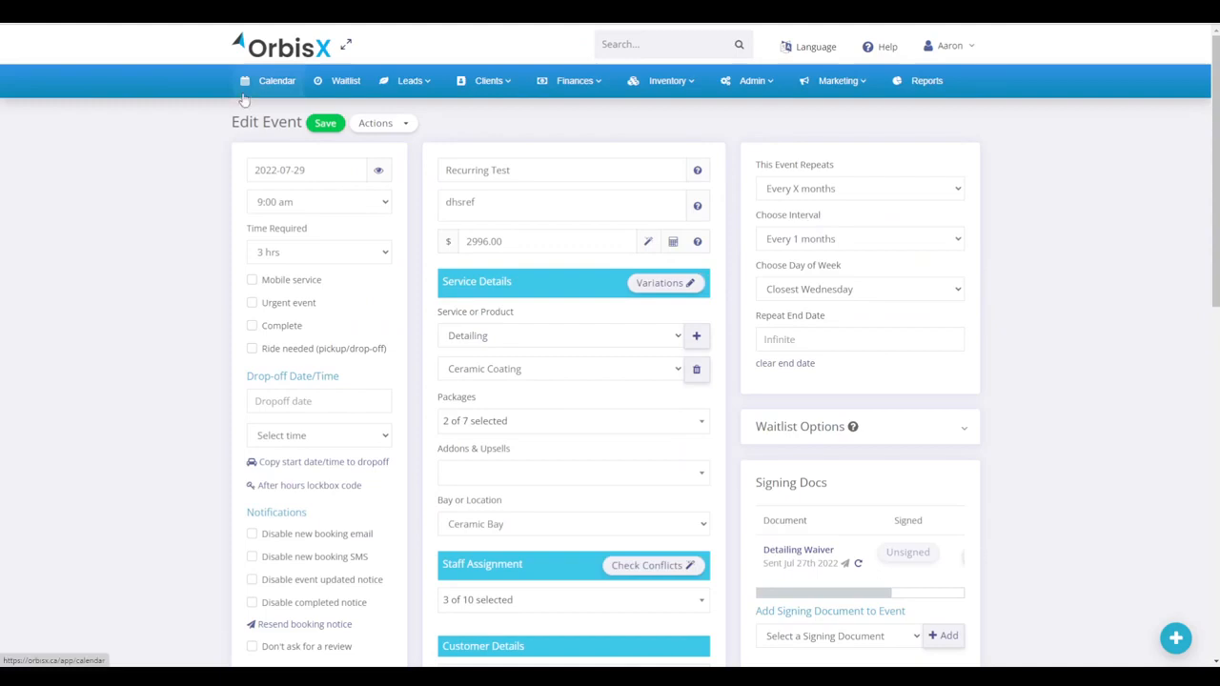
left_click(379, 122)
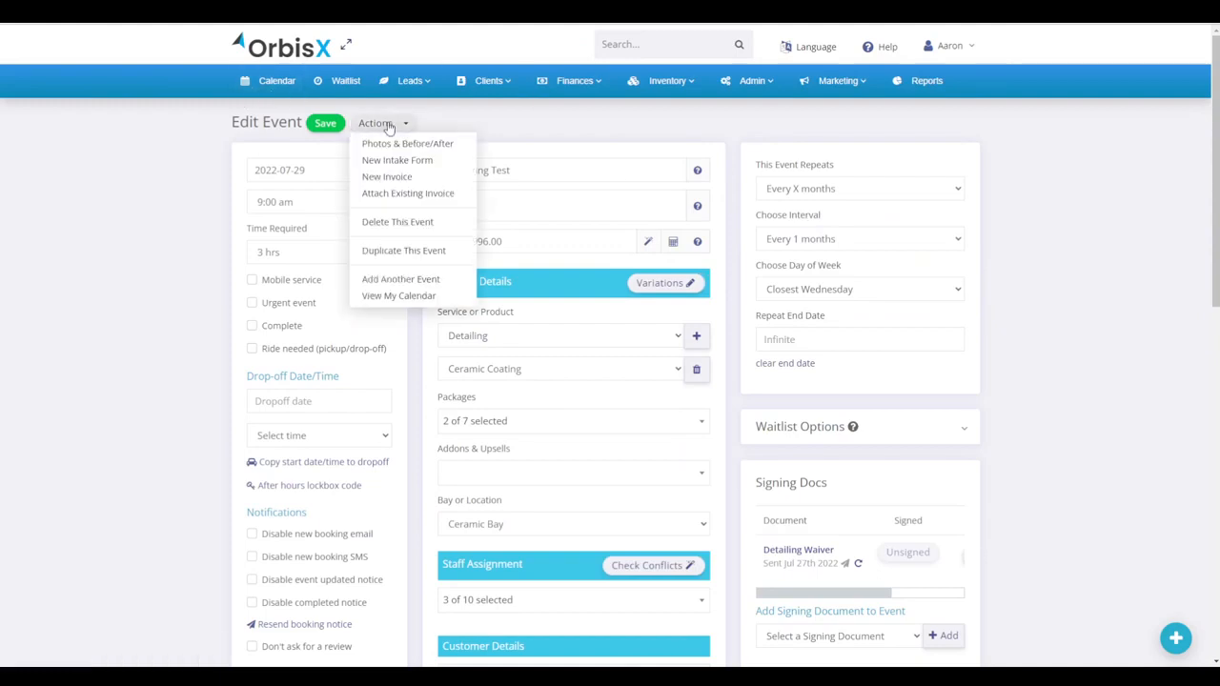
mouse_move(387, 176)
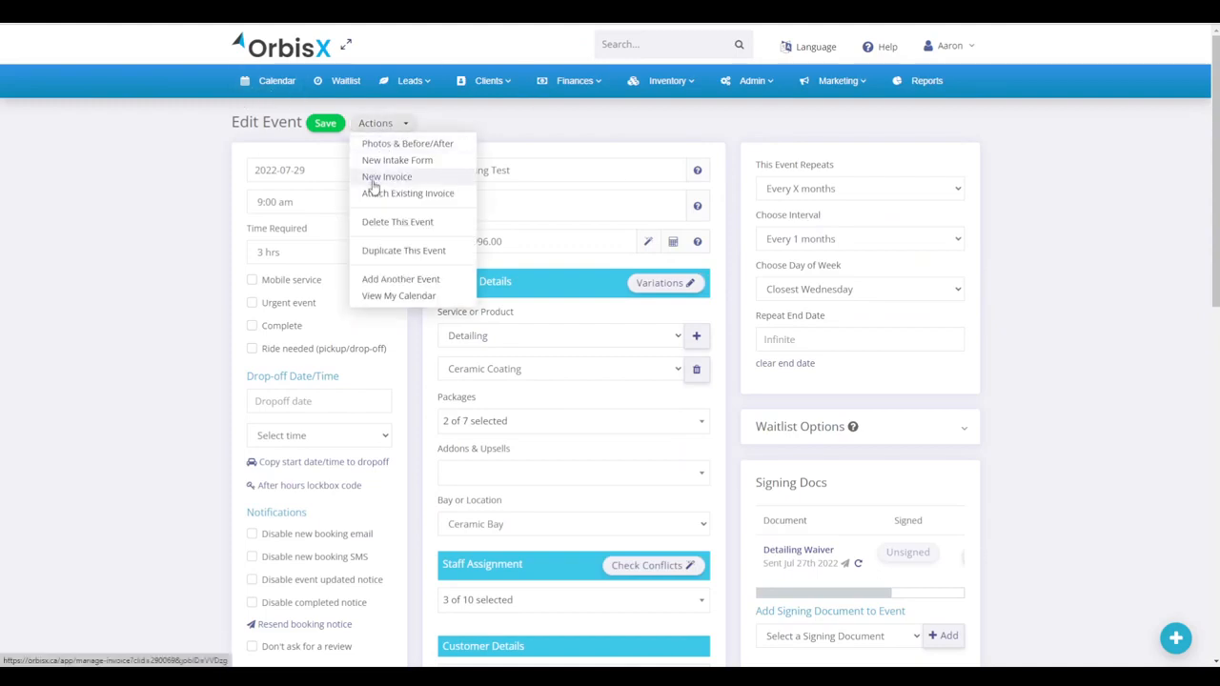
left_click(387, 176)
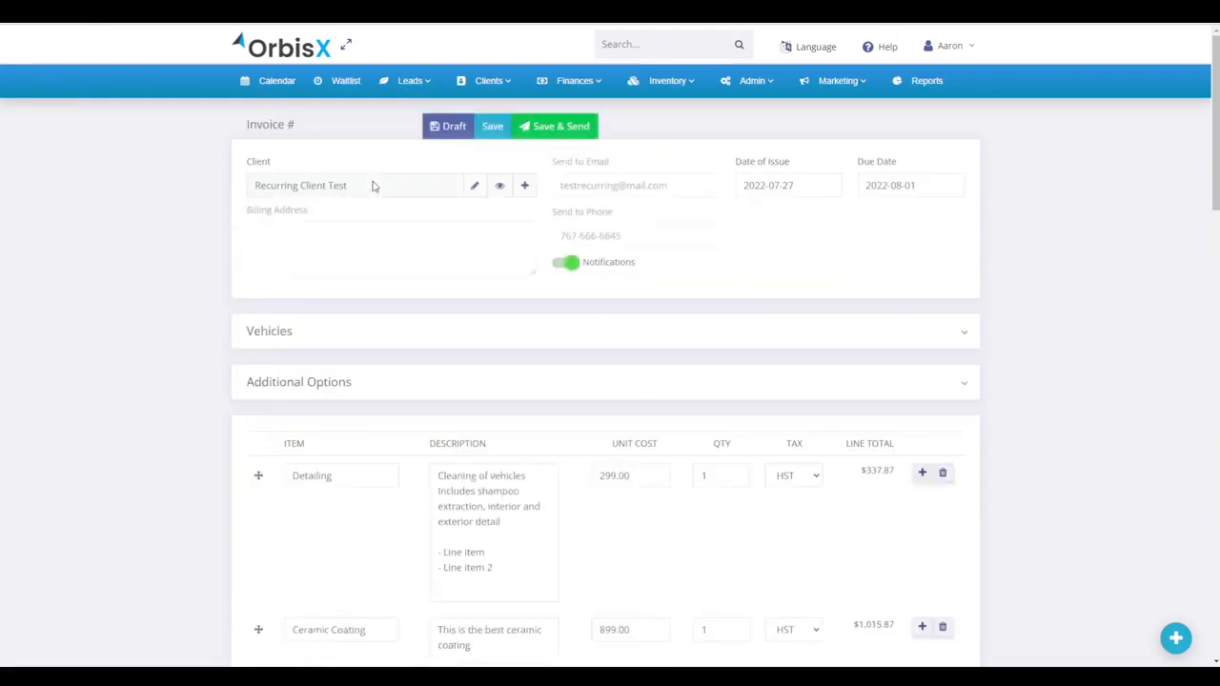
Step: Remove the Detailing and Ceramic Coating lines and save invoice 87971
scroll("down", 3)
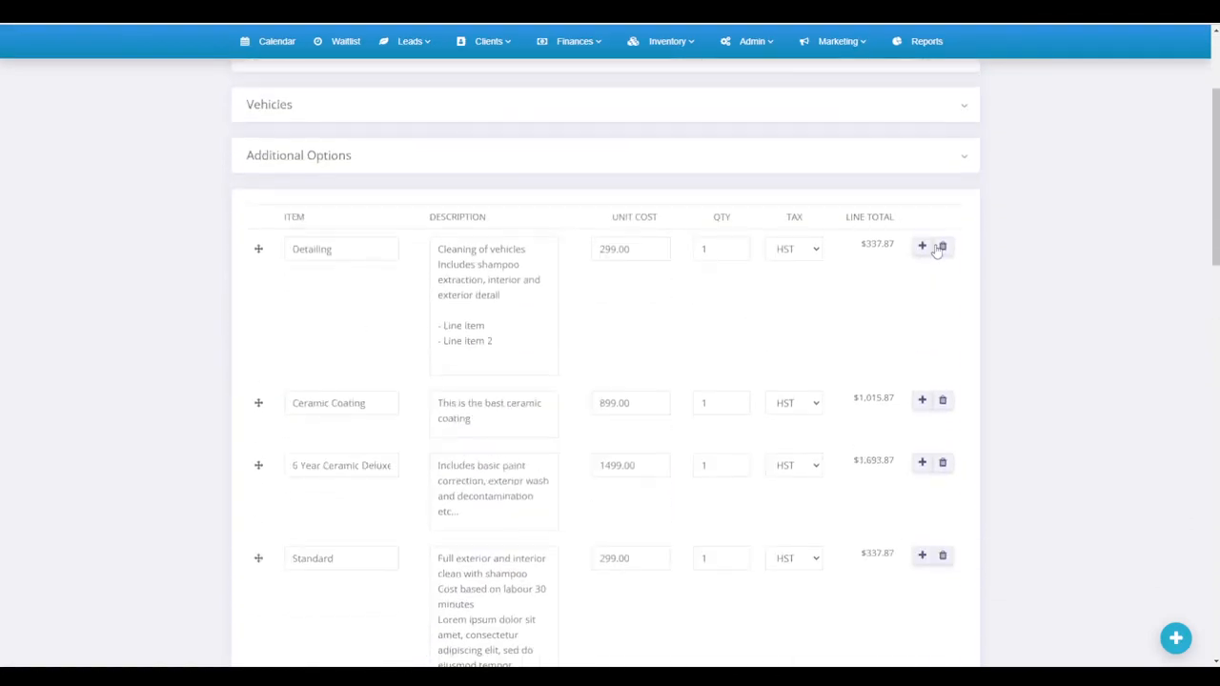
left_click(942, 245)
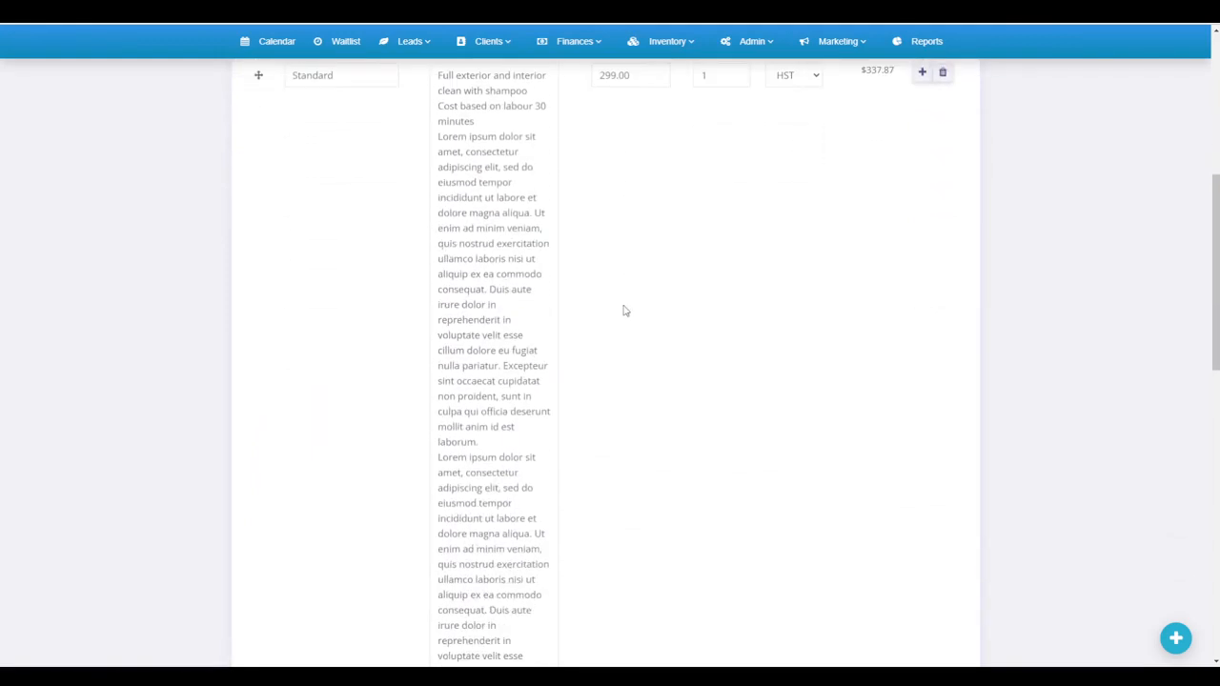
scroll("down", 3)
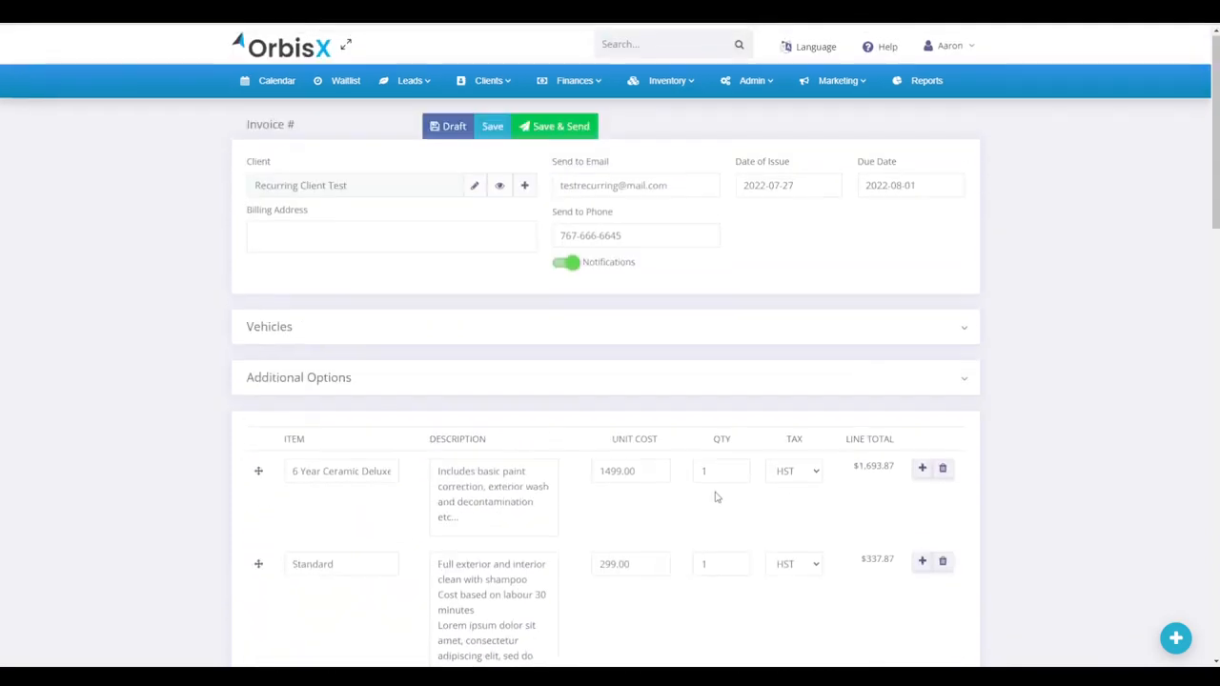
left_click(341, 470)
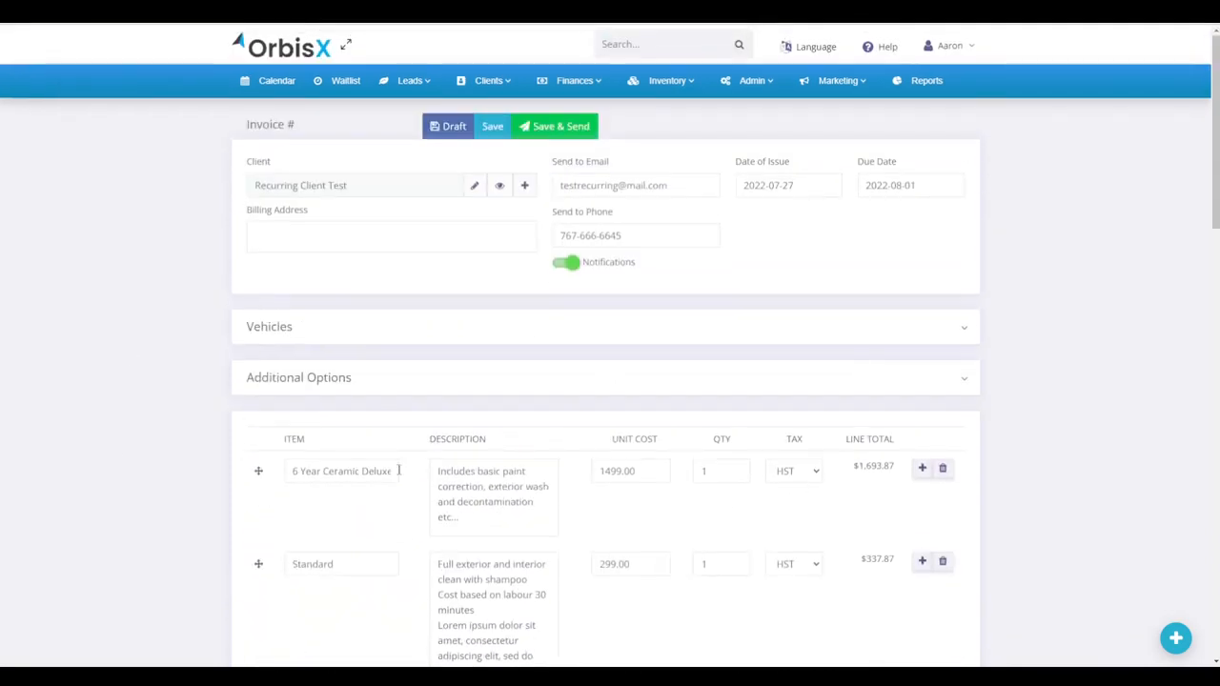
left_click(492, 126)
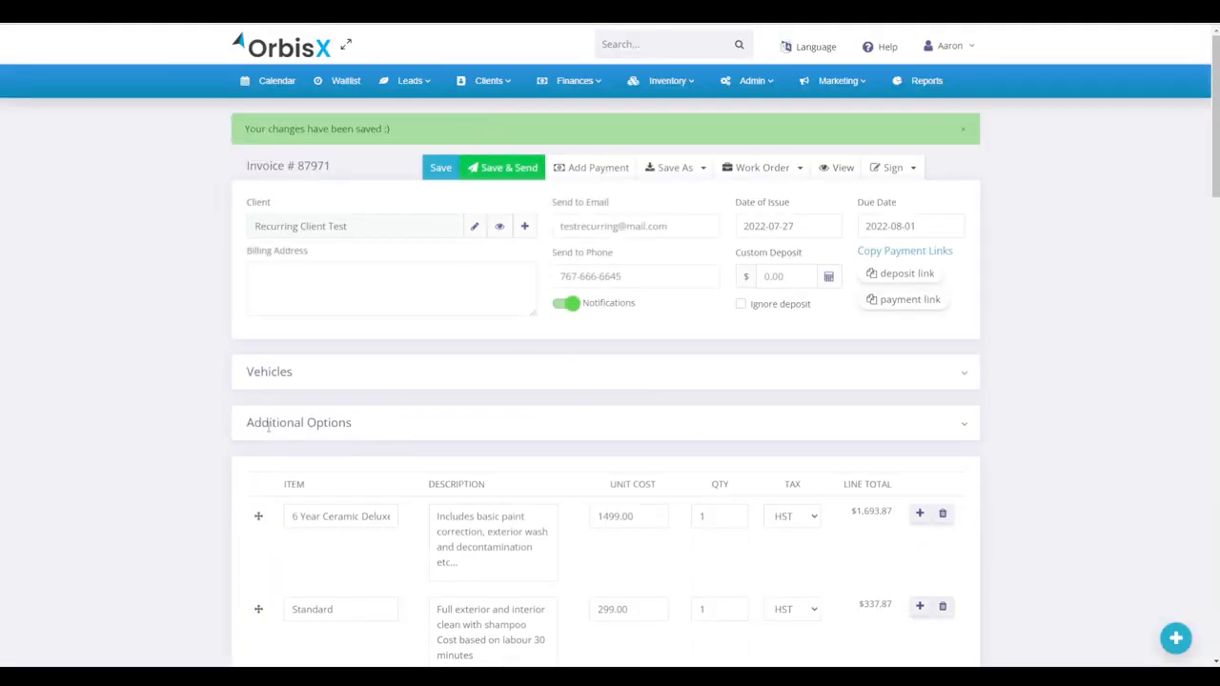
left_click(298, 423)
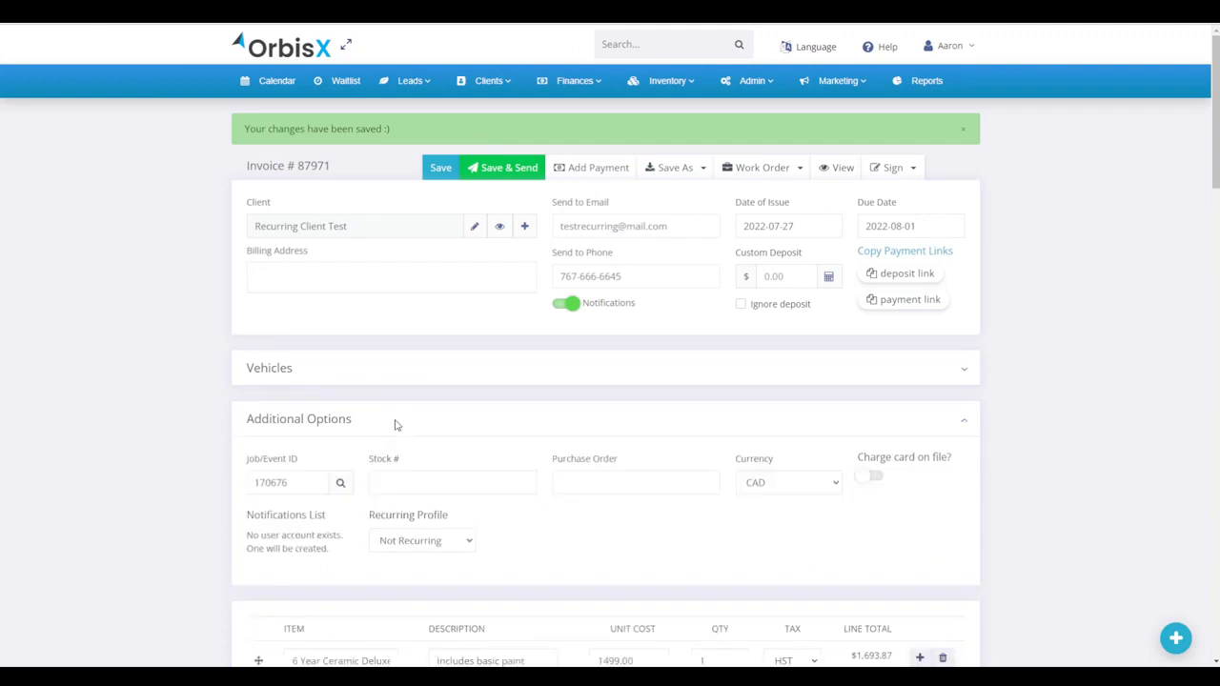
Step: Give invoice 87971 a Monthly recurring profile and turn on 'Charge card on file?'
scroll("down", 3)
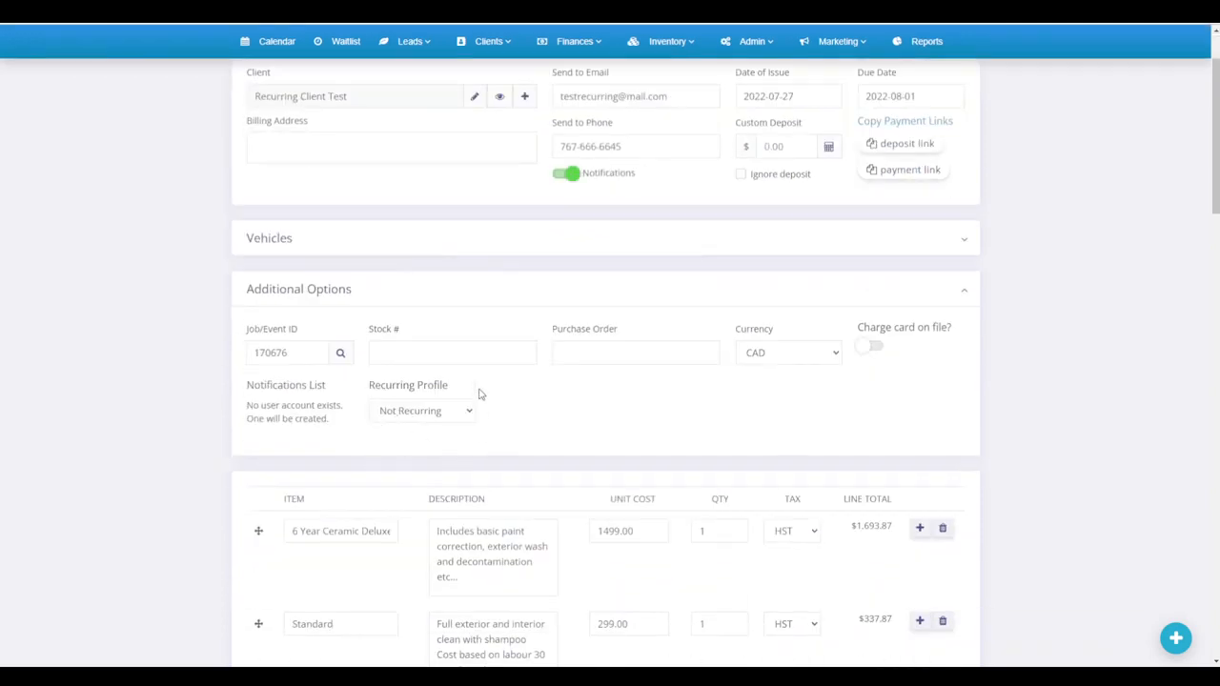
left_click(422, 410)
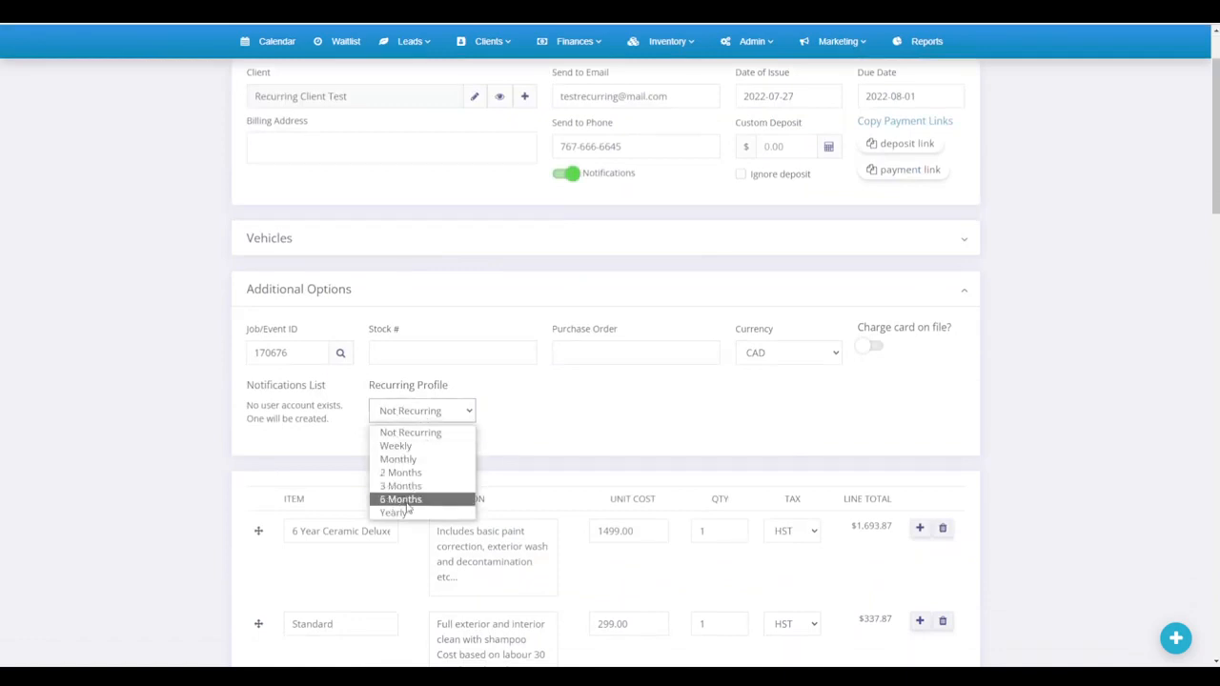
left_click(397, 458)
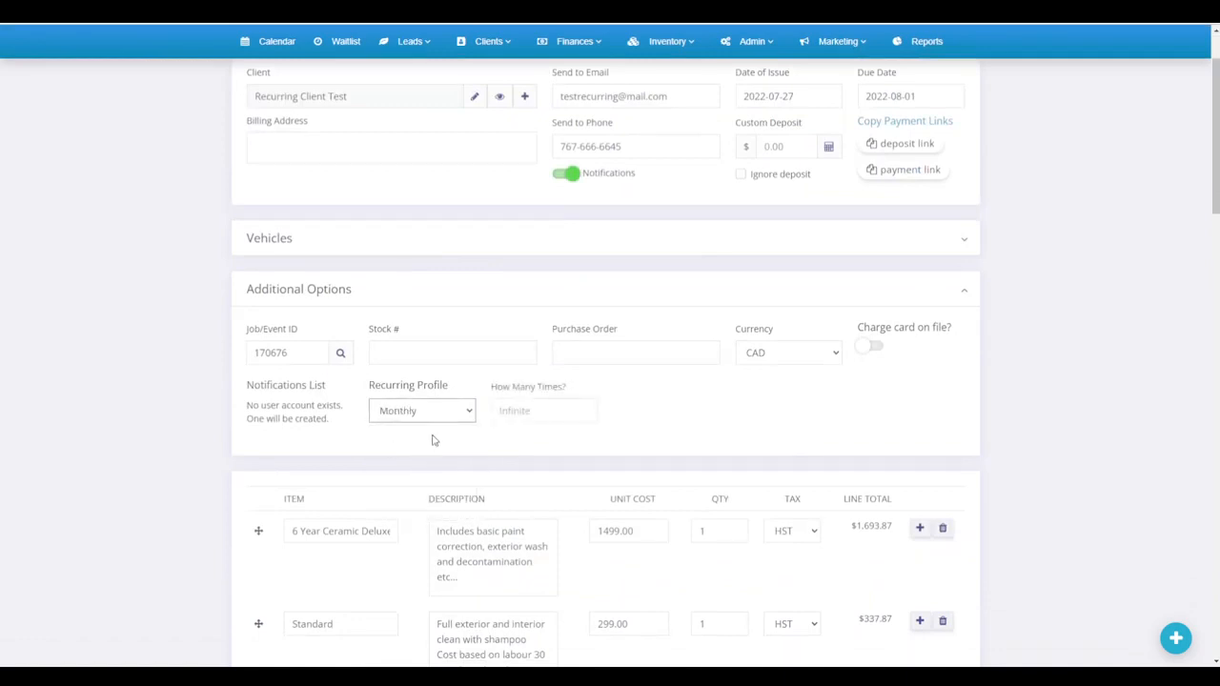
left_click(543, 410)
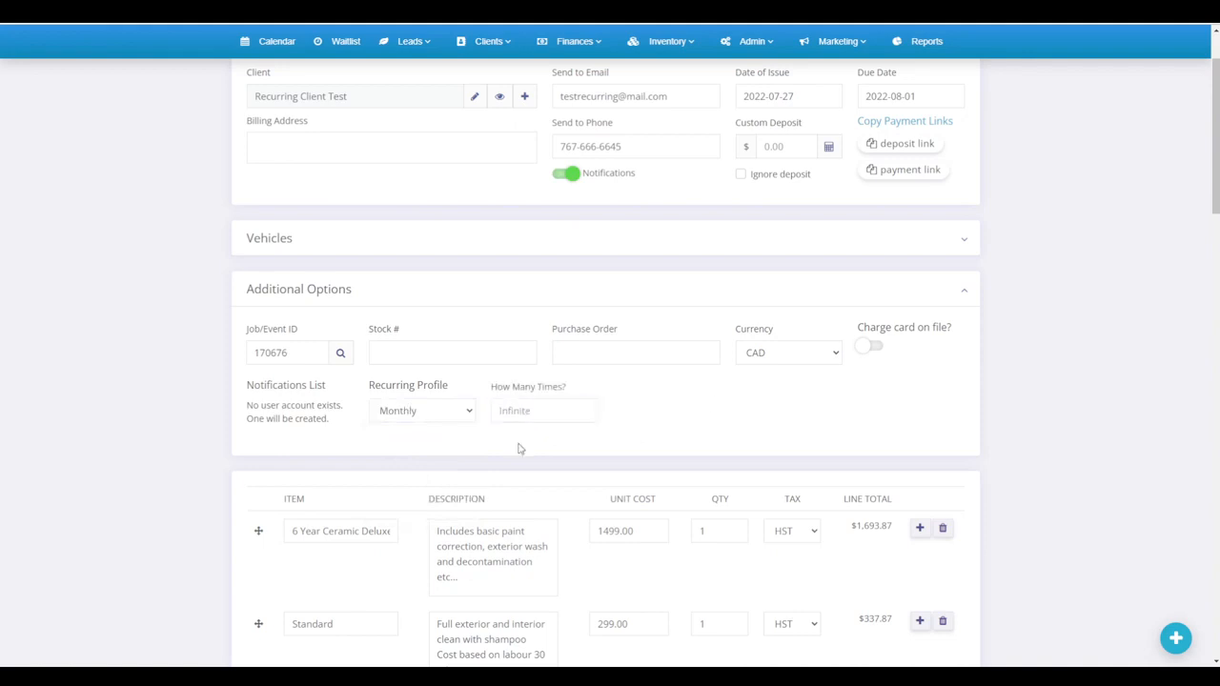
left_click(441, 167)
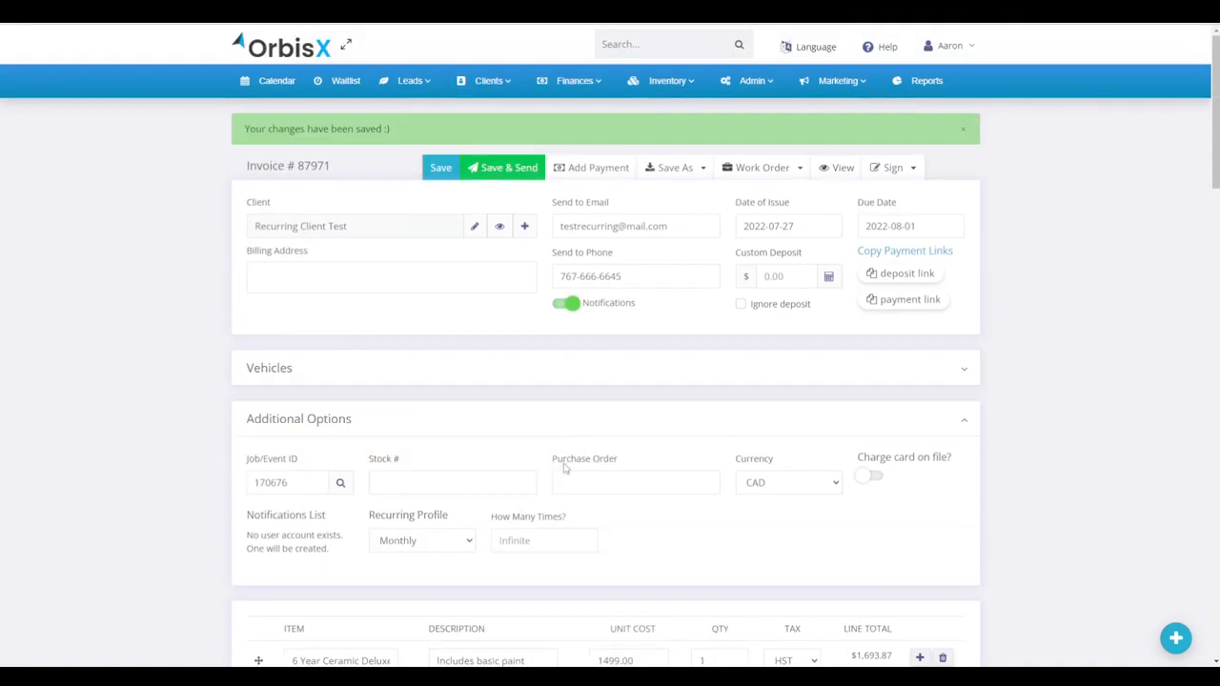
left_click(502, 167)
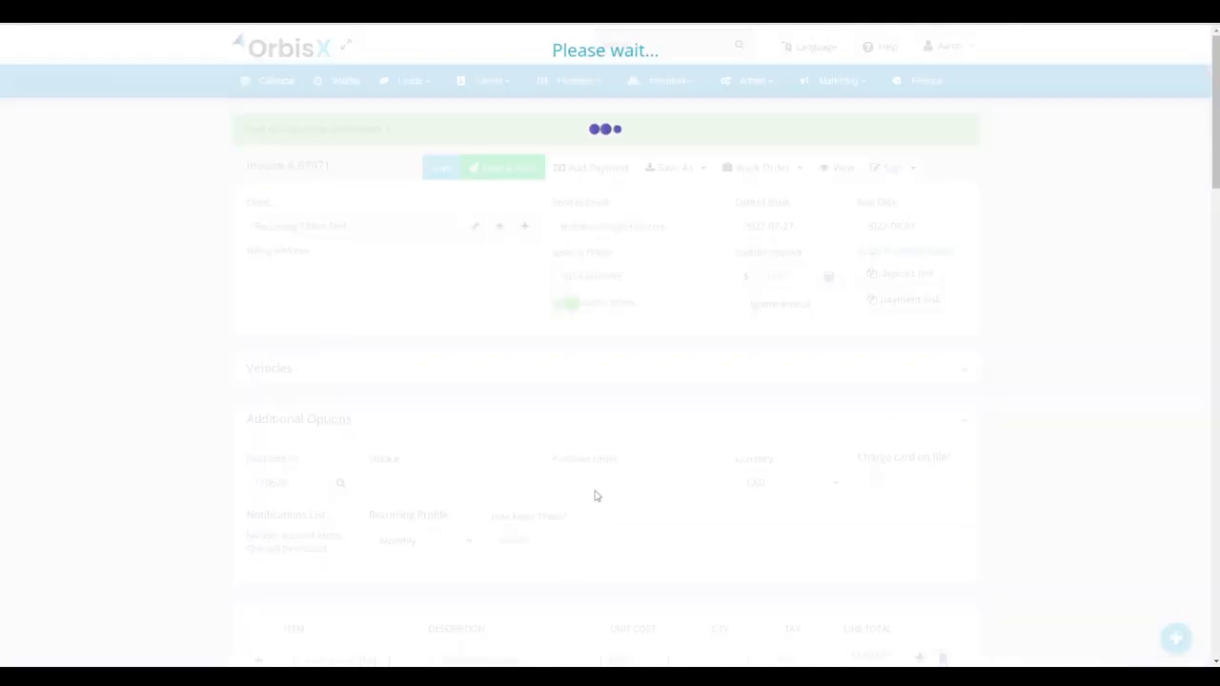
left_click(440, 167)
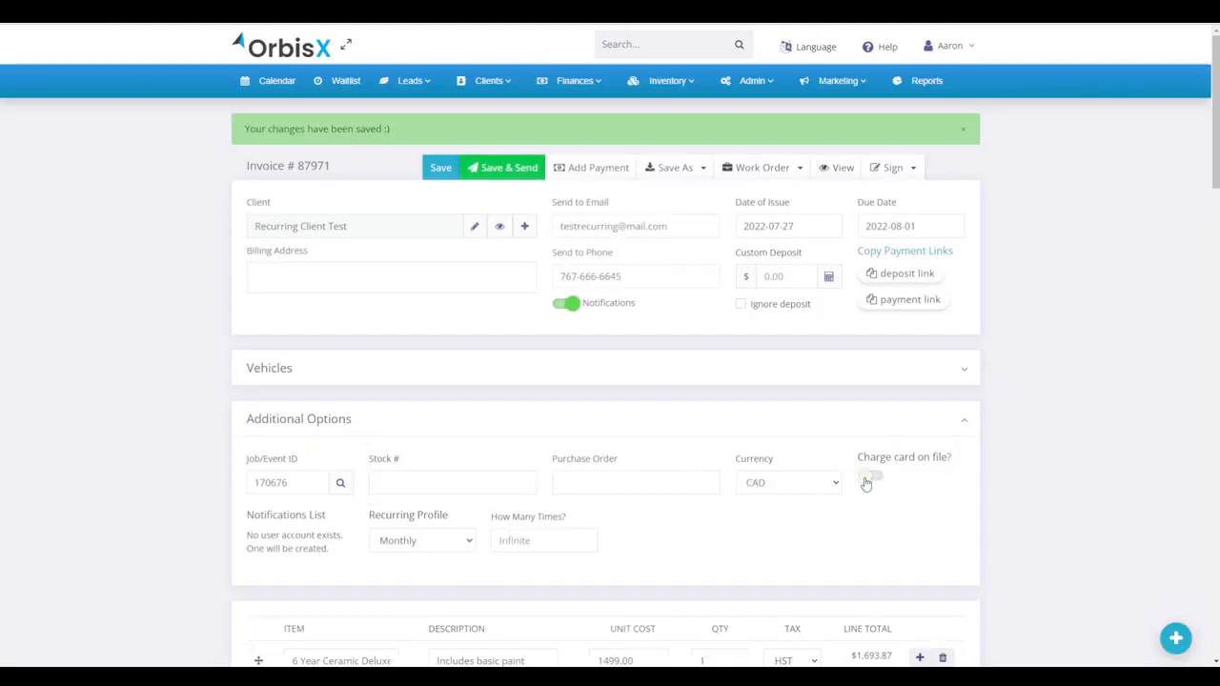
left_click(870, 478)
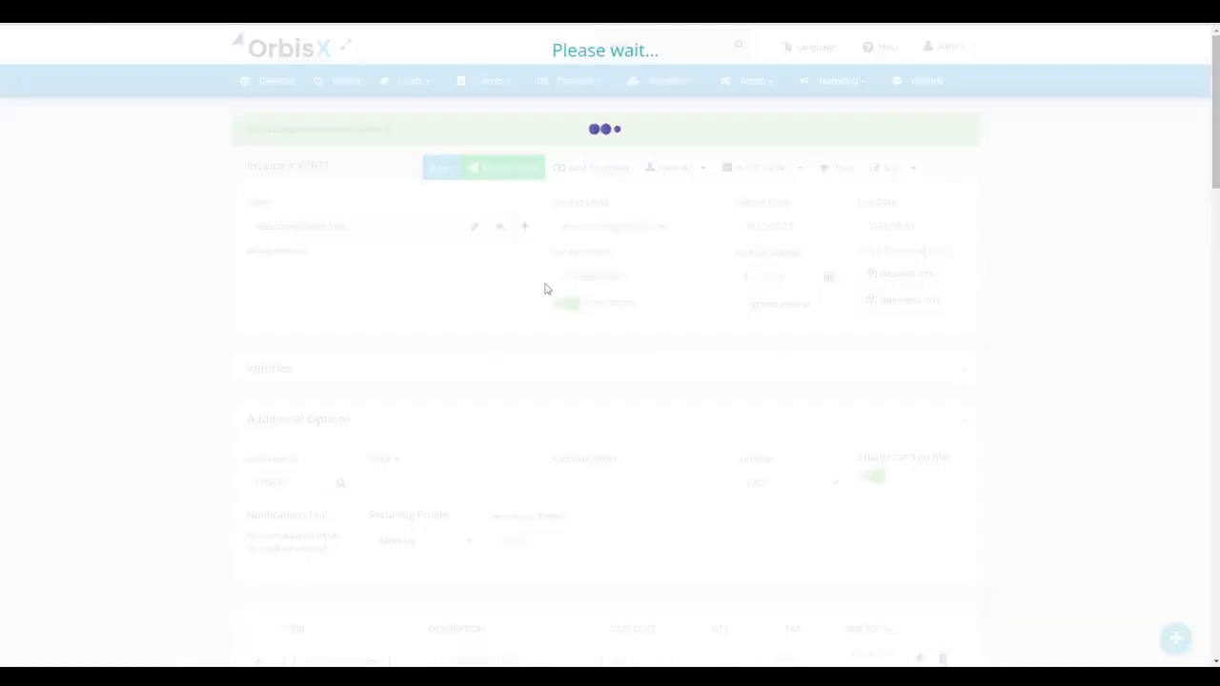
left_click(440, 168)
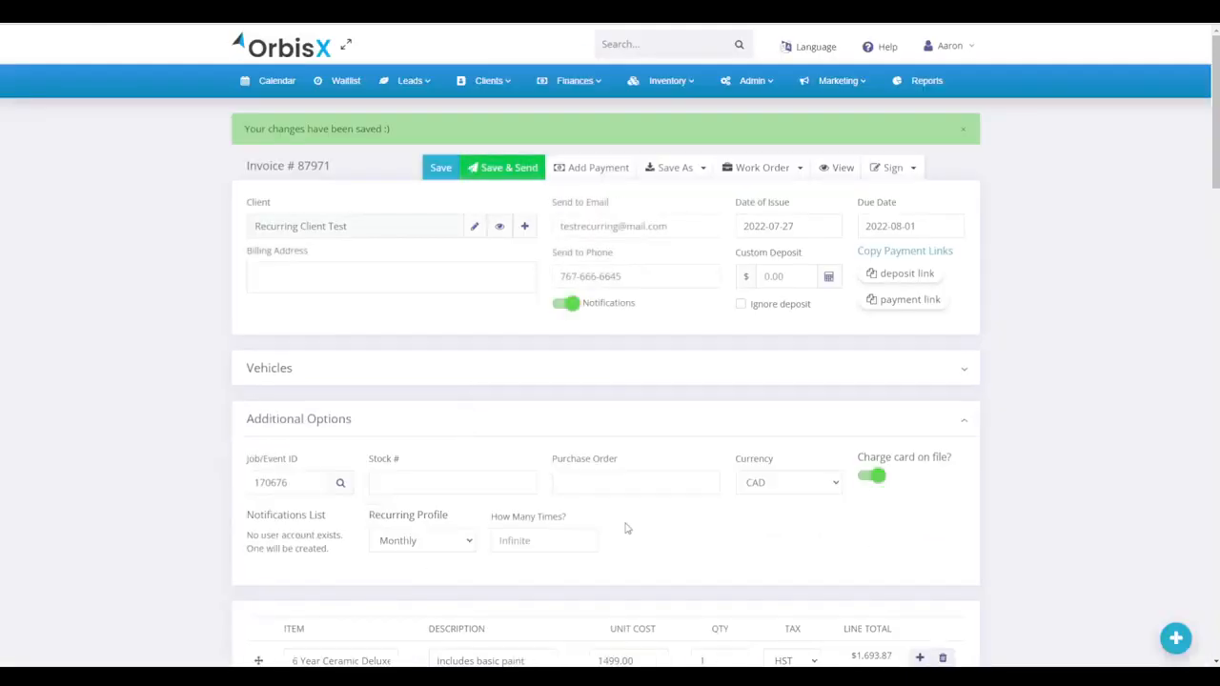
mouse_move(664, 412)
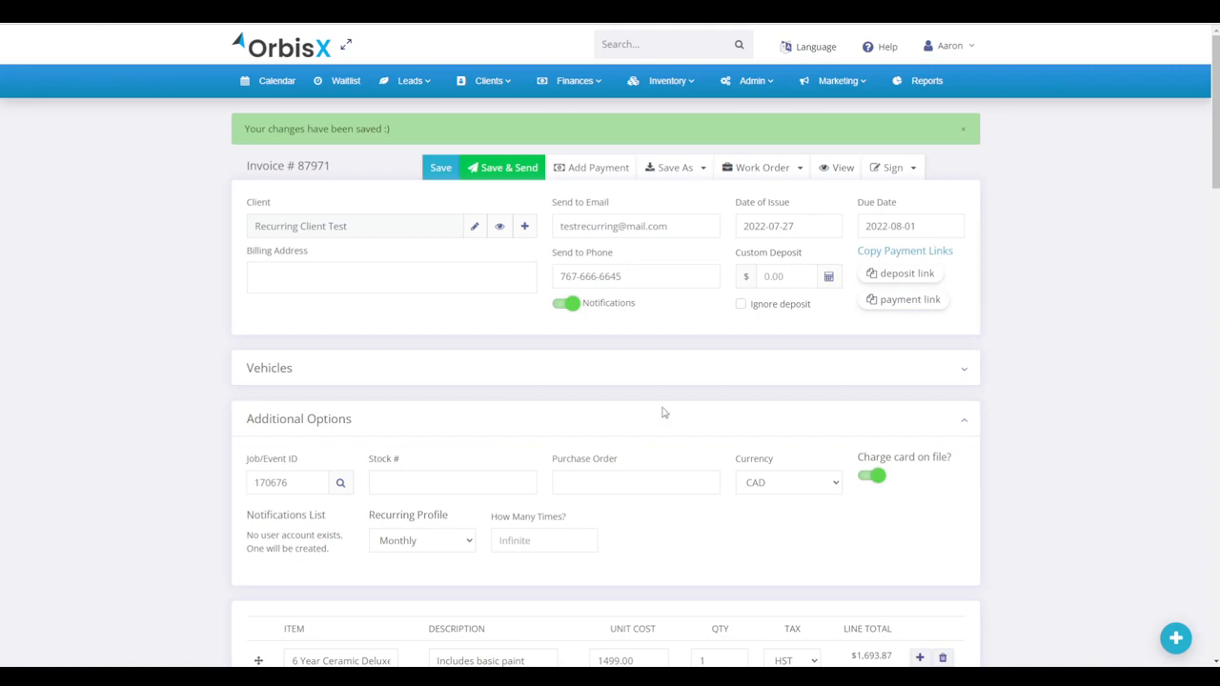
mouse_move(810, 449)
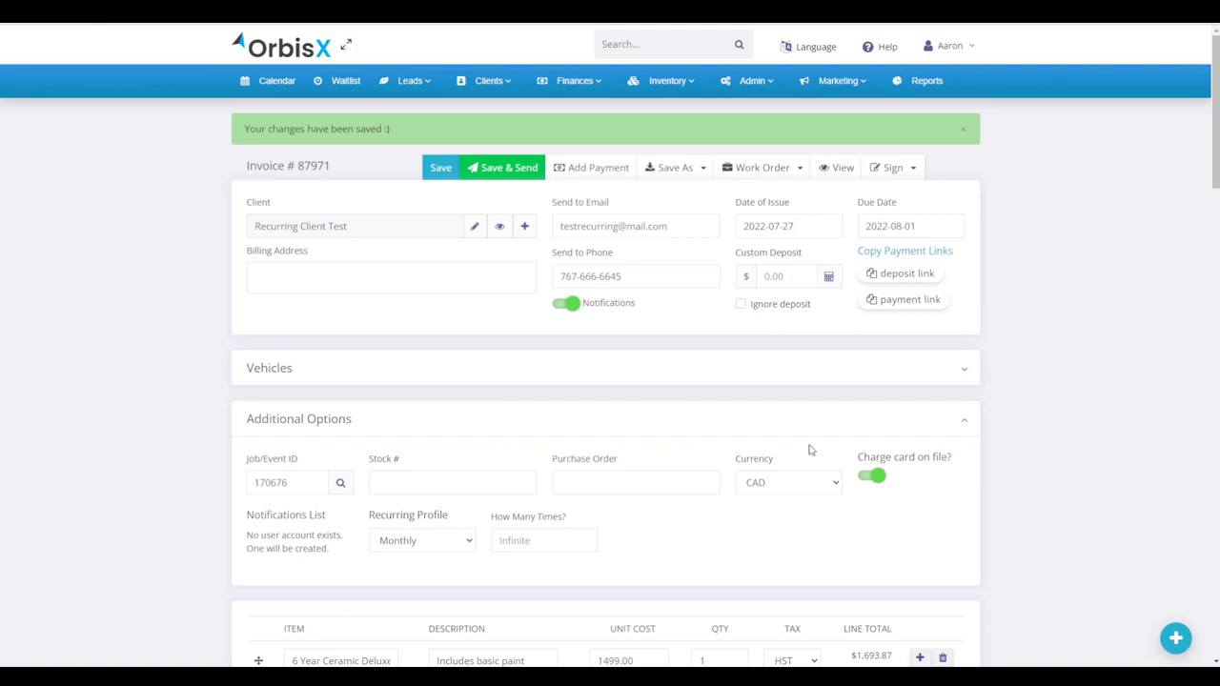
mouse_move(910, 493)
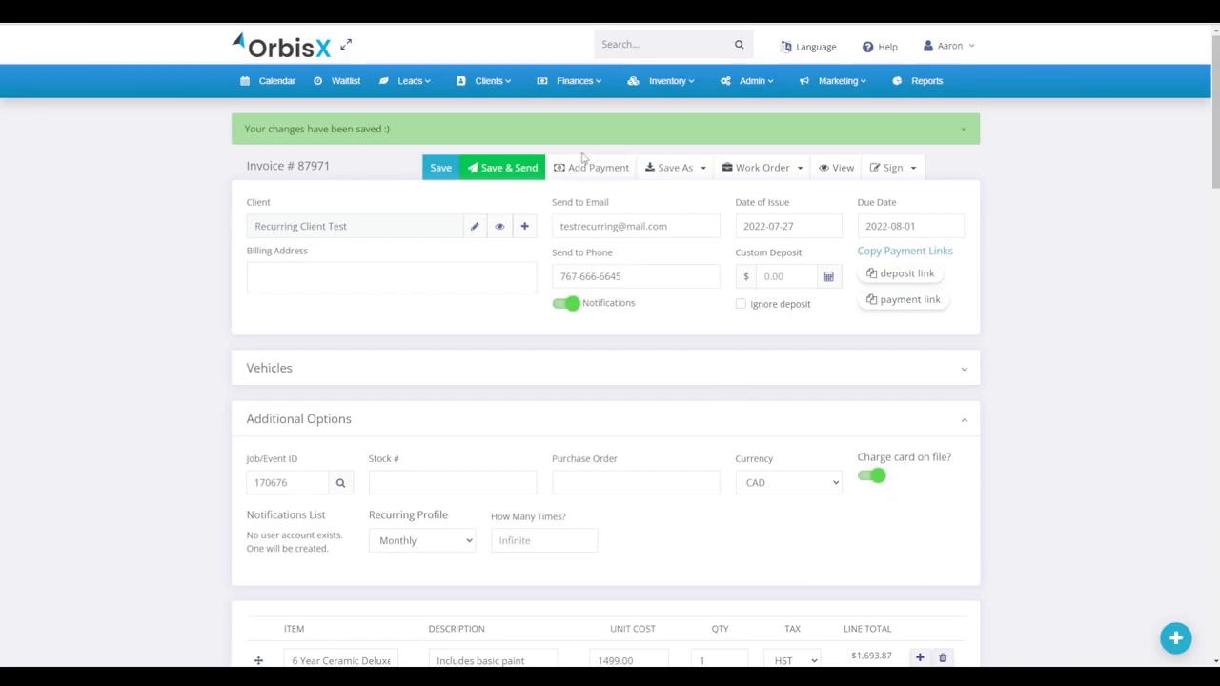
Step: Add a Stripe Online payment to reach the $2031.74 card payment page
left_click(591, 167)
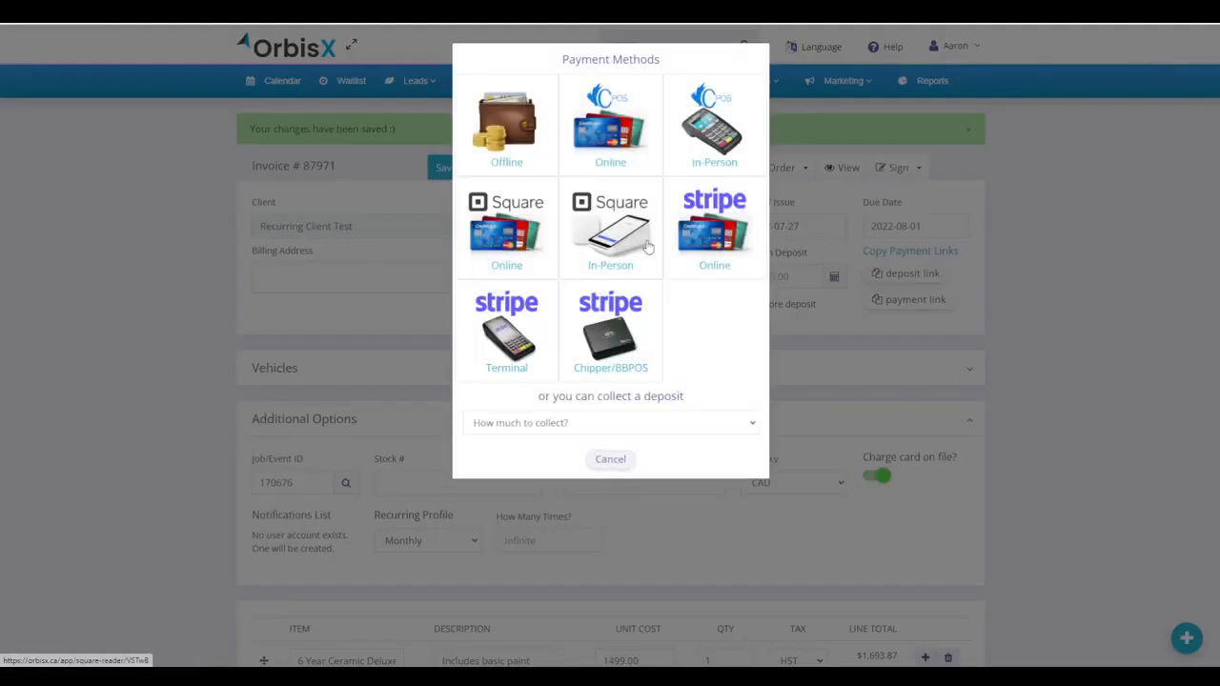
left_click(713, 229)
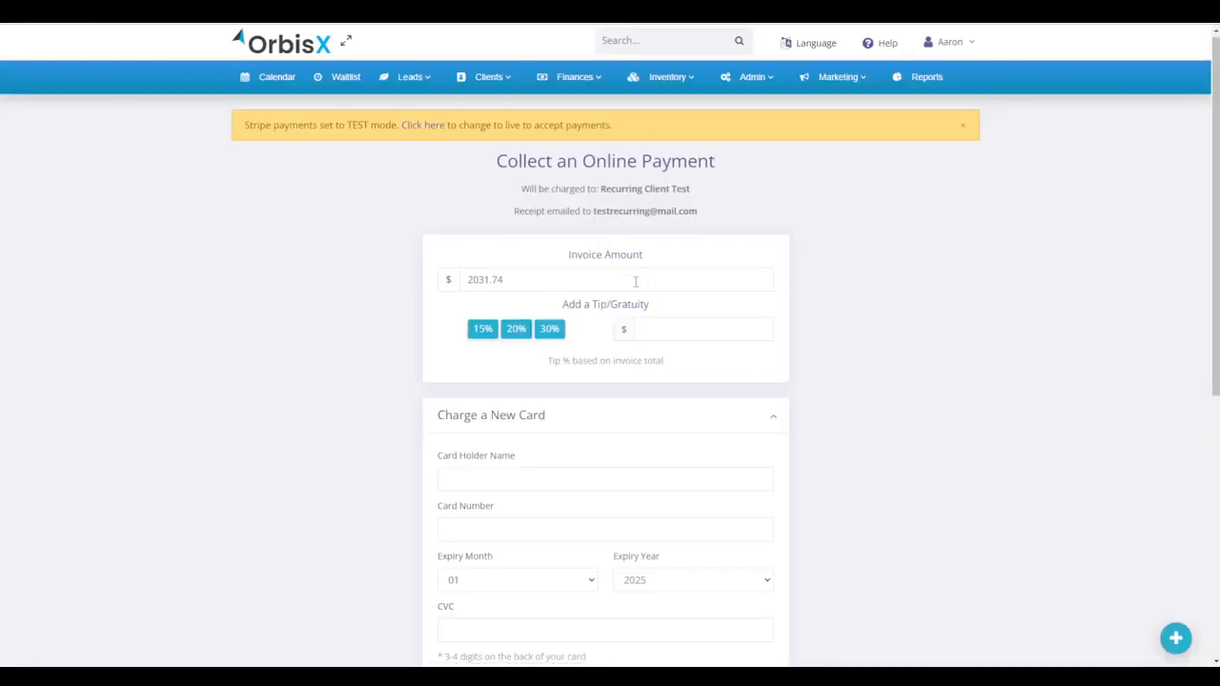
scroll("down", 3)
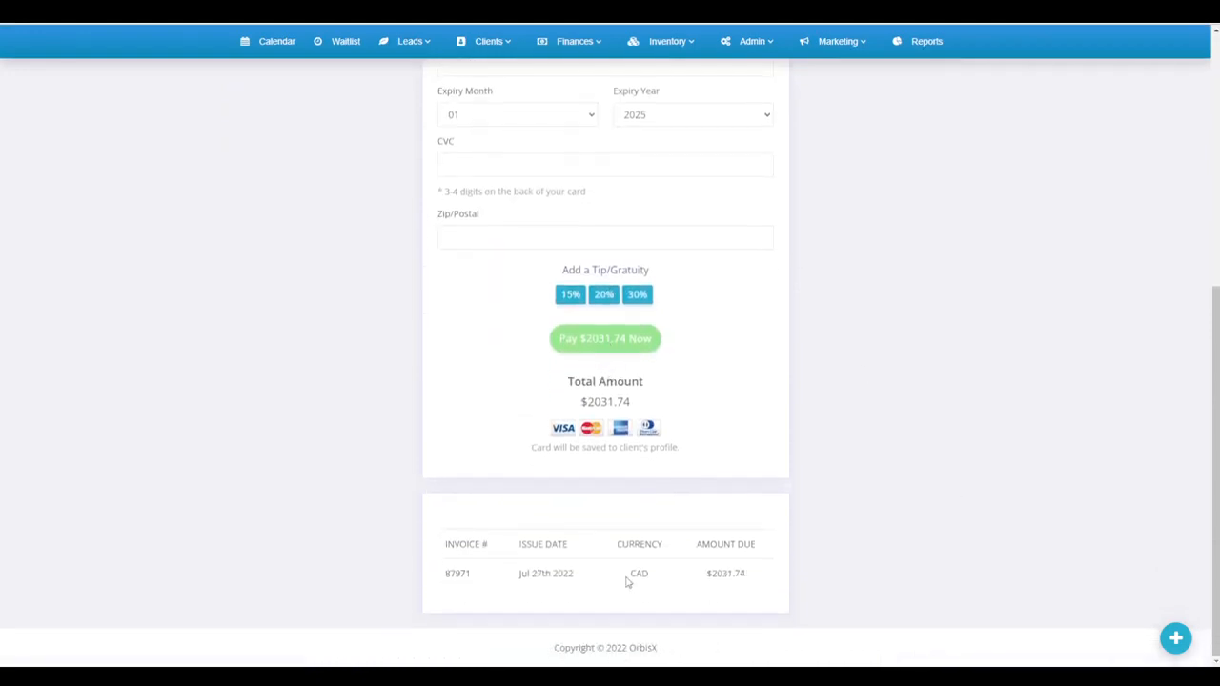
mouse_move(643, 560)
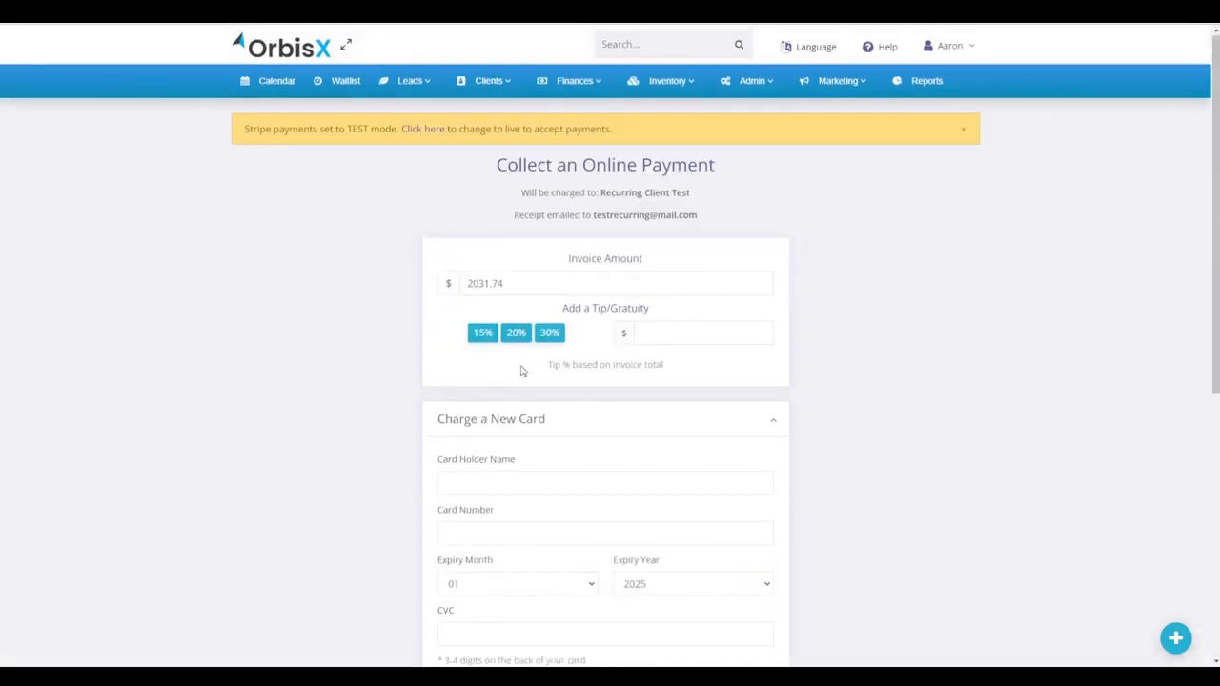
mouse_move(407, 484)
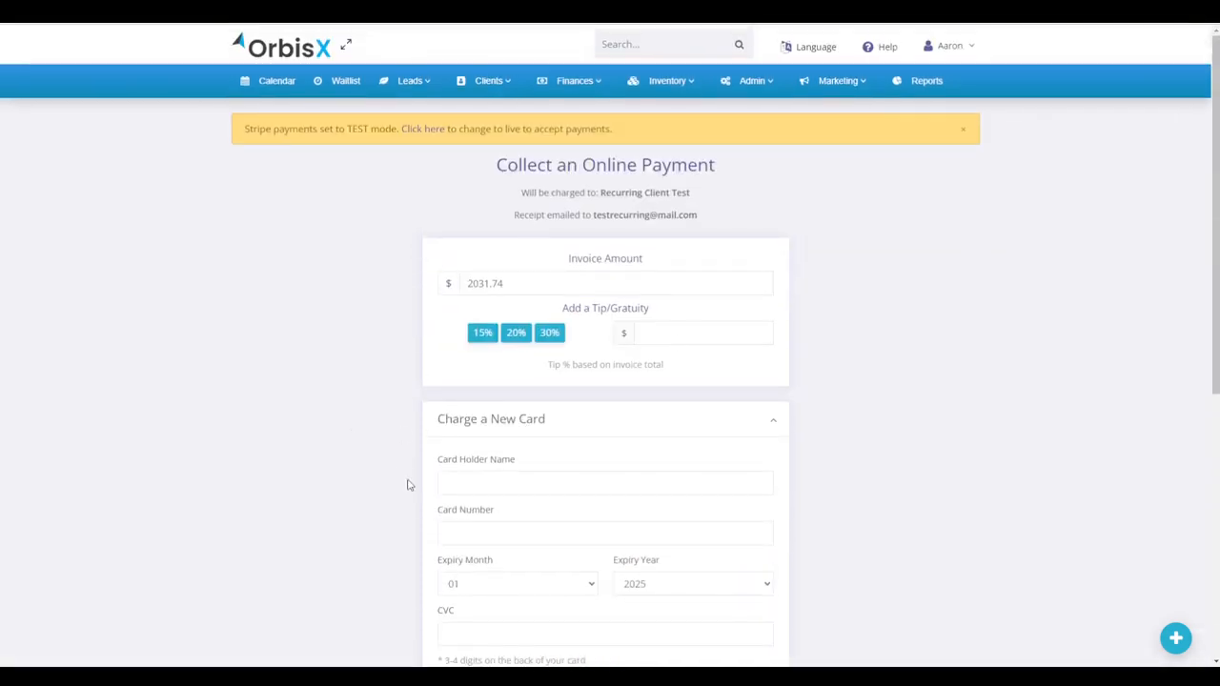
mouse_move(551, 260)
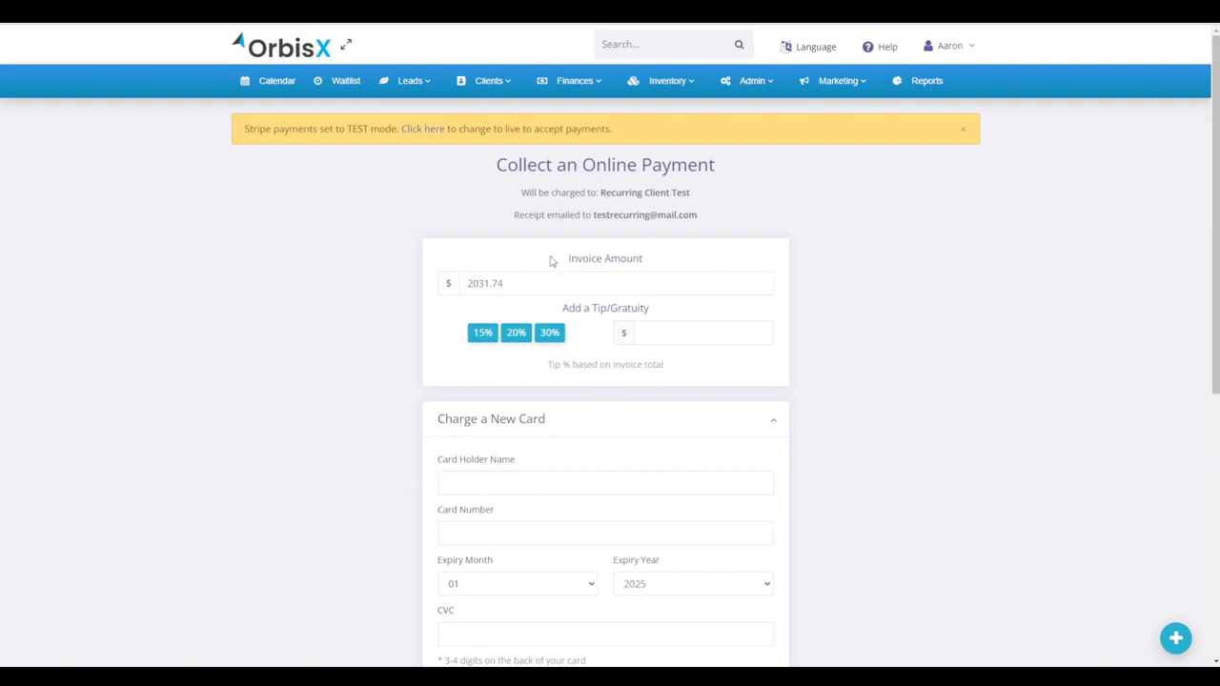
left_click(575, 80)
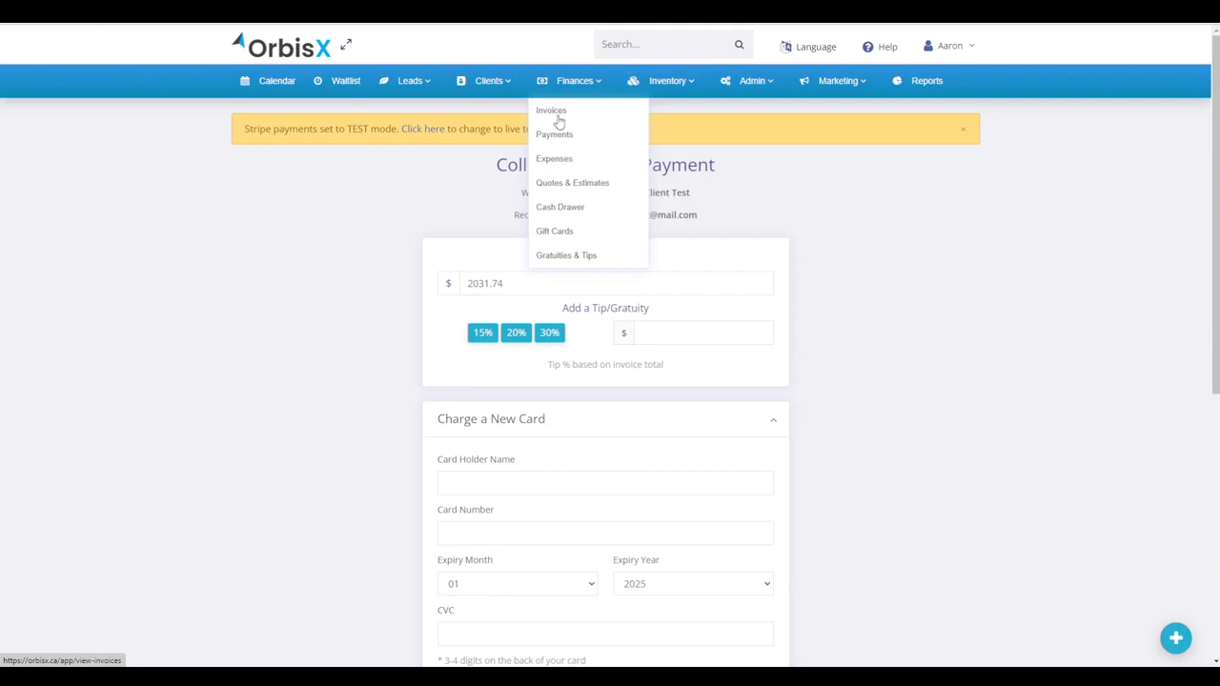
Step: Open invoice 87971 for editing from the Finances > Invoices list
left_click(551, 109)
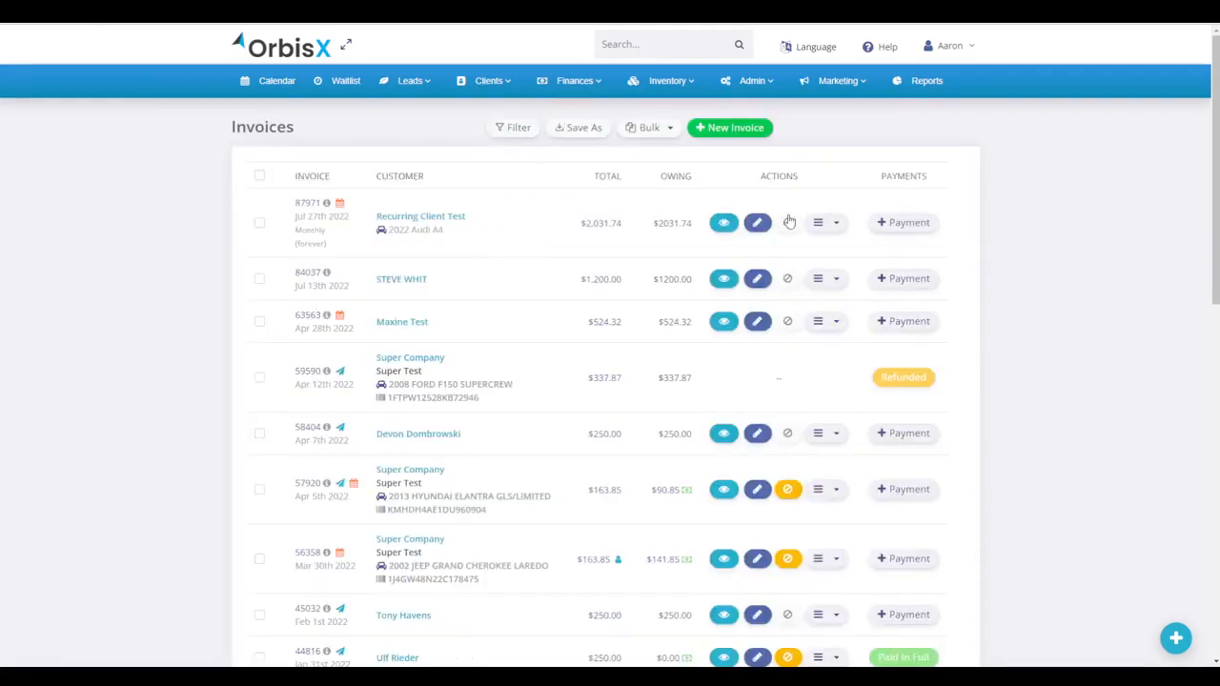
left_click(756, 222)
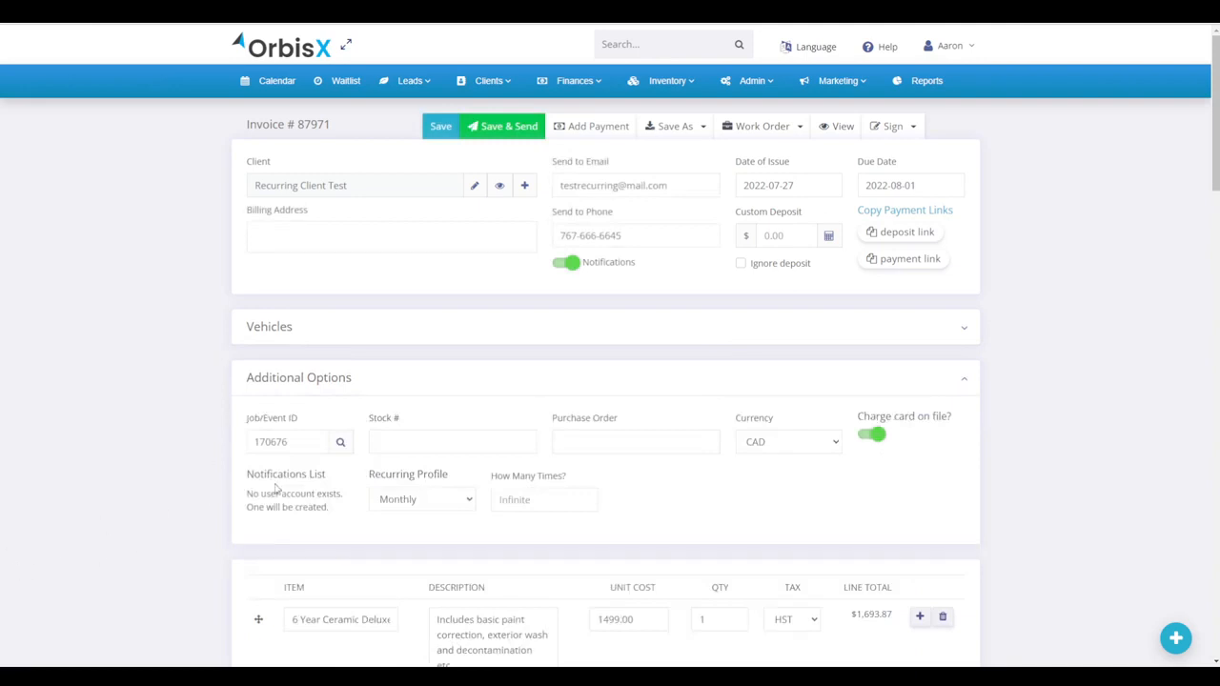
mouse_move(353, 477)
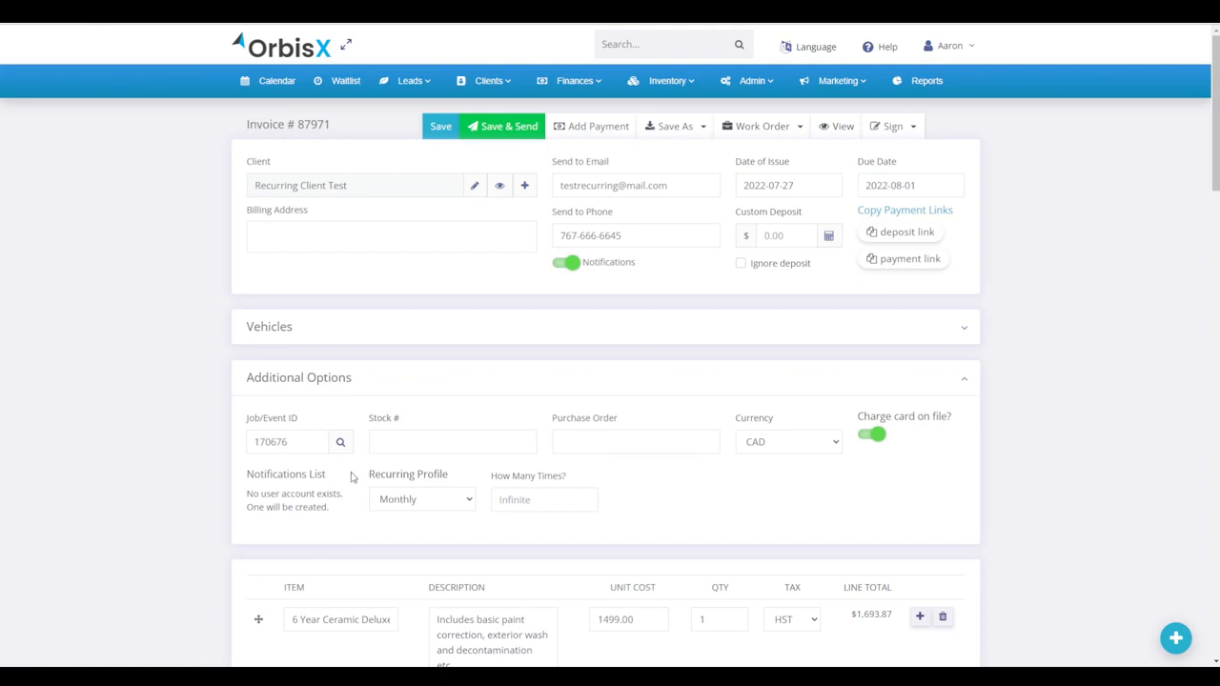
mouse_move(441, 367)
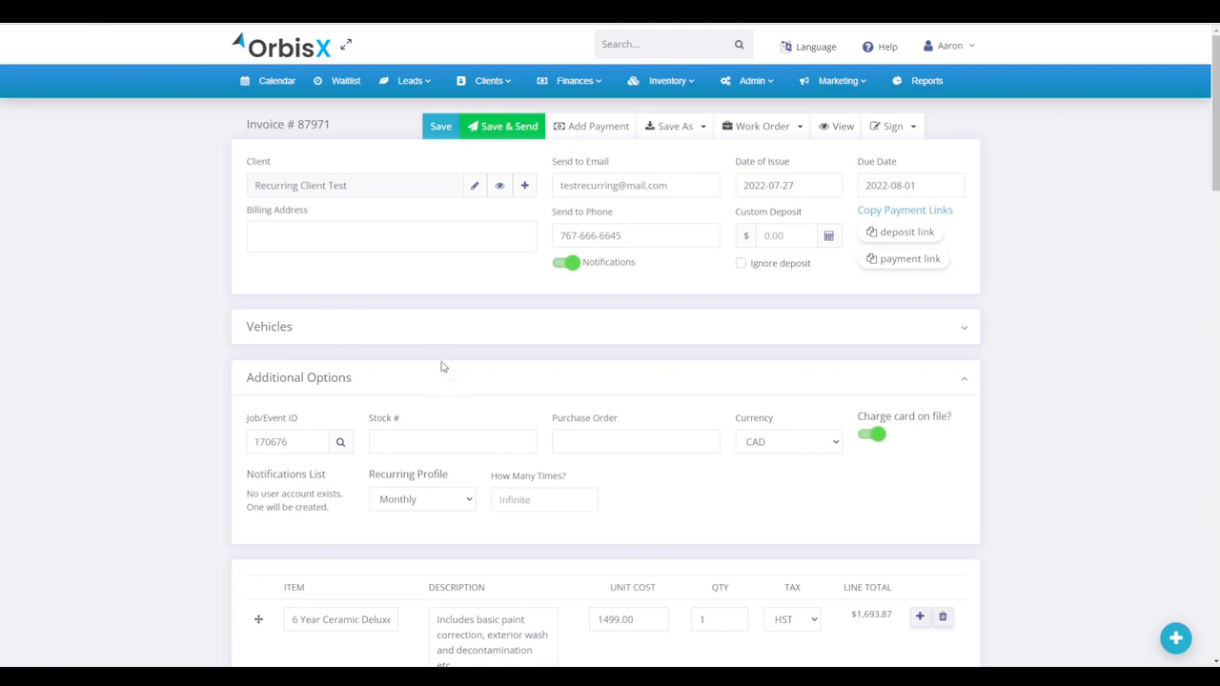
Step: Create invoice 87972 with a single $100 'Test' item and save it
left_click(575, 81)
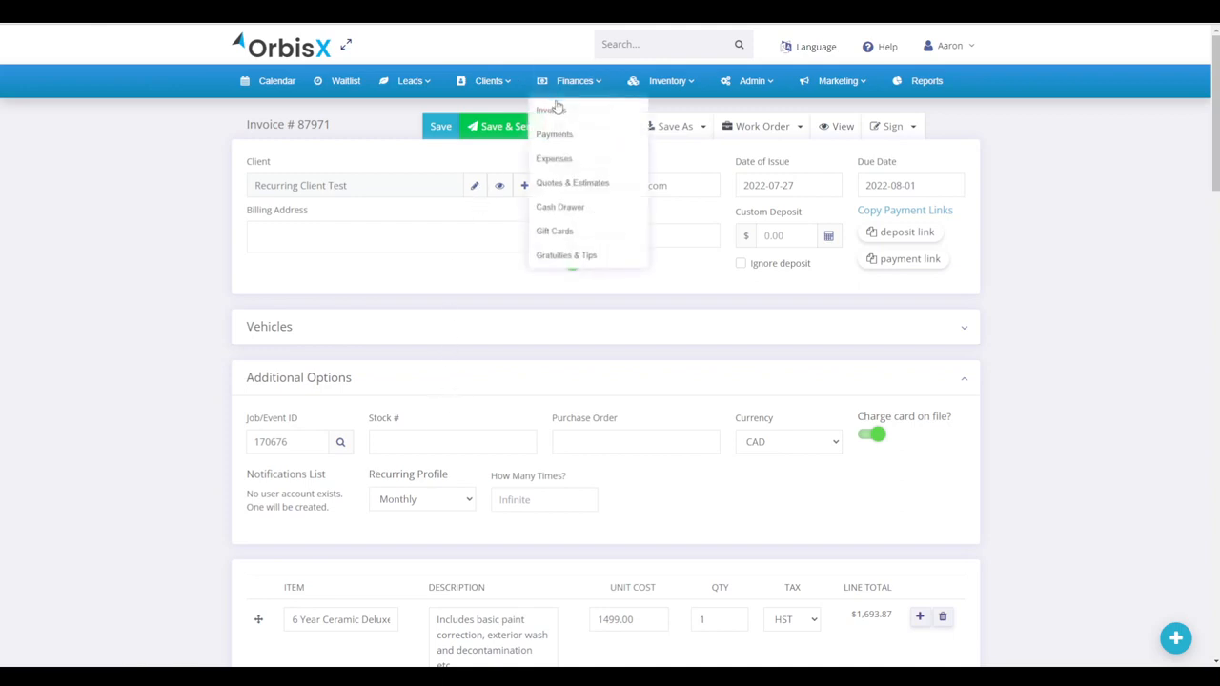
left_click(549, 109)
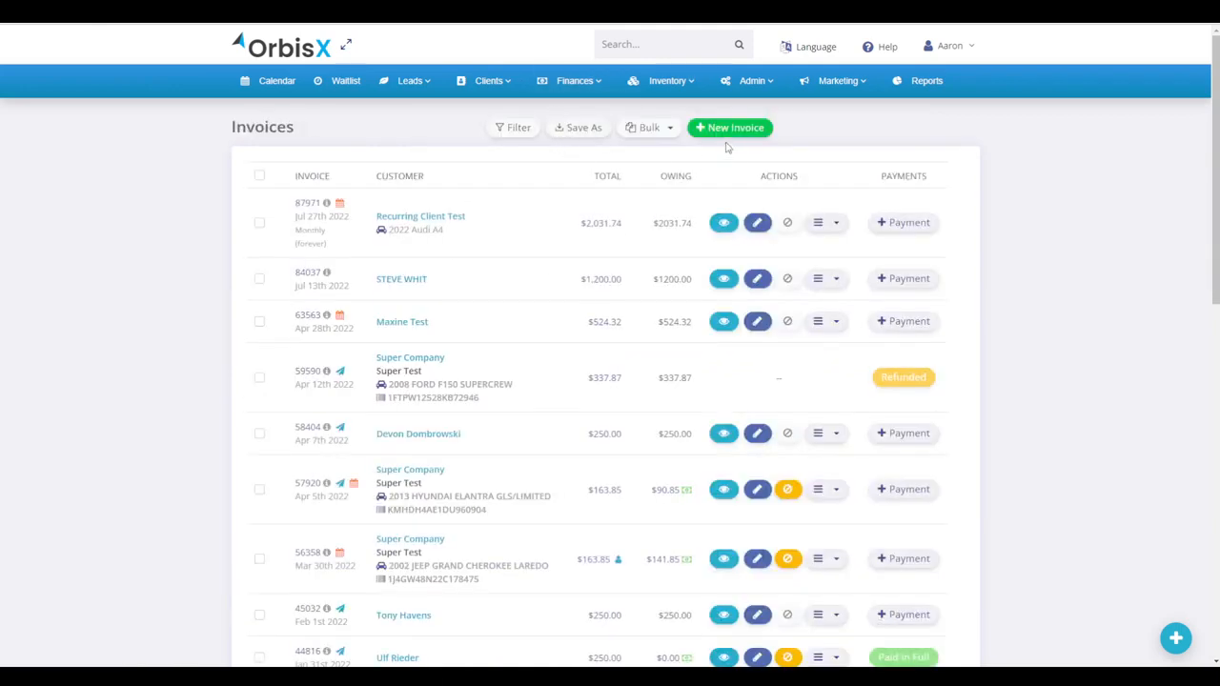
left_click(729, 127)
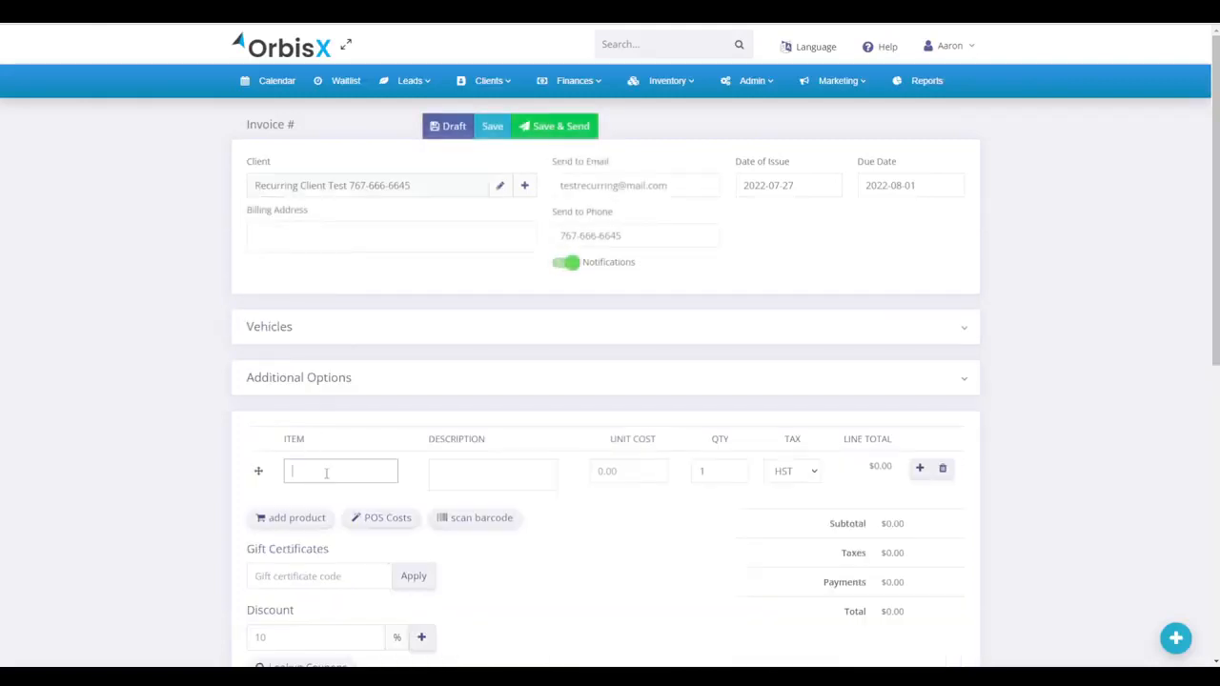
type("Test")
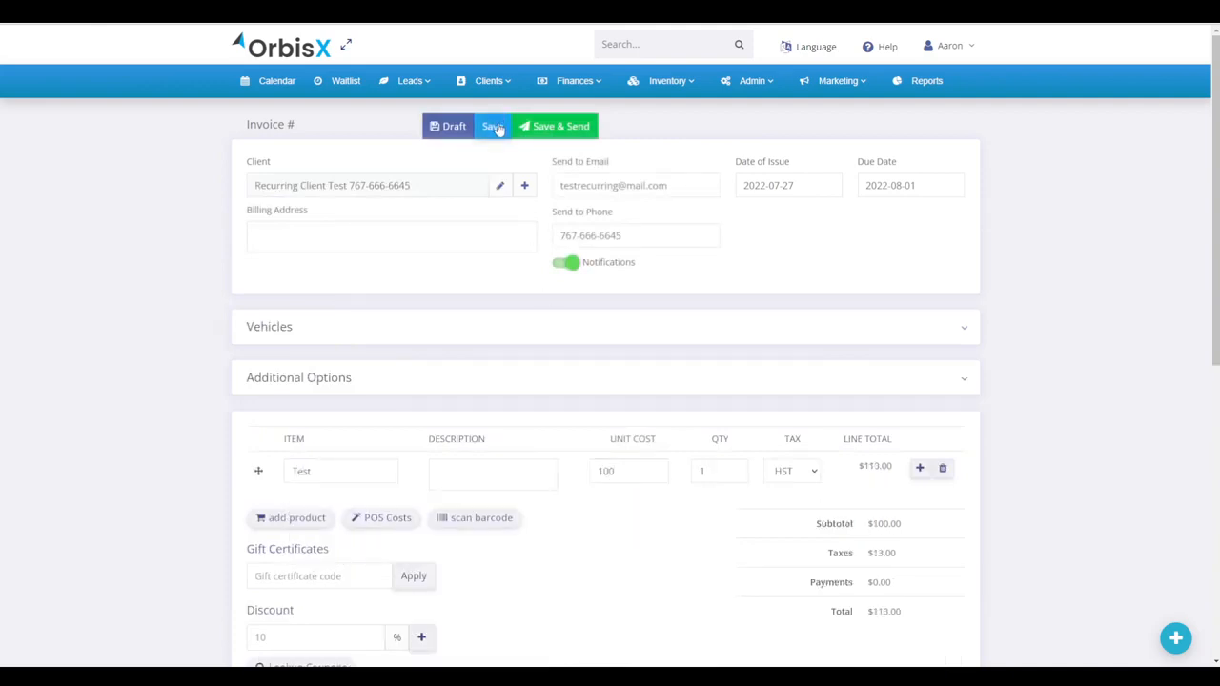
left_click(493, 125)
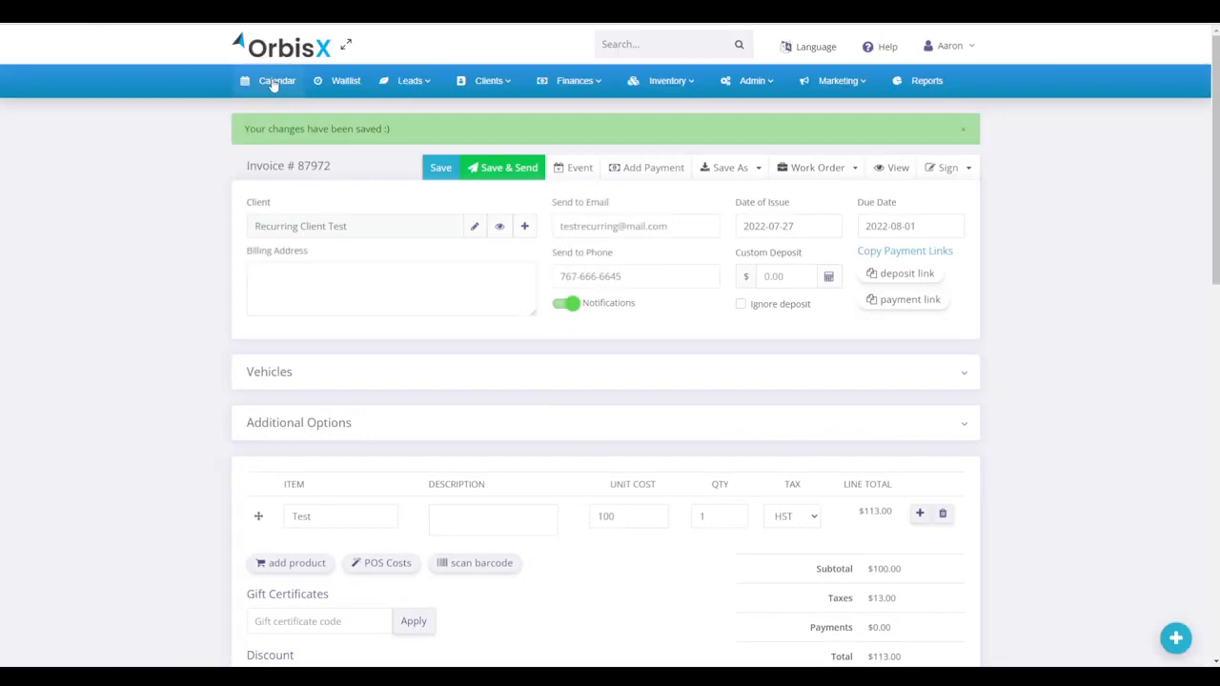
Step: Add and save an August 10 event for Recurring Client Test
left_click(277, 80)
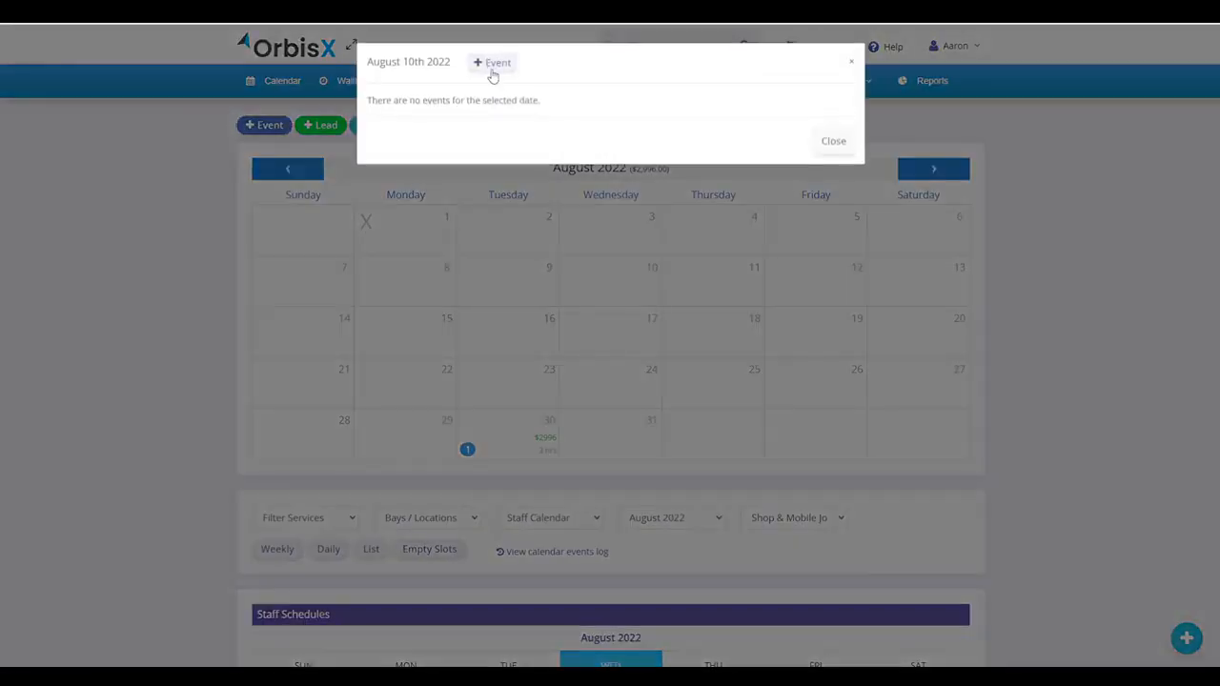
left_click(492, 62)
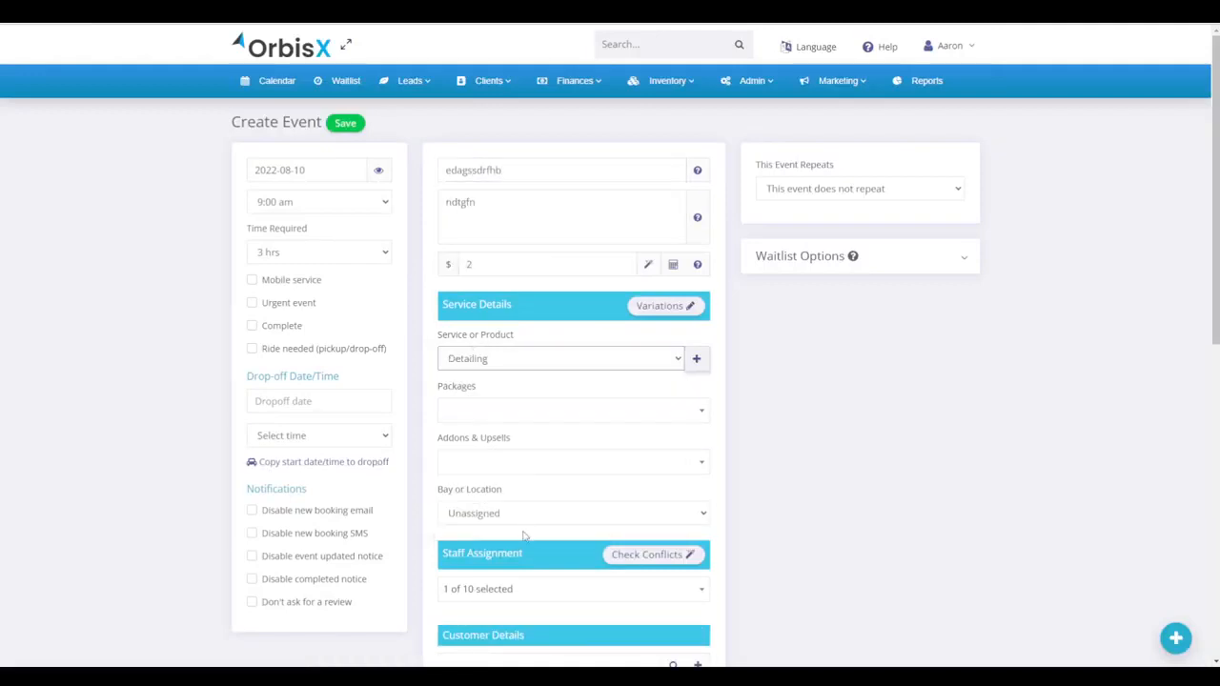
scroll("down", 3)
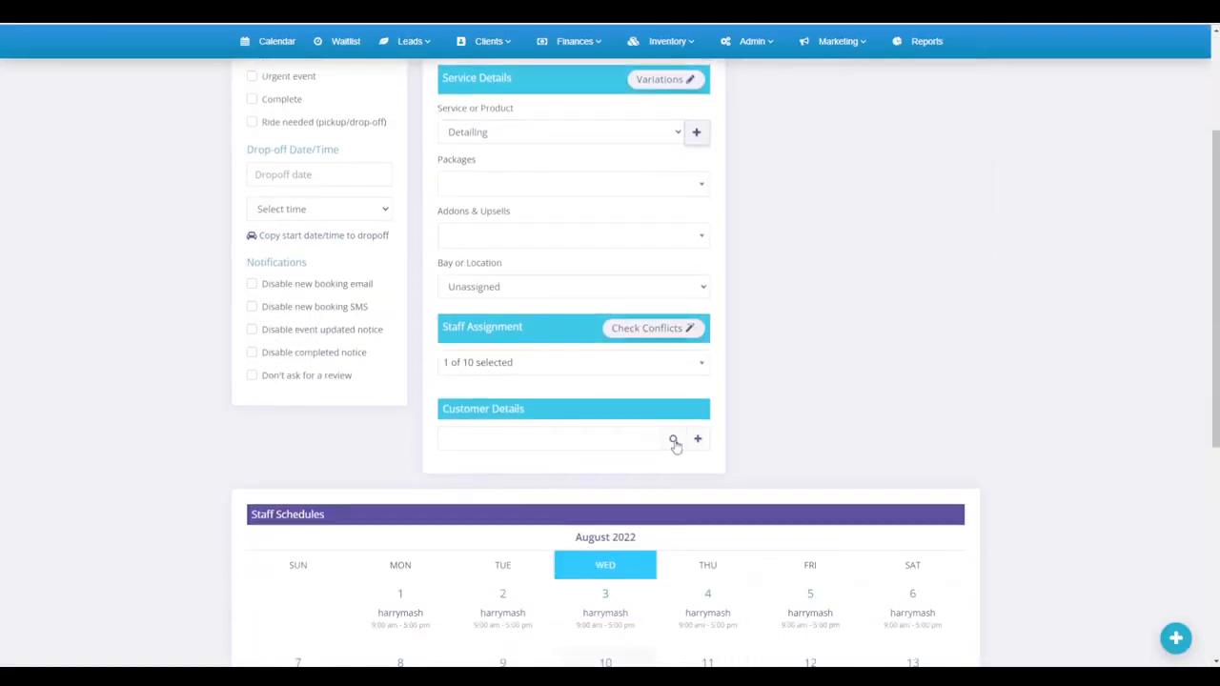
type("recu")
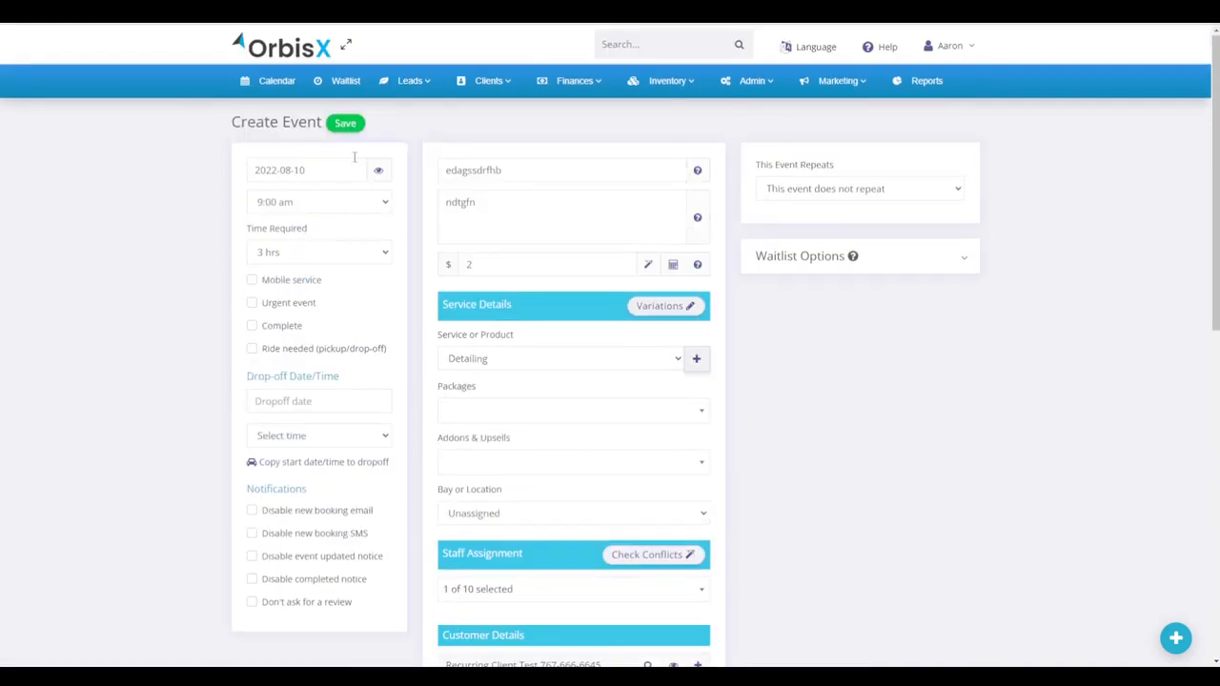
left_click(345, 122)
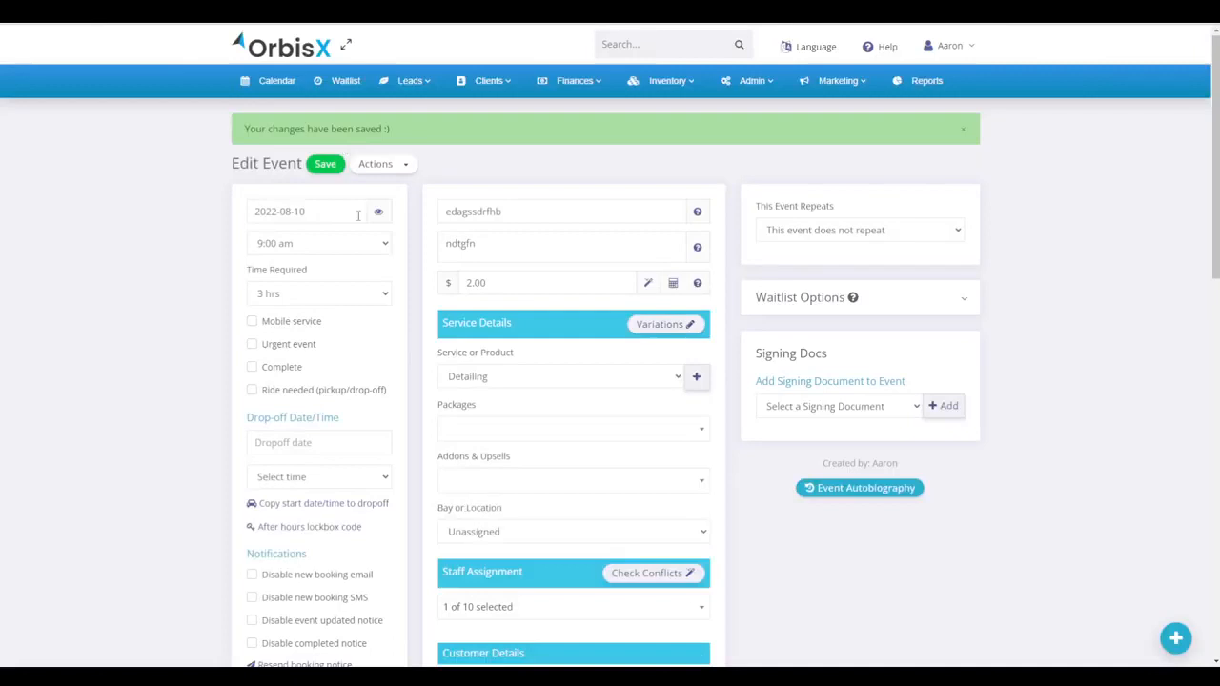
Step: Attach existing invoice #87972 ($113.00) to the event
left_click(377, 164)
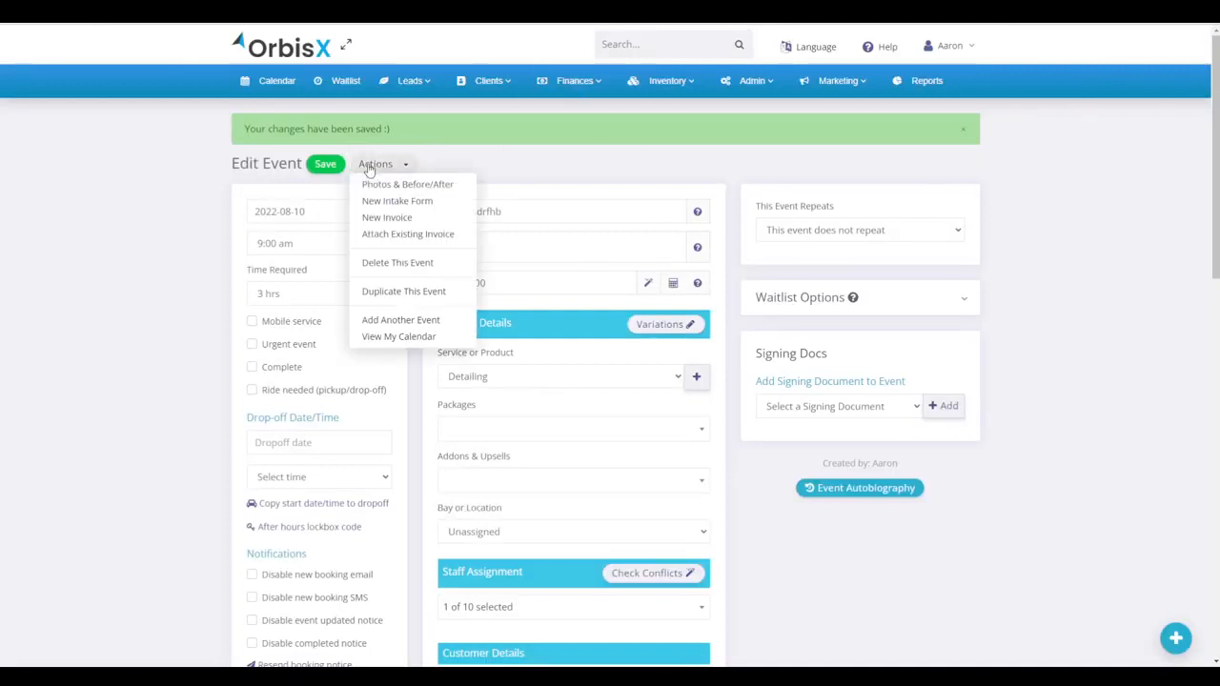
mouse_move(389, 238)
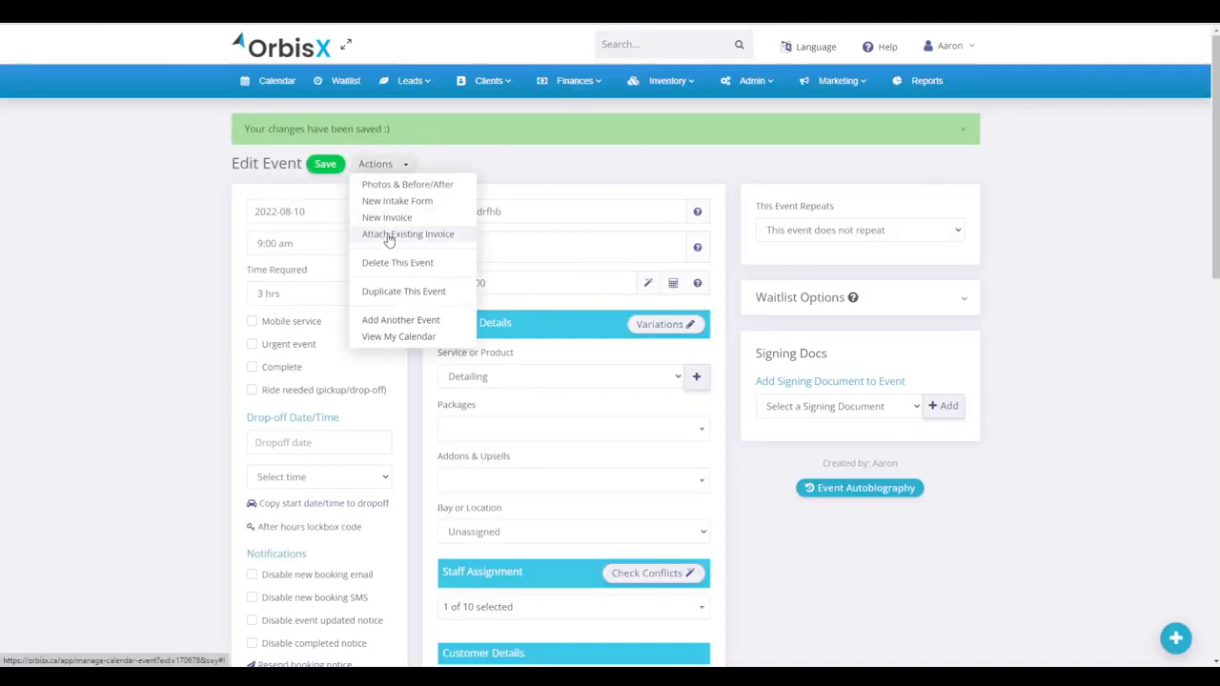
left_click(407, 233)
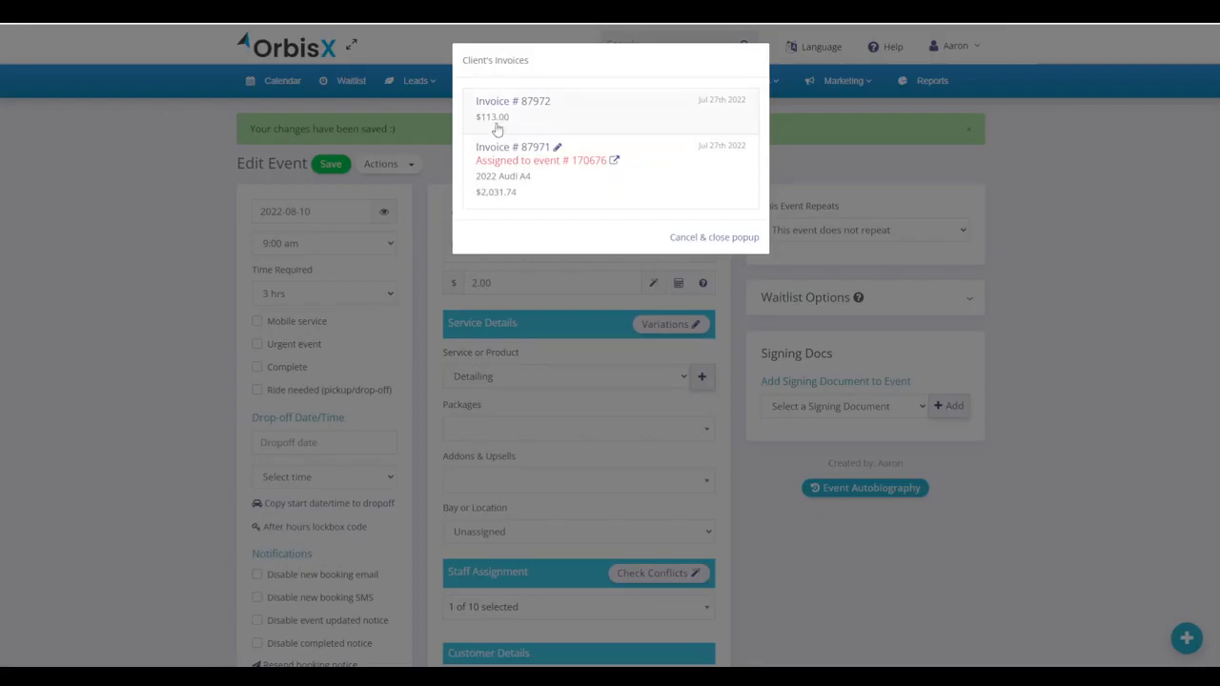
left_click(713, 237)
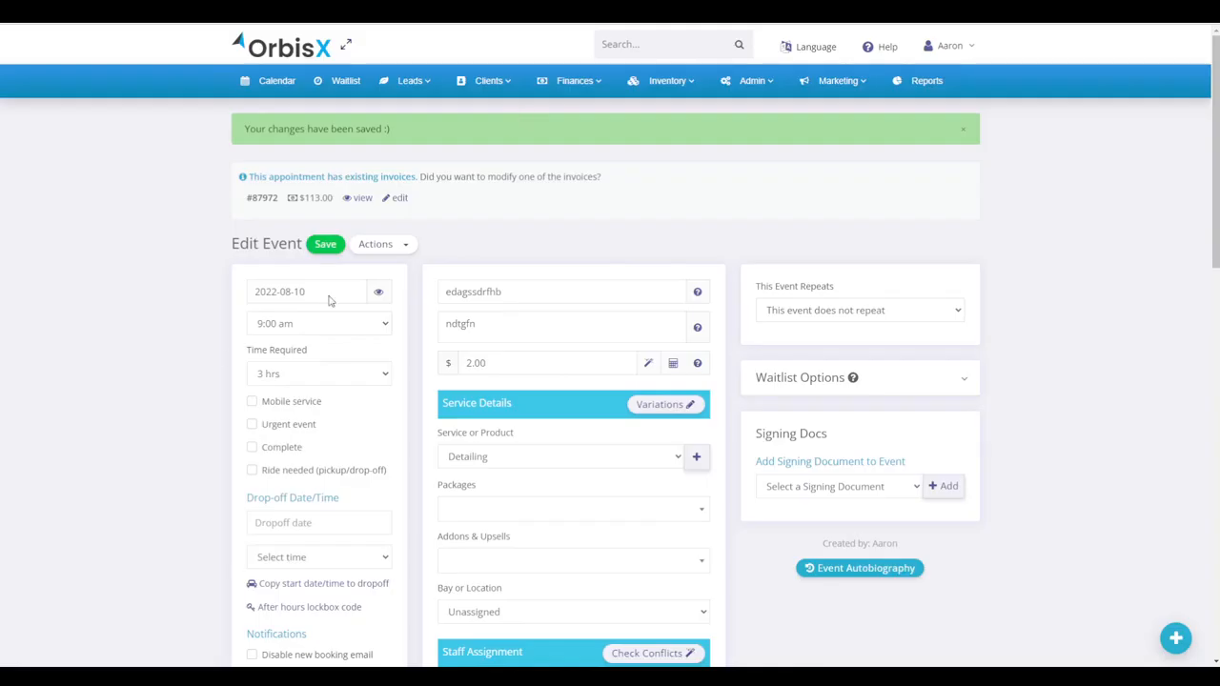
Step: Edit invoice #87972: Monthly recurrence, 6 times, card on file enabled, then save
left_click(398, 197)
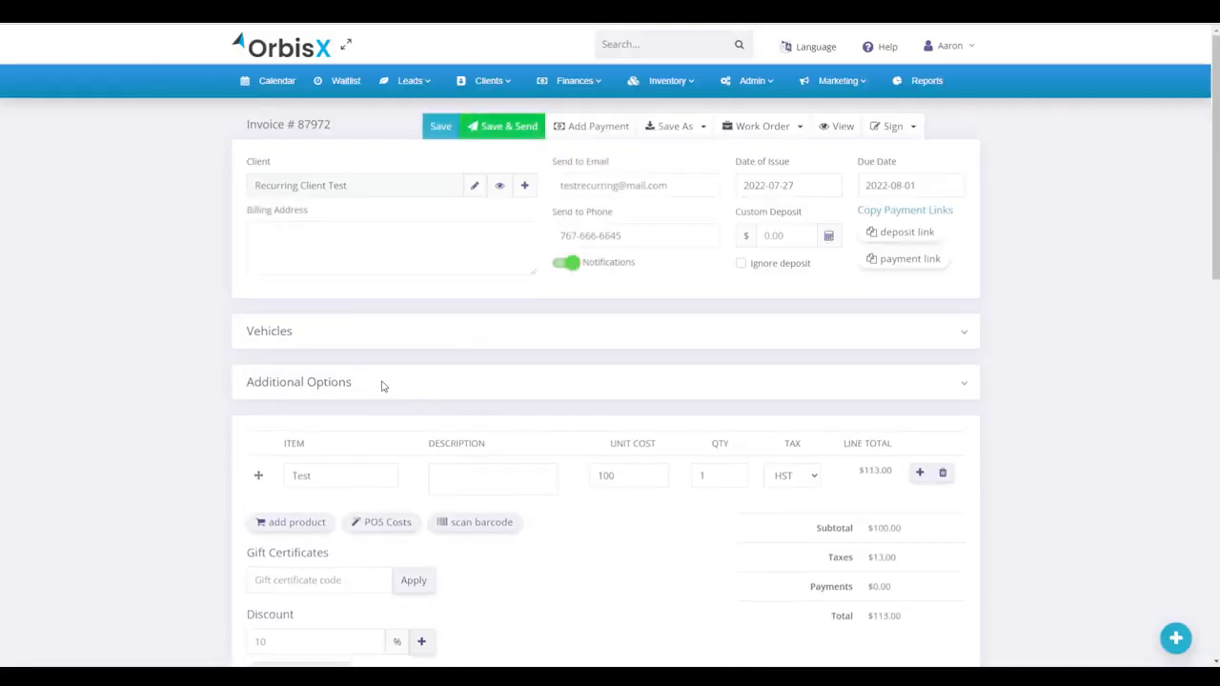
left_click(422, 369)
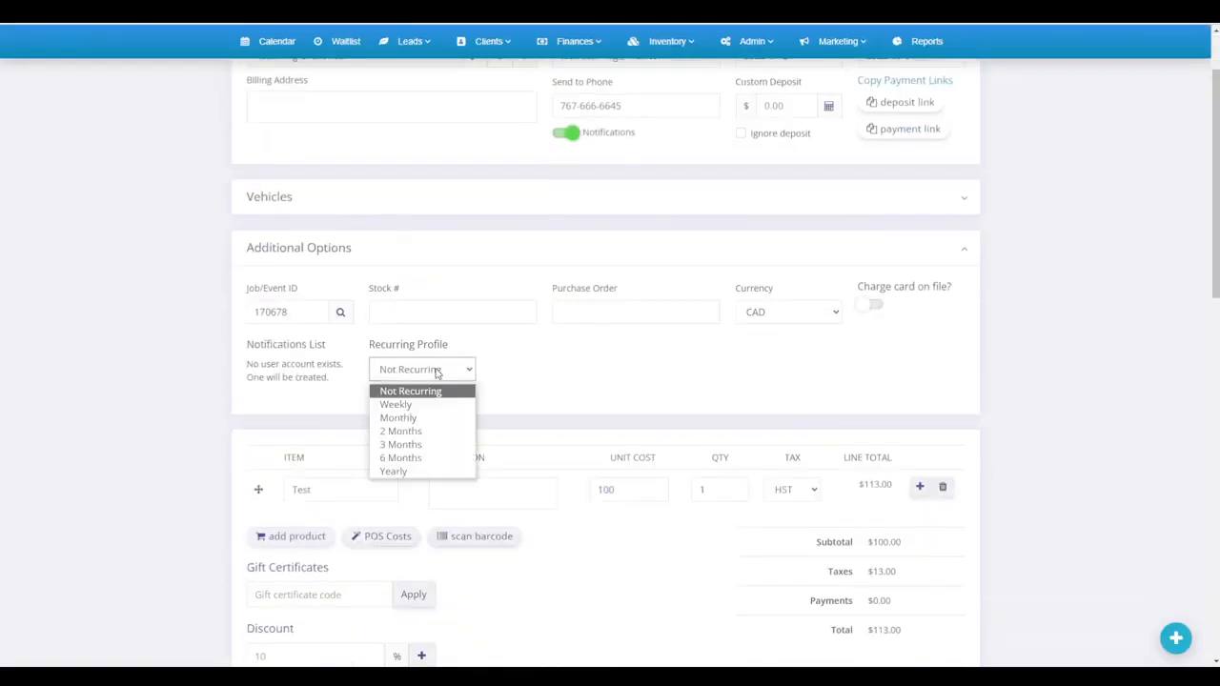
left_click(396, 404)
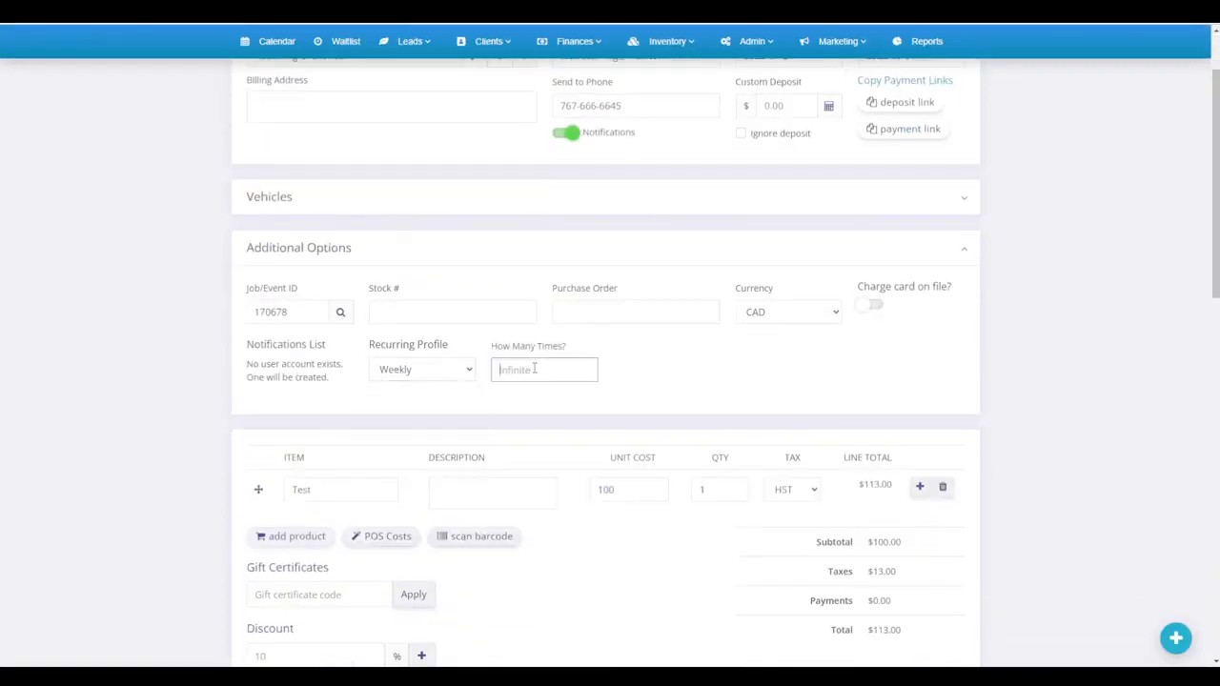
type("4")
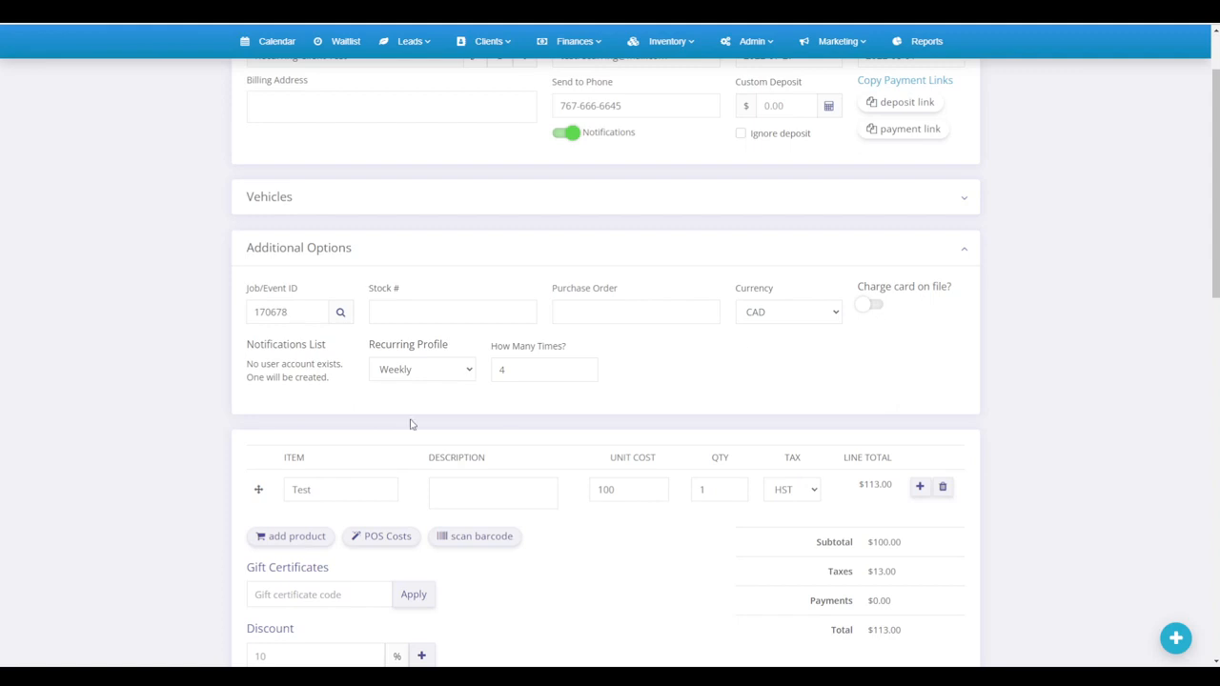
left_click(422, 368)
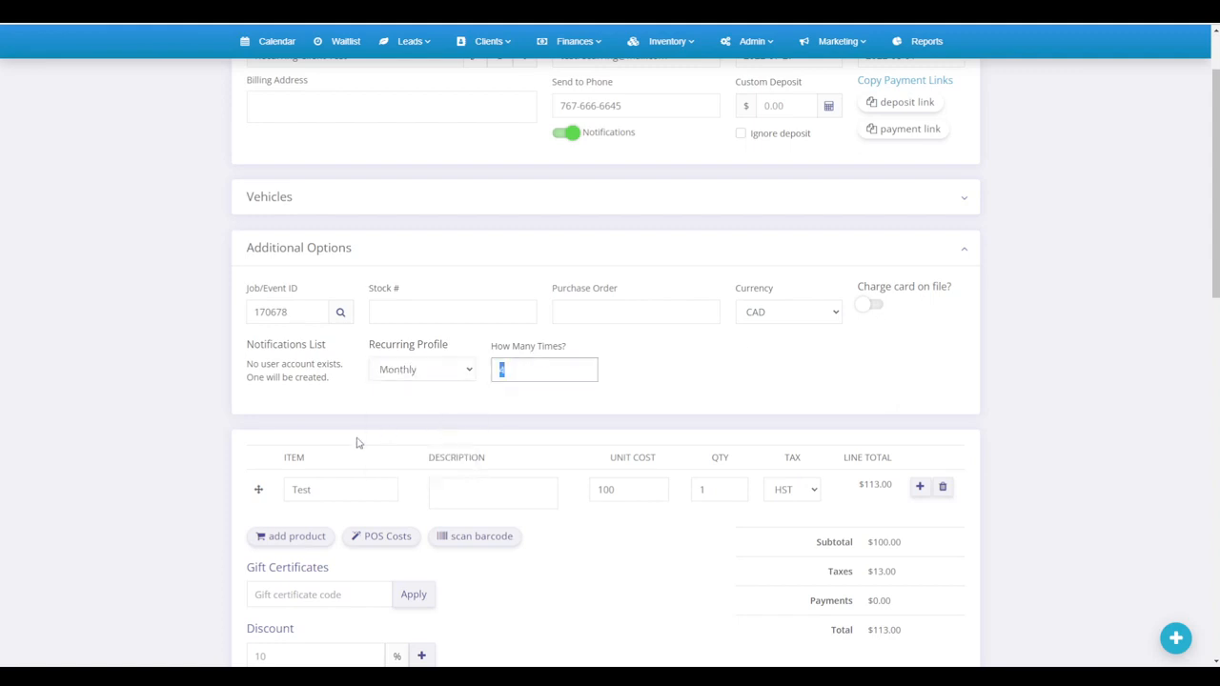
mouse_move(558, 403)
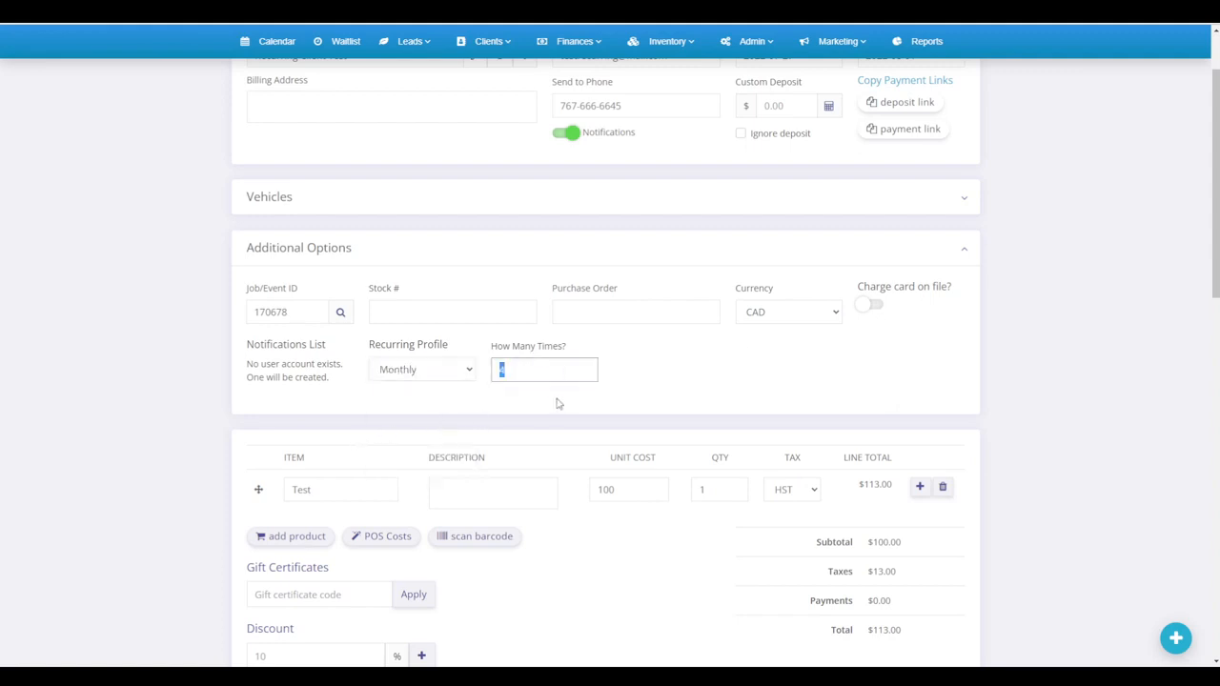
type("6")
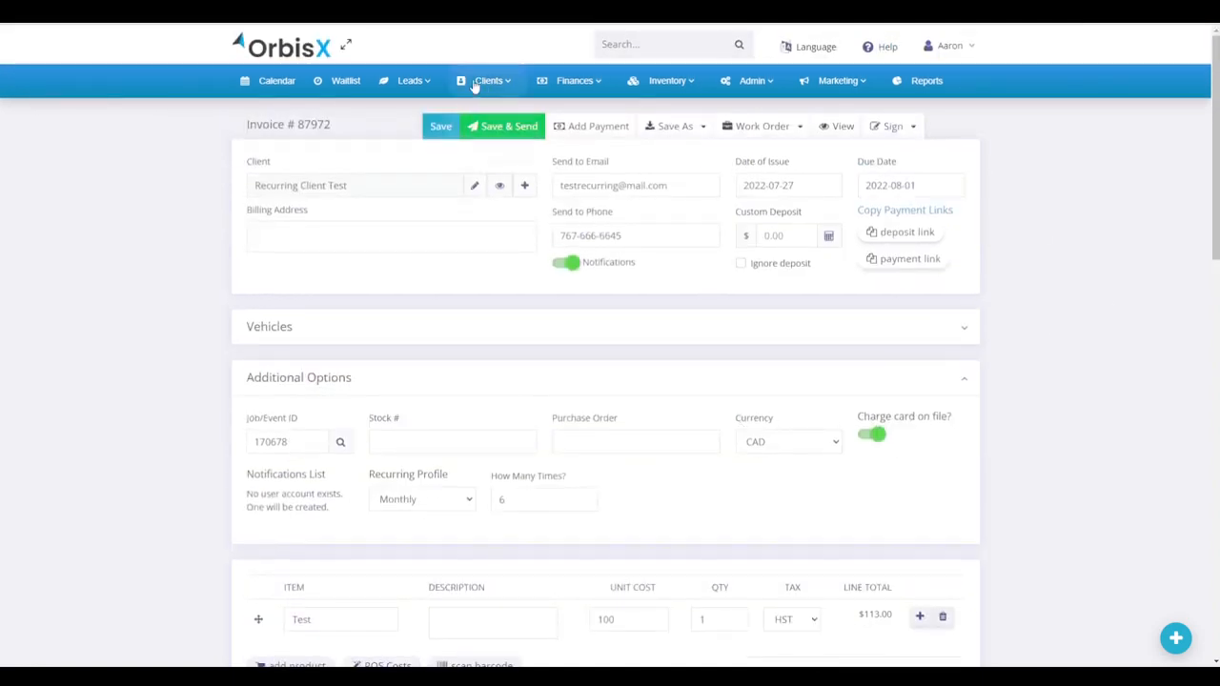
left_click(440, 125)
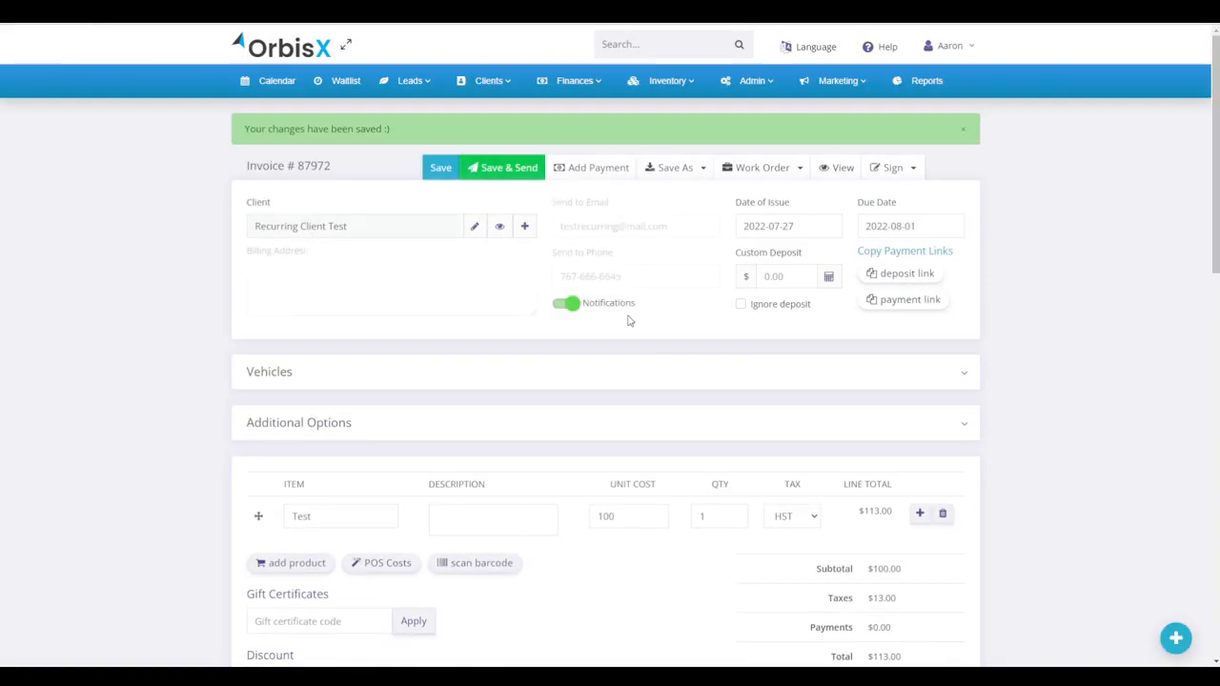
Step: Verify invoice #87972's monthly card-charging recurrence, preview payment methods without paying, and open the Admin menu
left_click(298, 422)
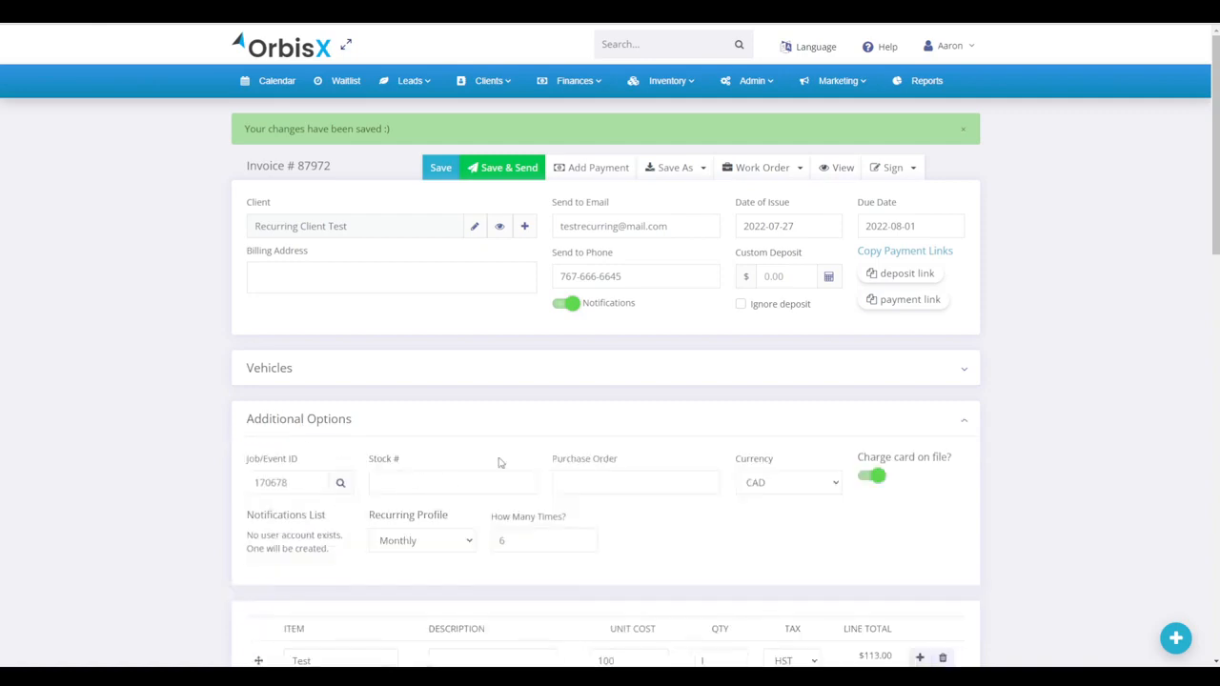
left_click(598, 167)
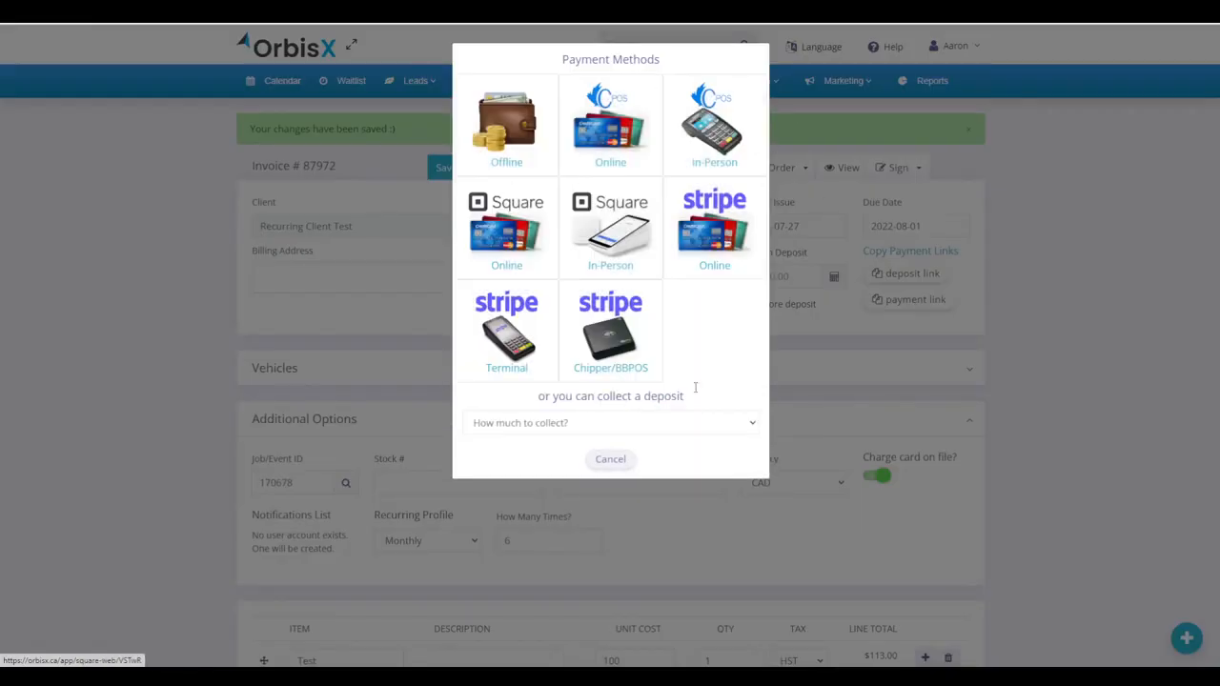
left_click(609, 458)
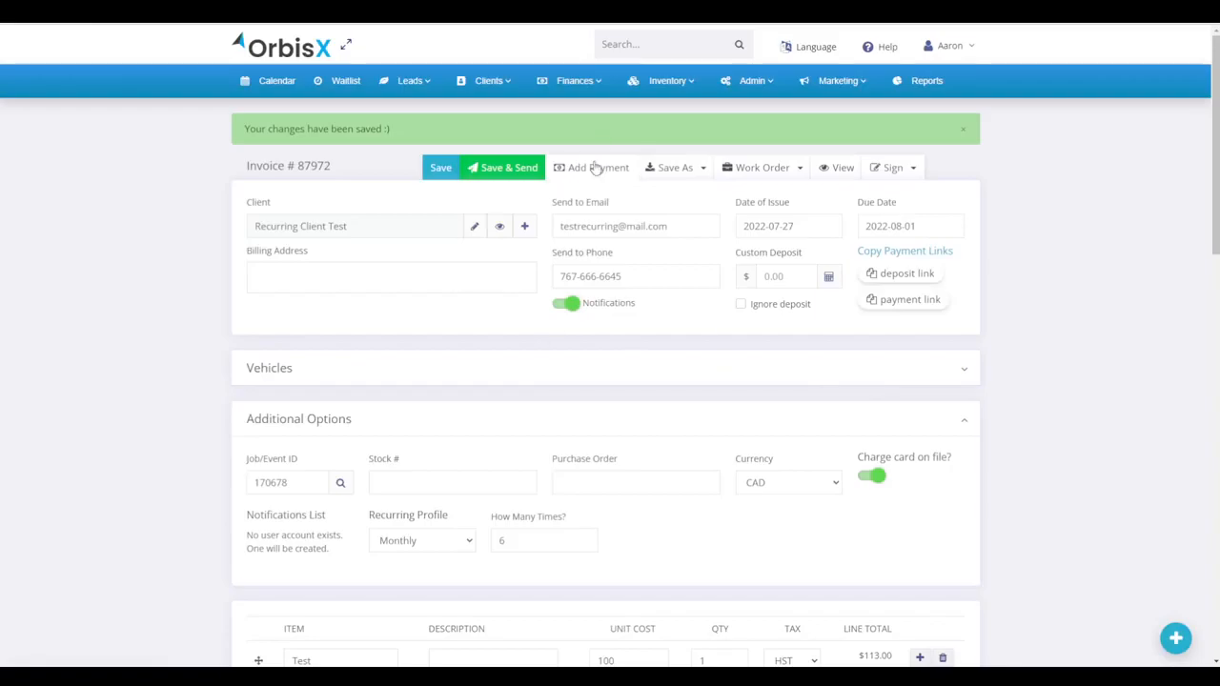
left_click(751, 80)
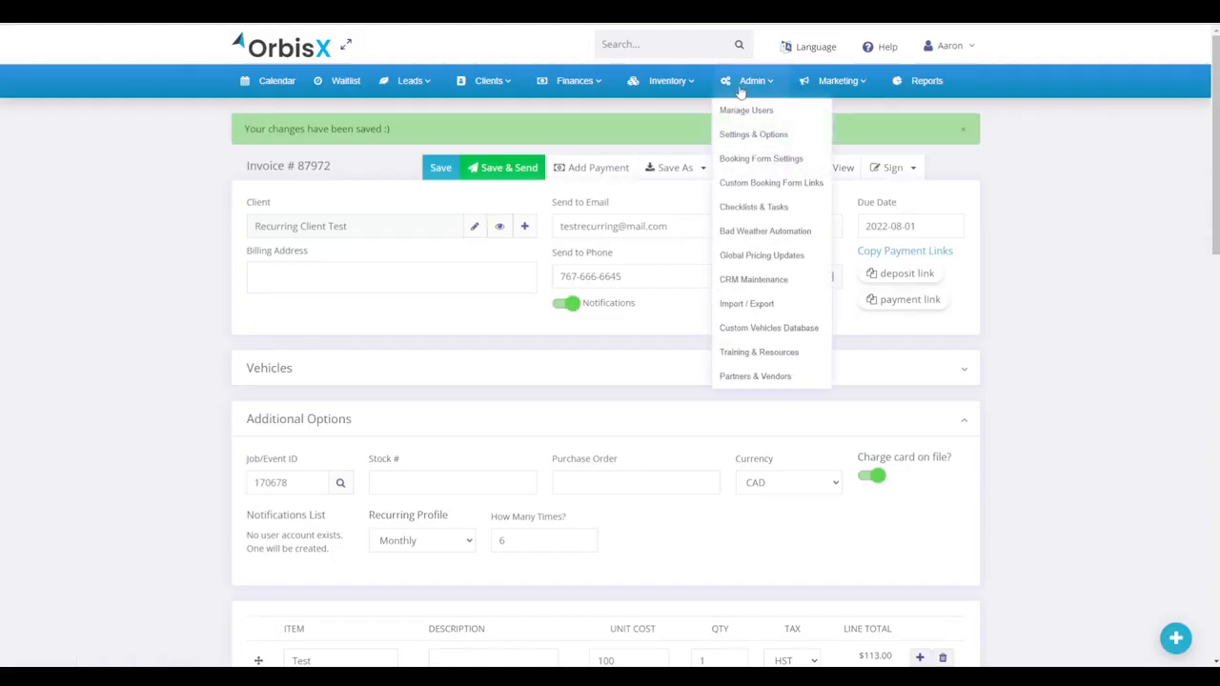
Step: Search business settings for 'card' to check Don't Save Cards, then return to the July 2022 calendar
left_click(753, 134)
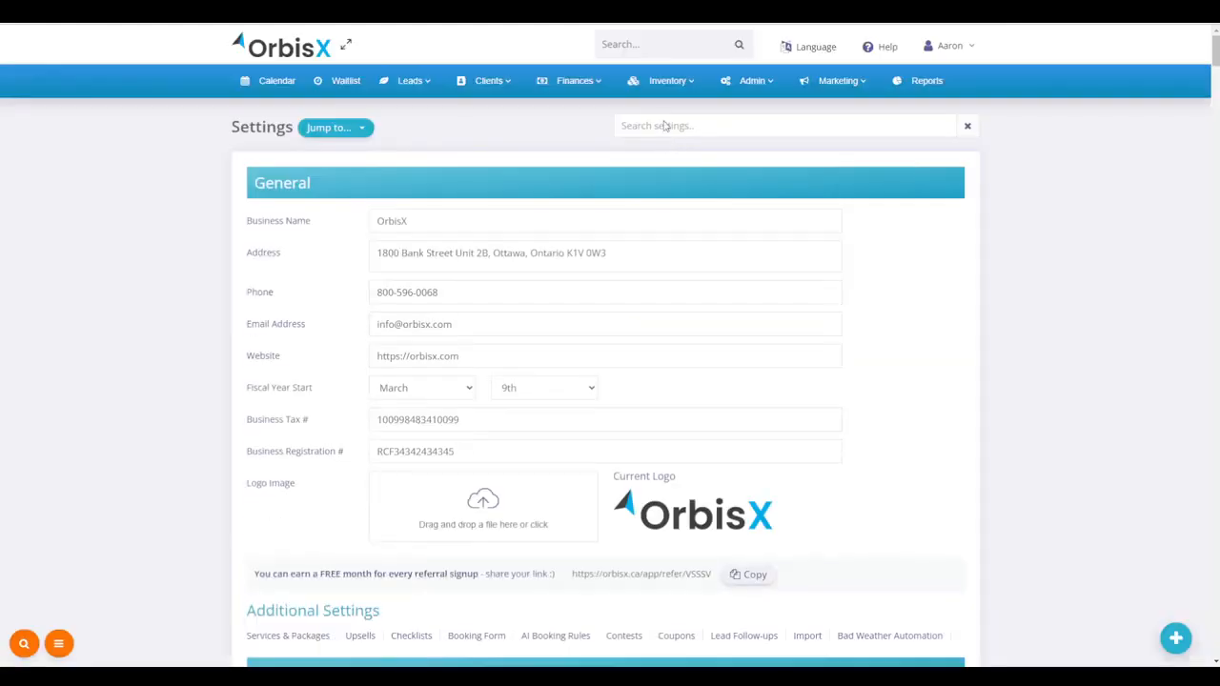
type("card")
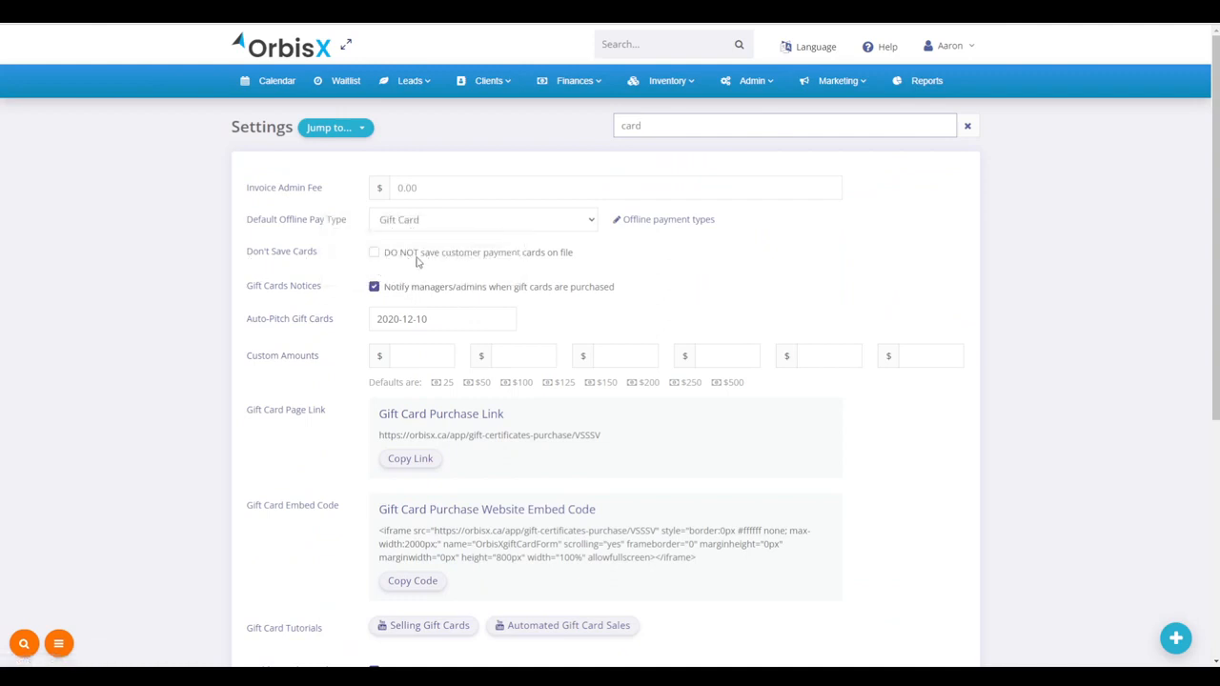
mouse_move(437, 268)
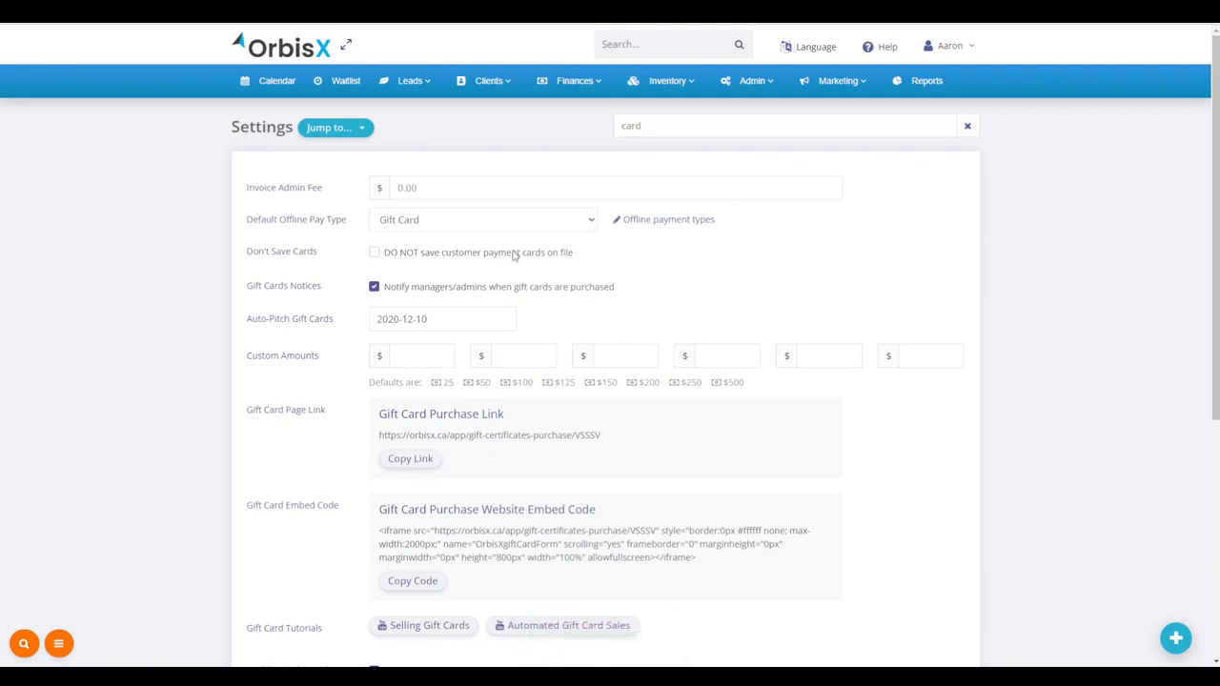
left_click(276, 81)
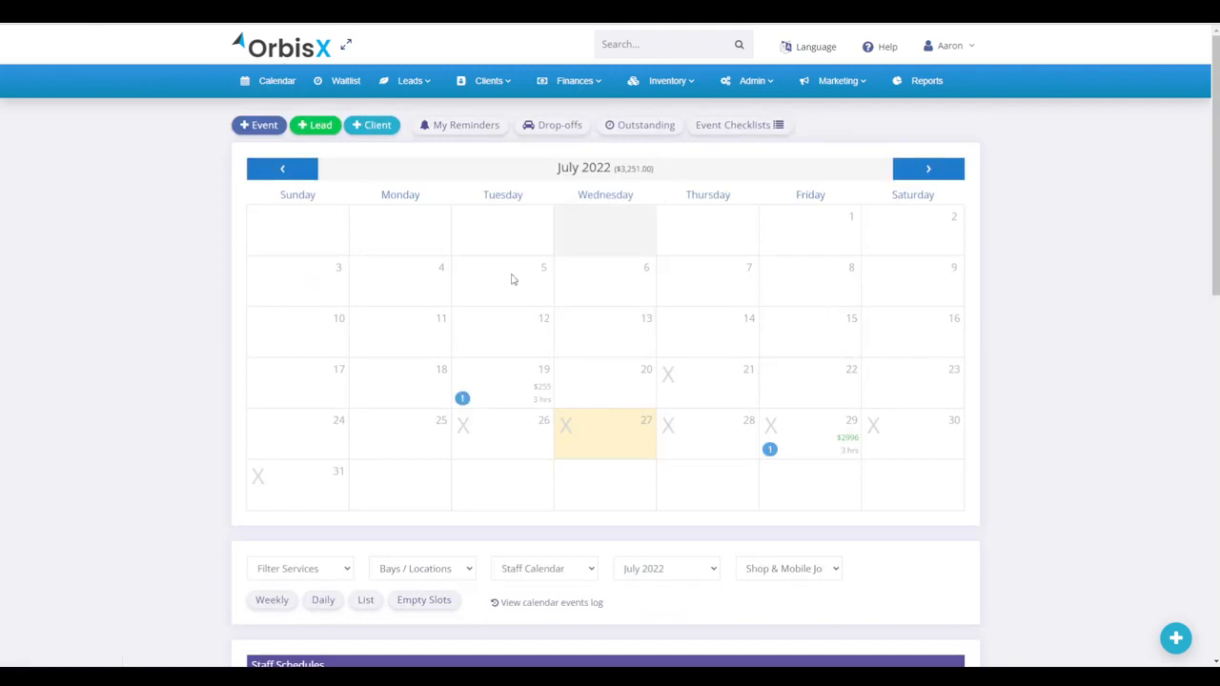
mouse_move(989, 227)
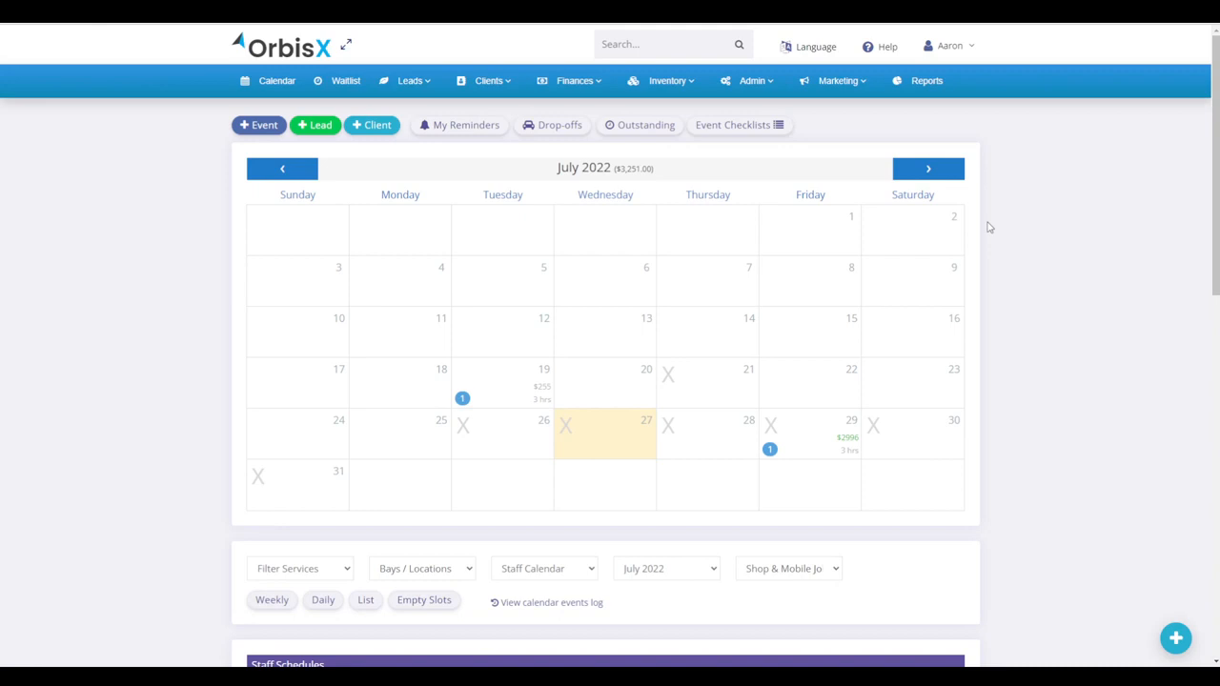
mouse_move(889, 201)
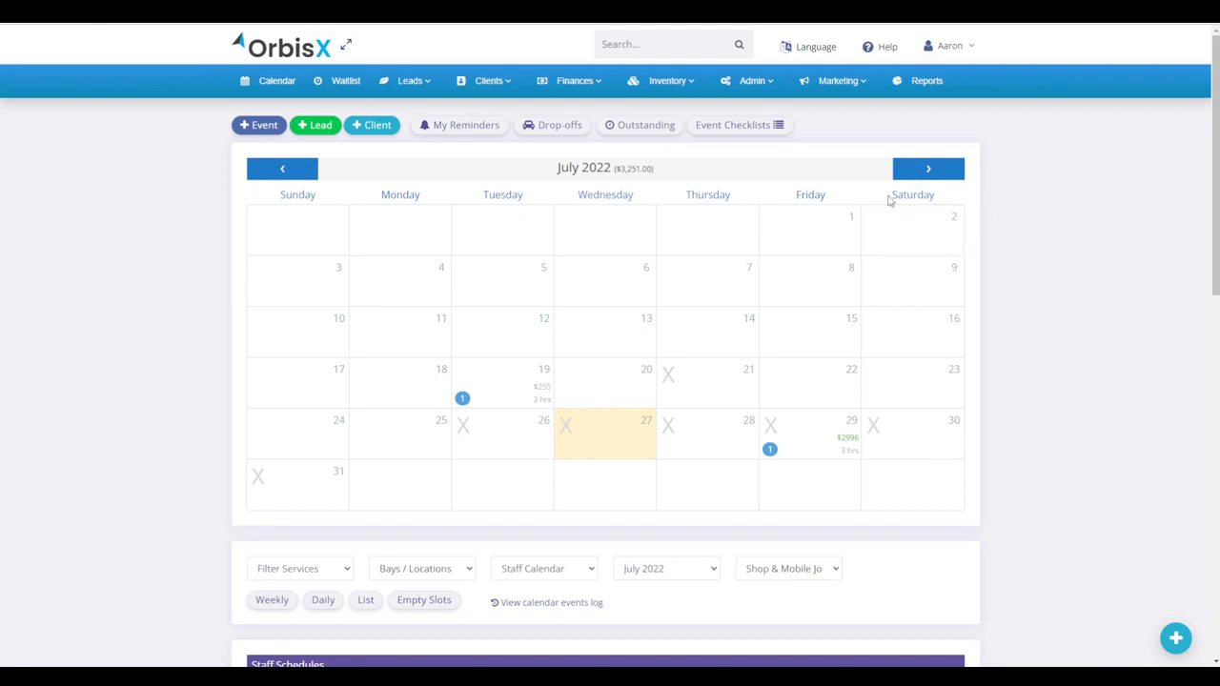
mouse_move(181, 278)
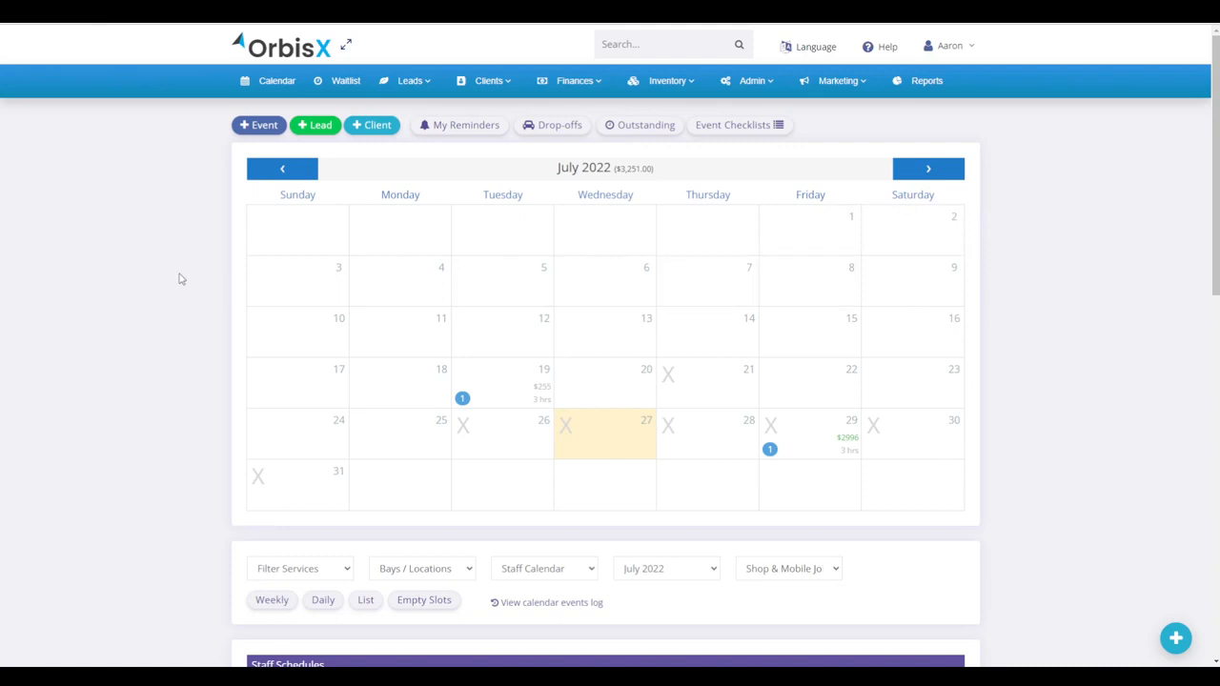
mouse_move(184, 304)
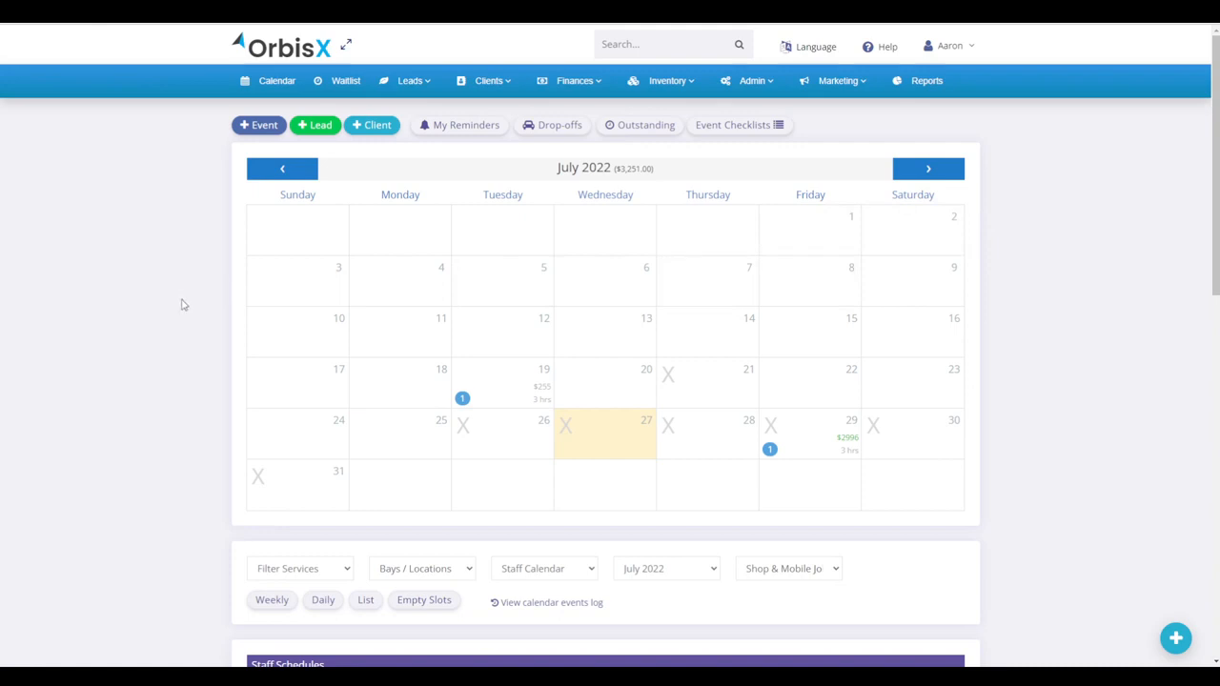